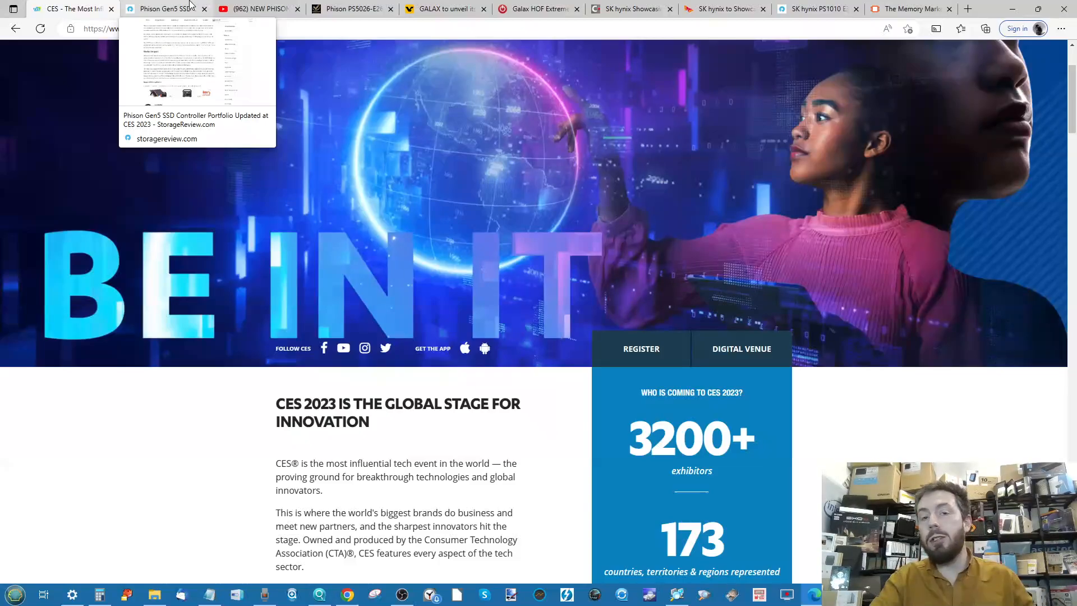
Read the Phison Gen5 CES 2023 article down to the E26 specifications table.
left_click(165, 8)
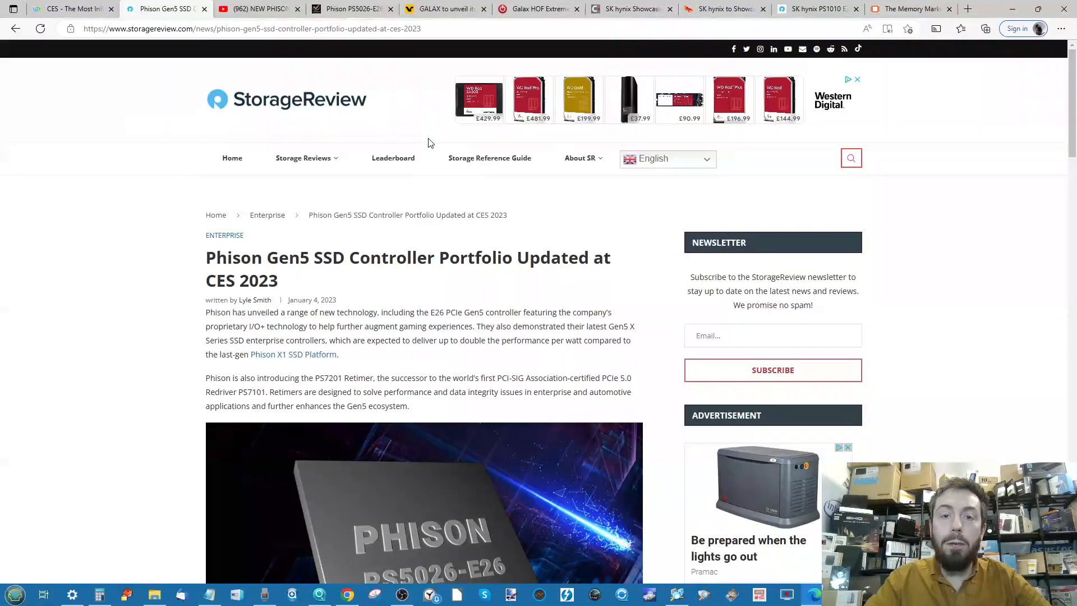
mouse_move(519, 213)
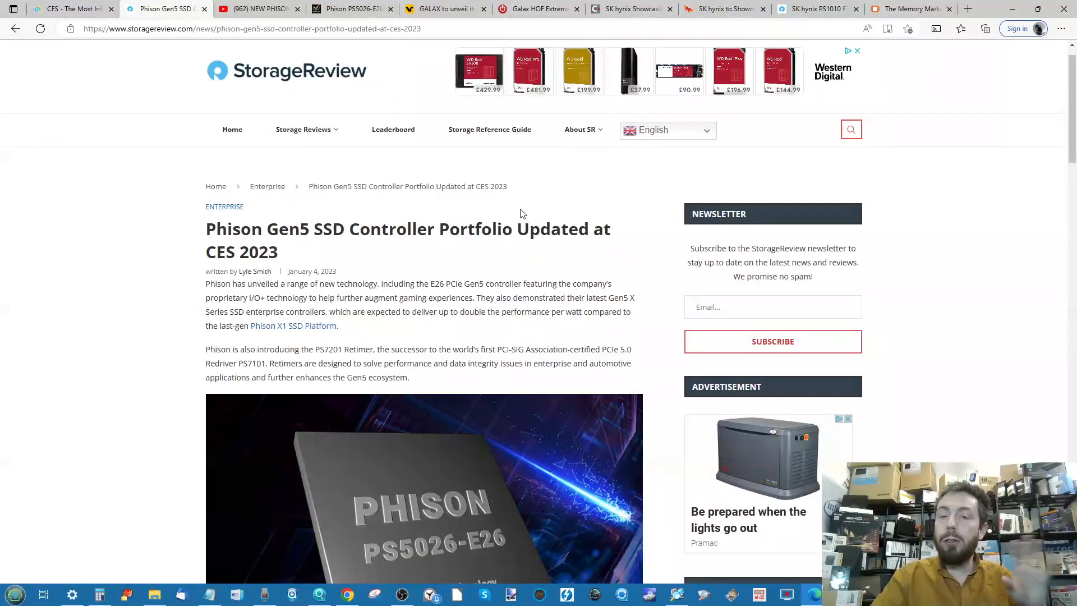
scroll("down", 3)
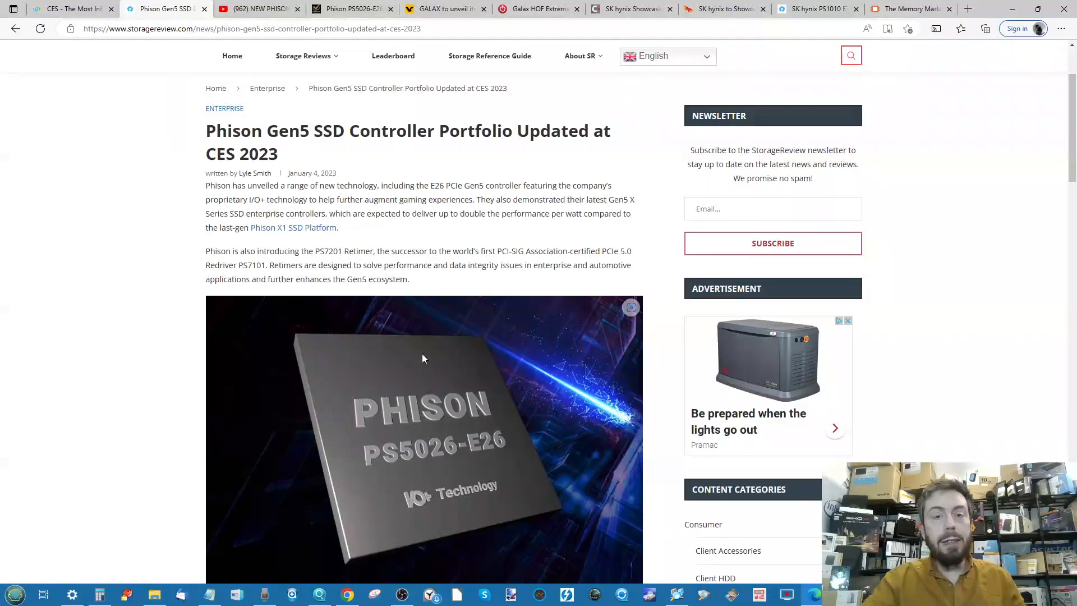
scroll("down", 3)
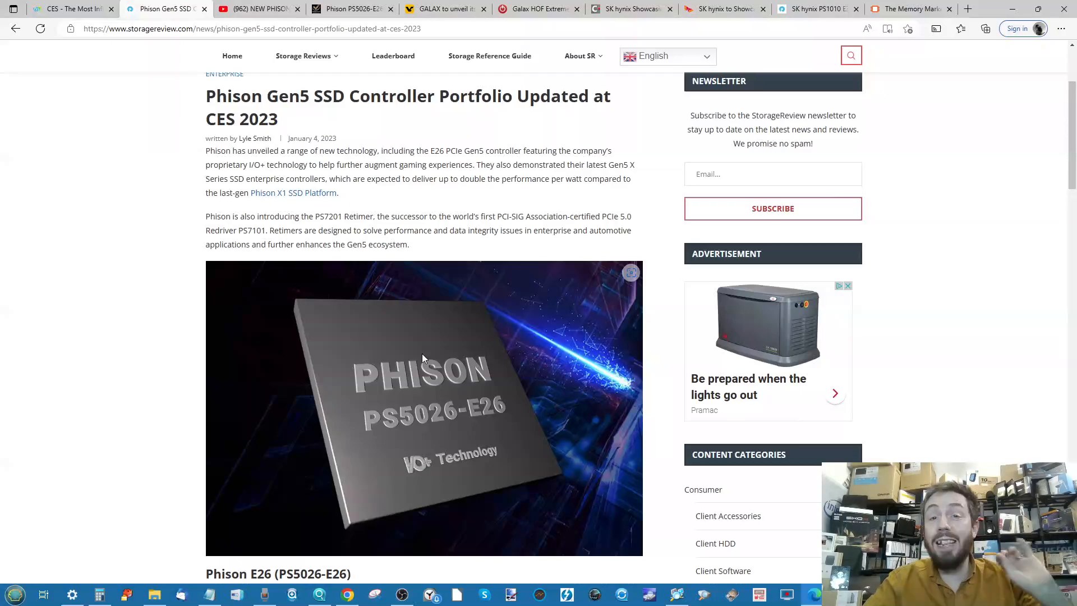
scroll("down", 3)
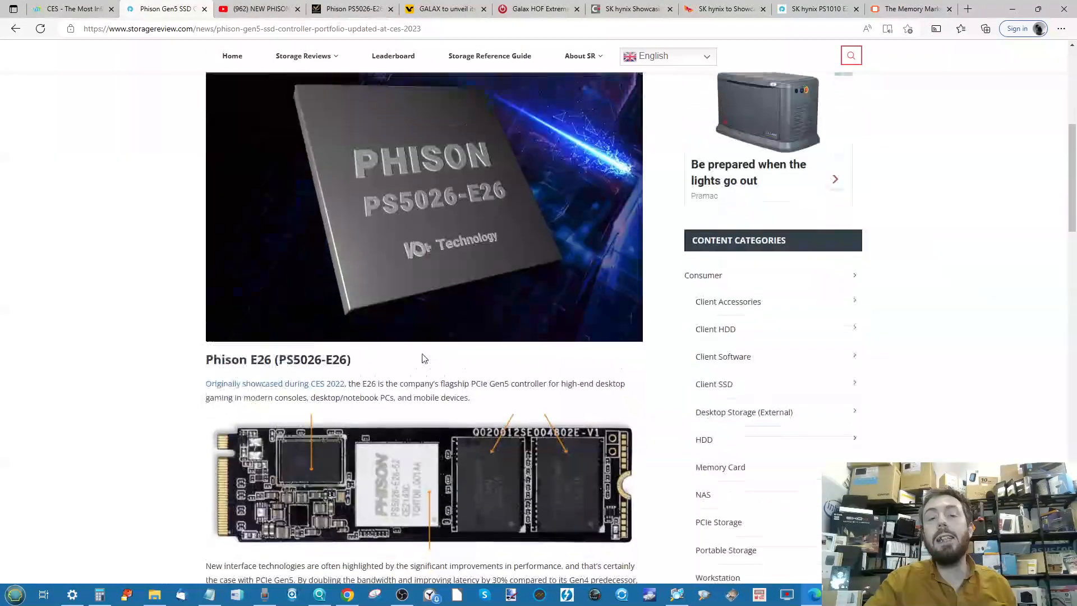
scroll("down", 3)
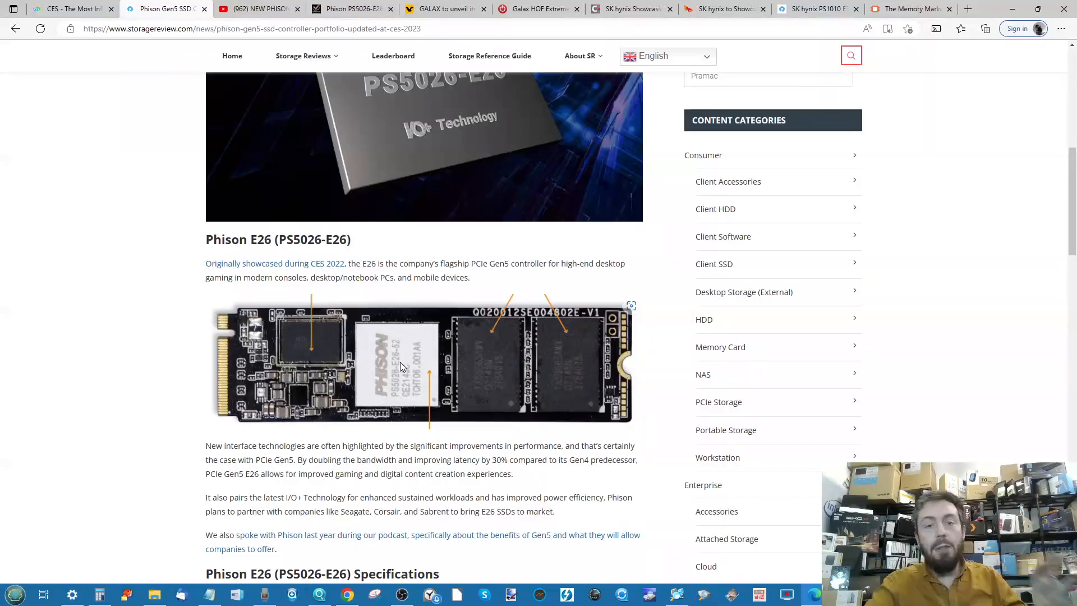
scroll("down", 3)
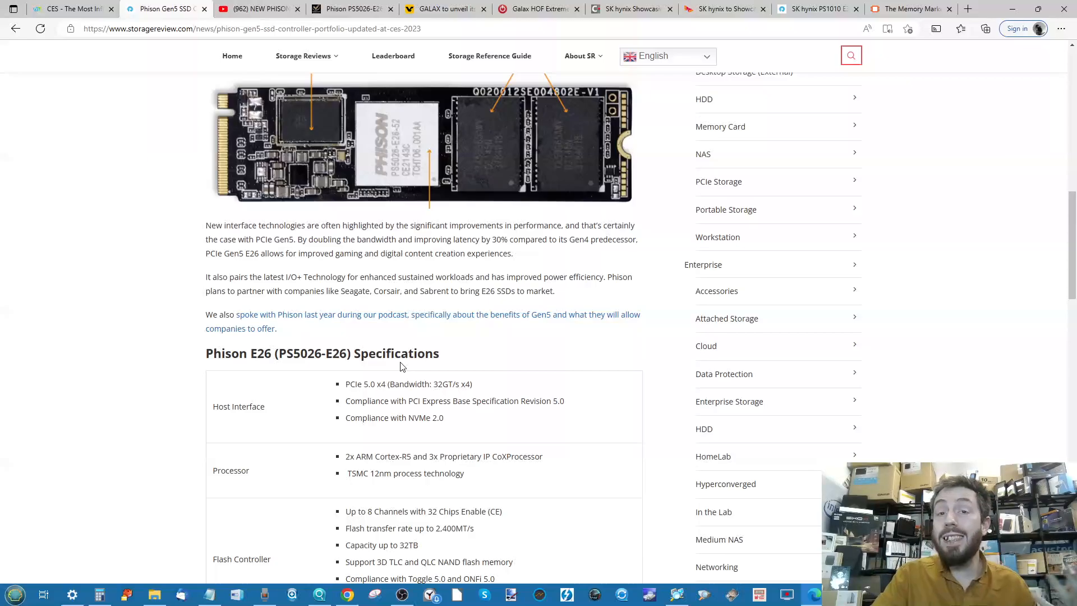
scroll("down", 3)
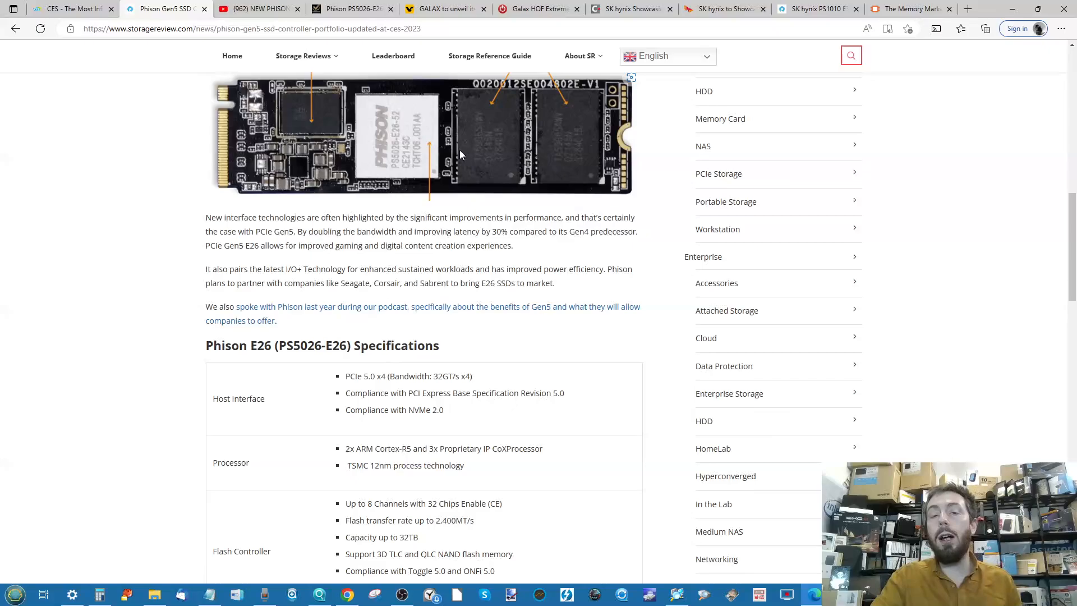
mouse_move(436, 167)
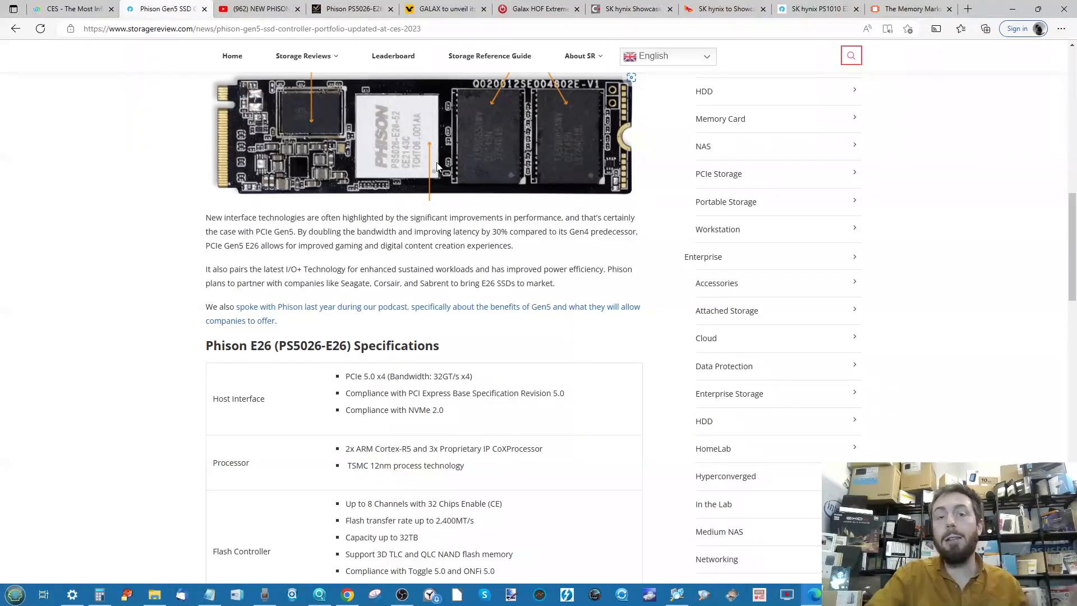
mouse_move(465, 128)
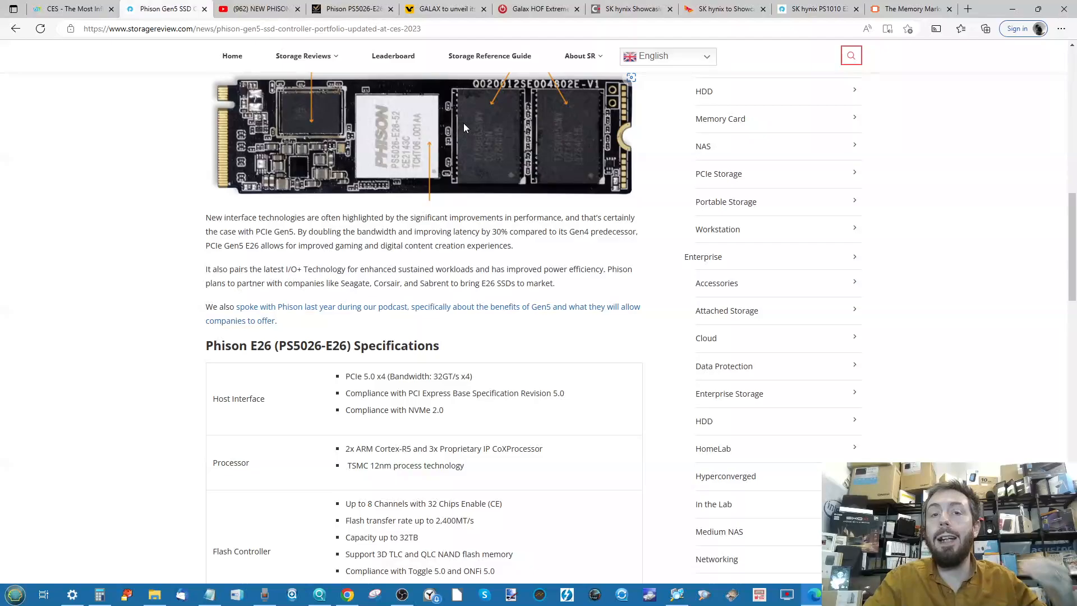
scroll("down", 3)
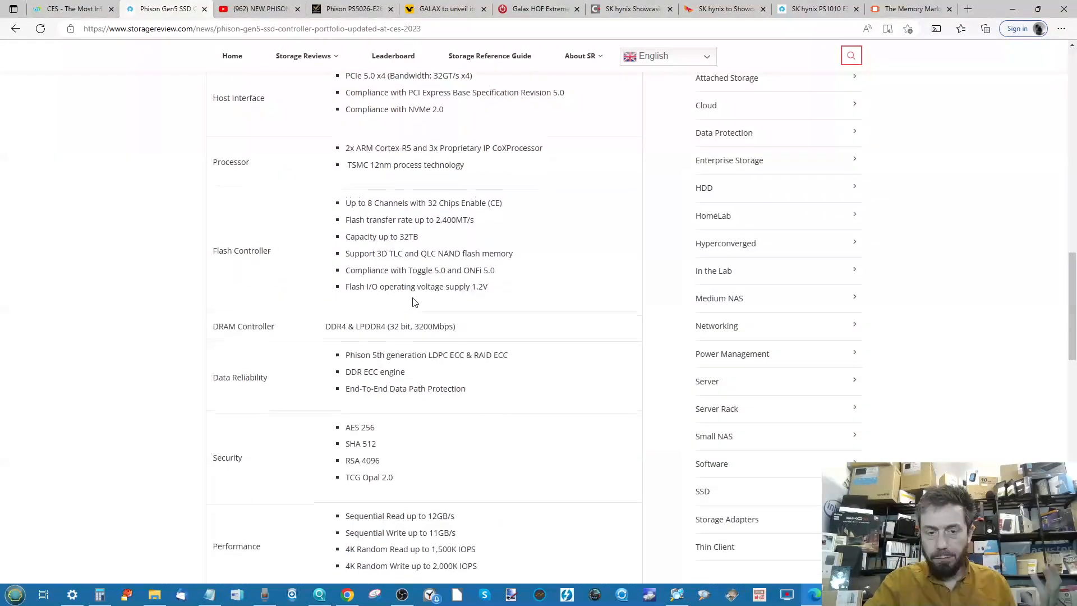
scroll("down", 3)
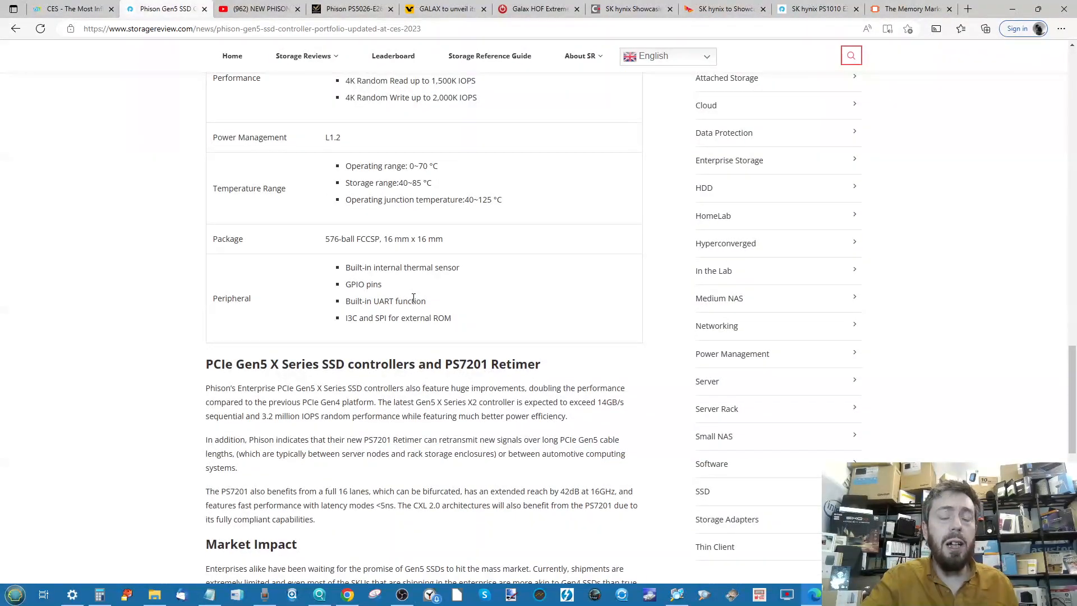
scroll("down", 3)
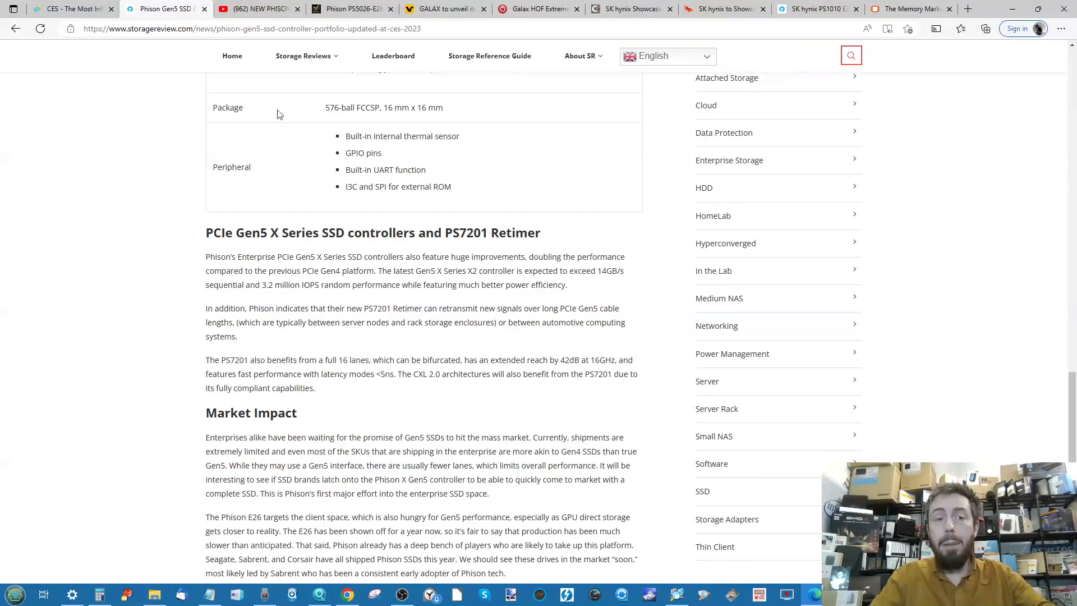
Bring up the NASCompares Phison E26 video and view its description and comments.
left_click(254, 7)
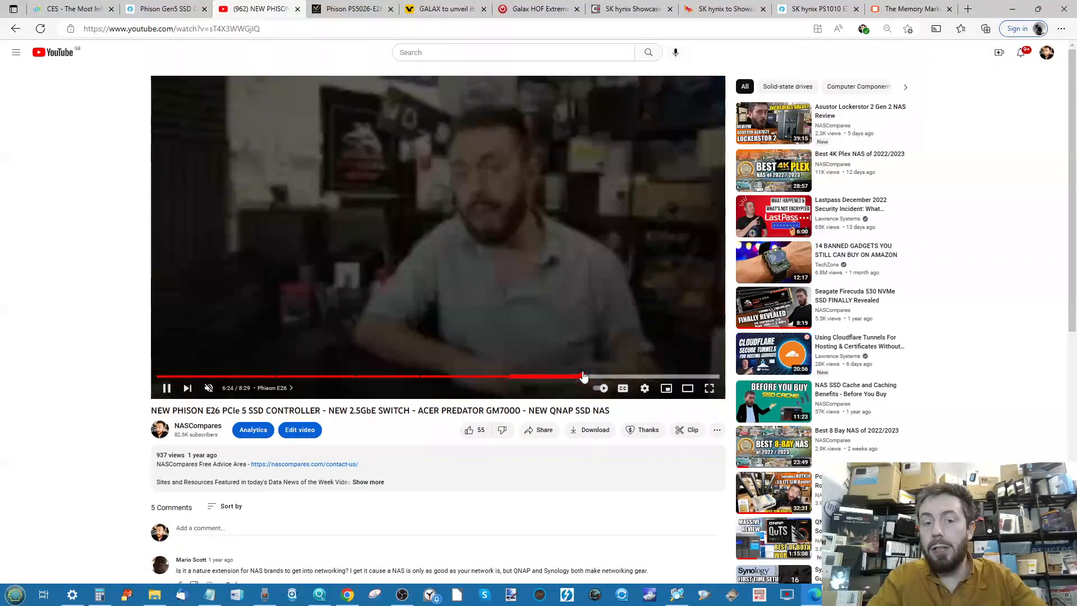
scroll("down", 3)
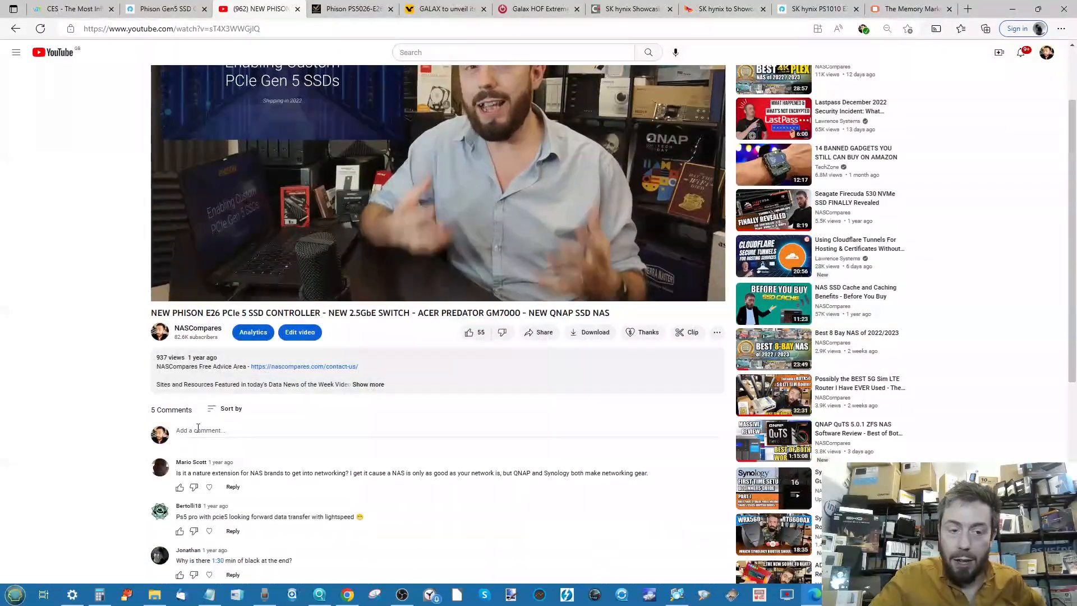
mouse_move(199, 356)
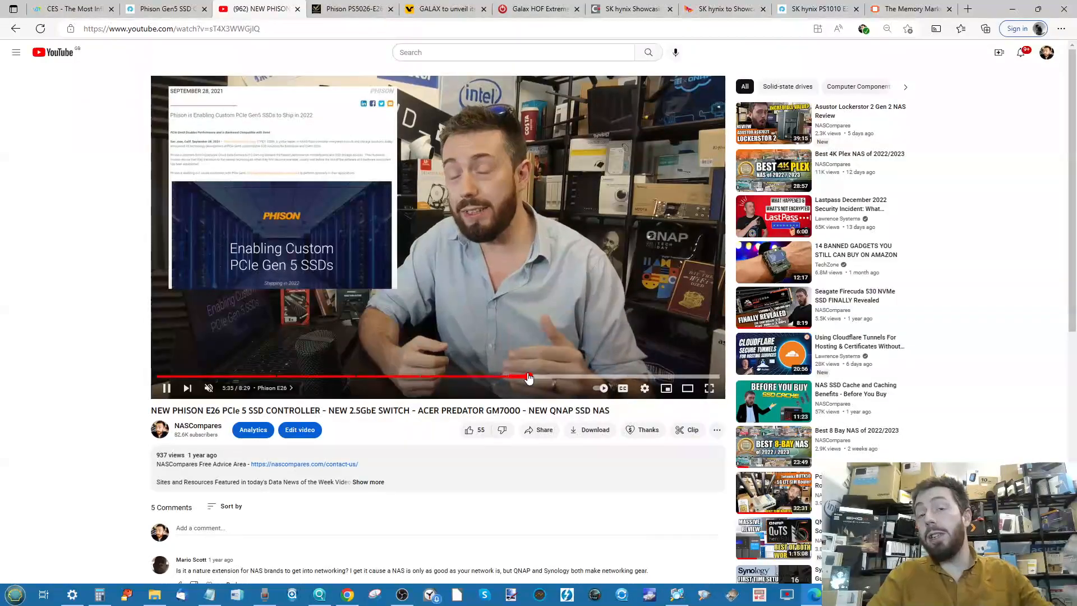
mouse_move(351, 7)
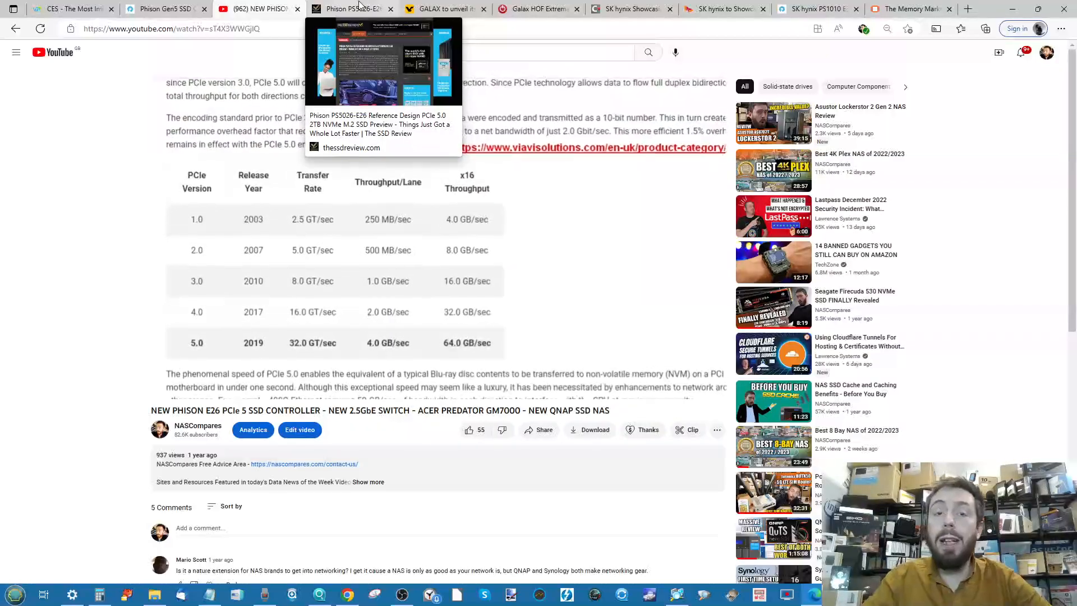
Read the PS5026-E26 2TB SSD preview to the end of its first page and reader comment.
left_click(351, 8)
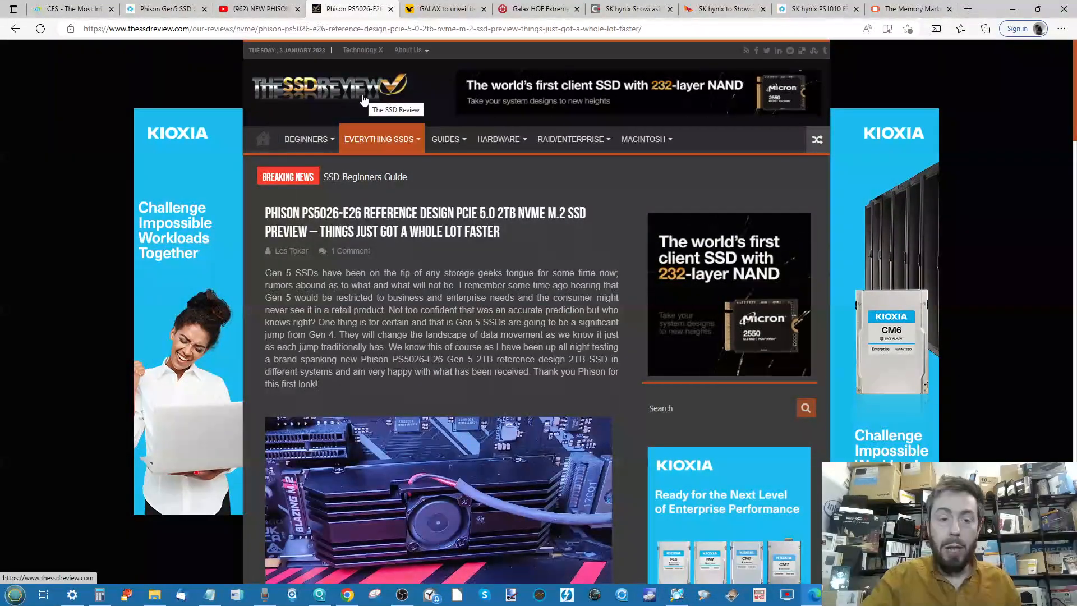
scroll("down", 3)
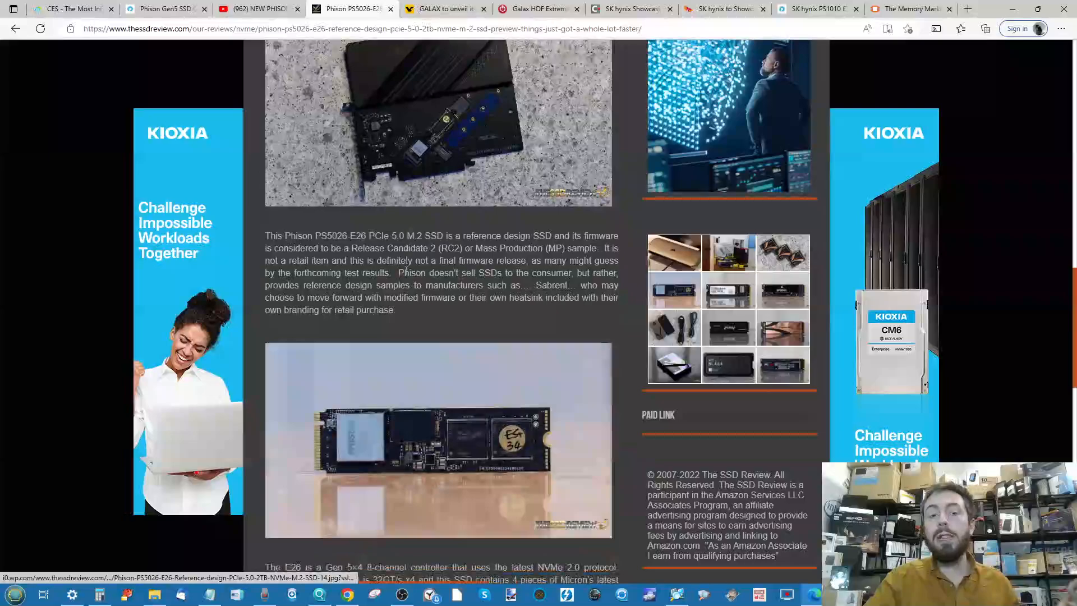
scroll("down", 3)
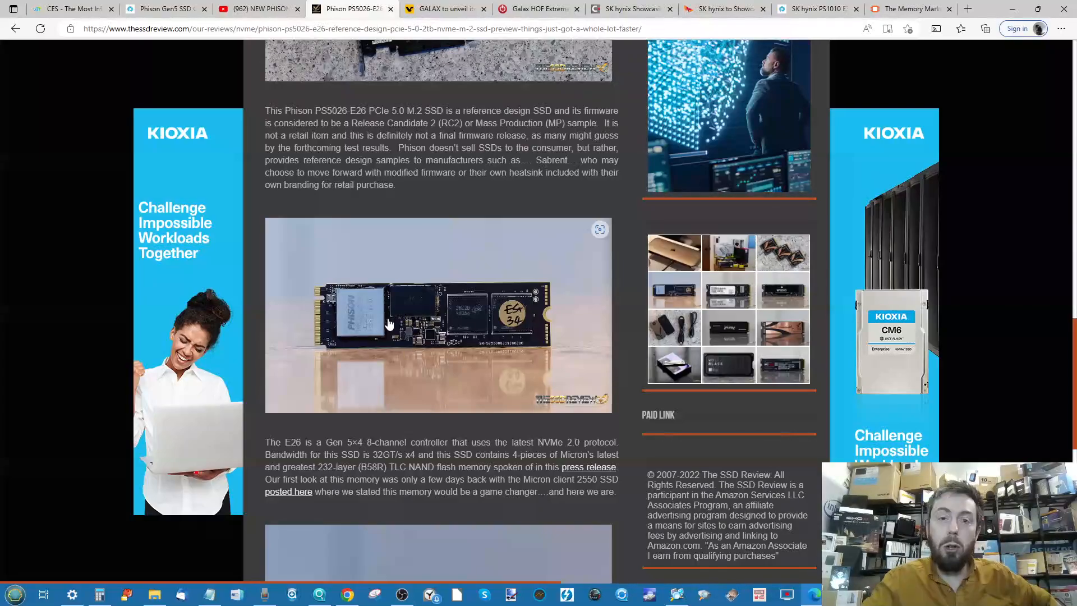
scroll("down", 3)
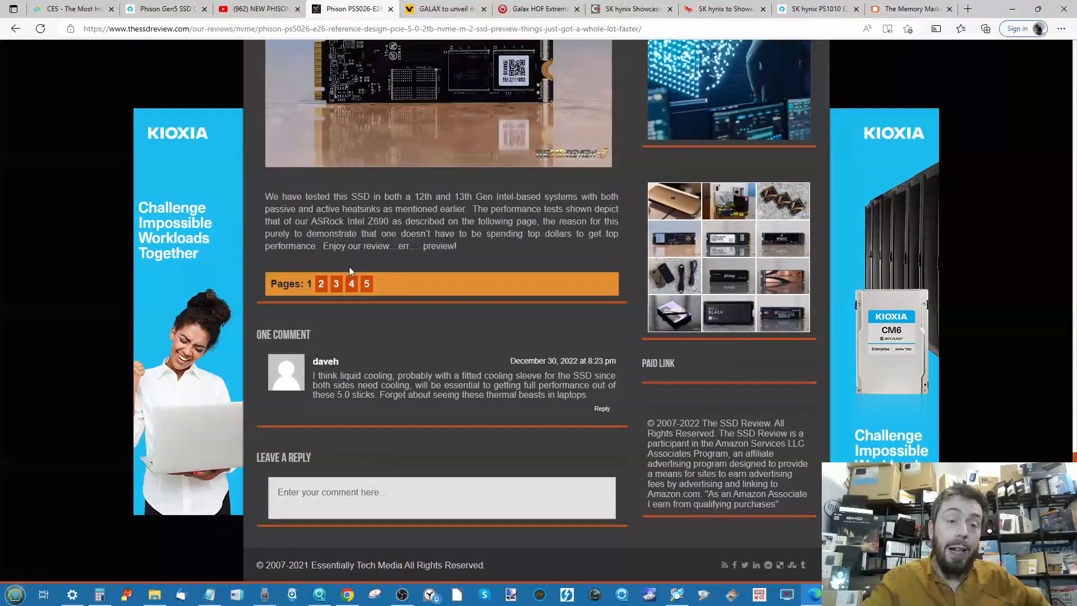
left_click(335, 284)
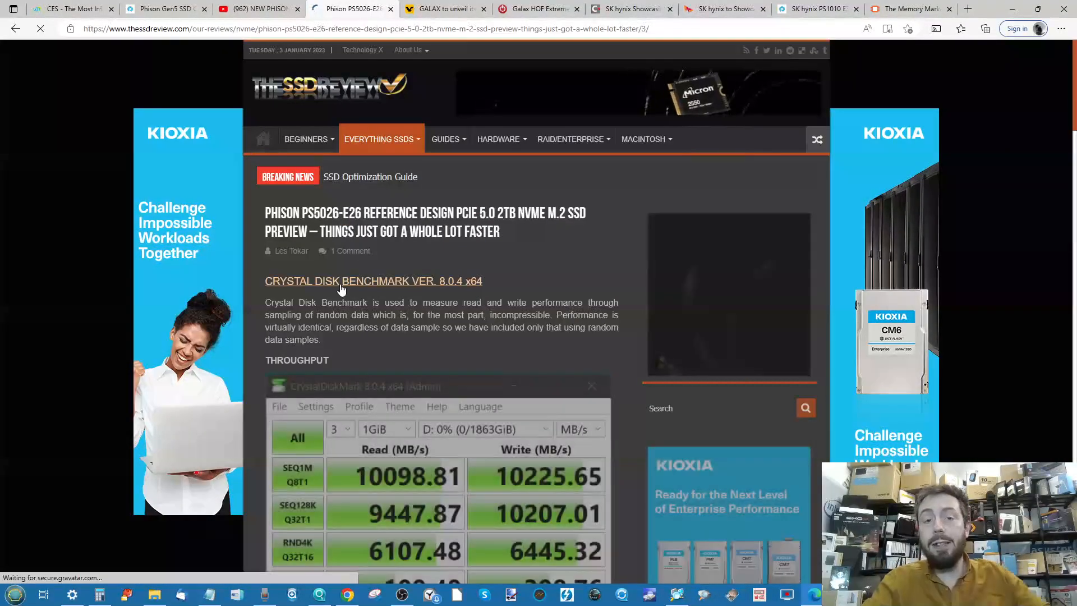
scroll("down", 3)
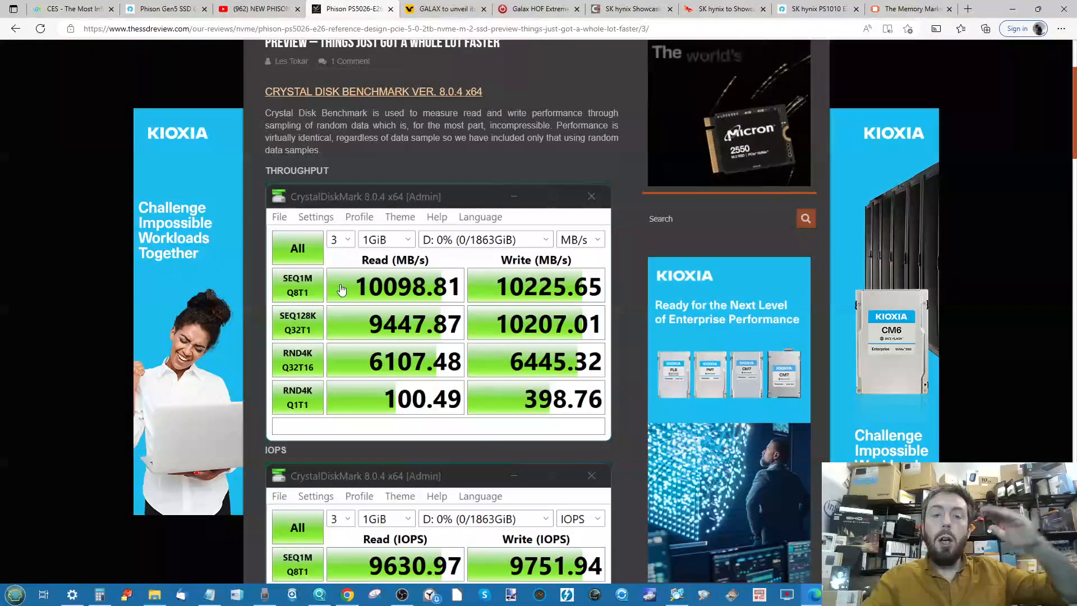
scroll("down", 3)
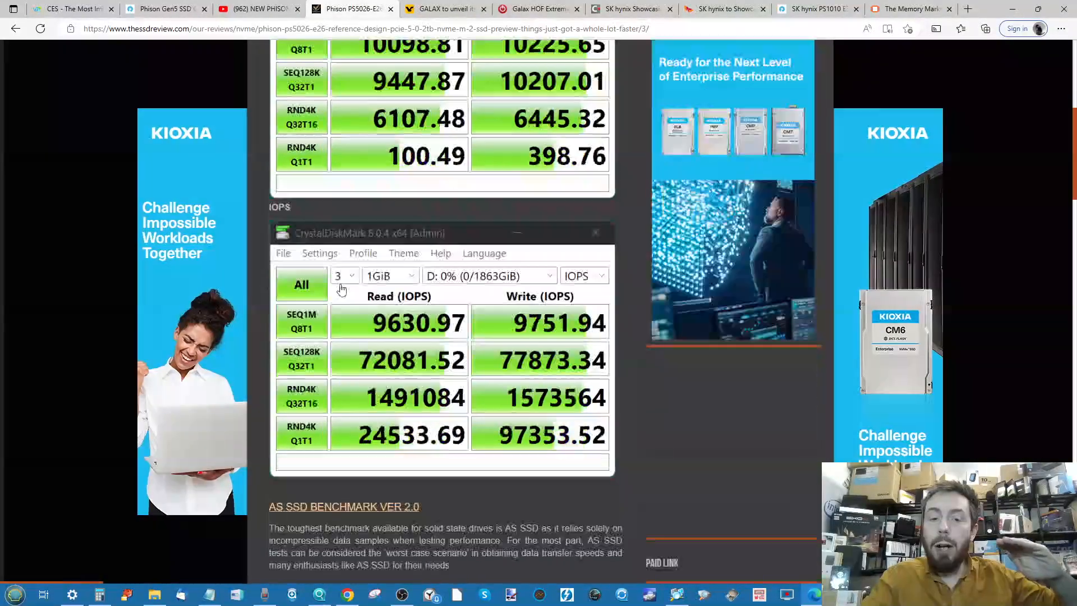
scroll("down", 3)
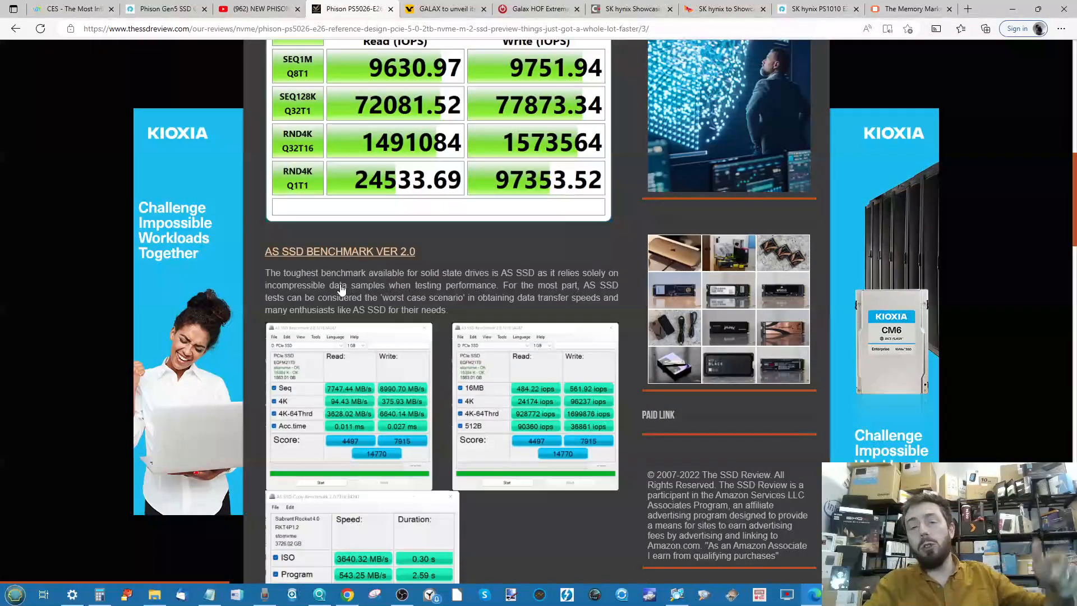
scroll("down", 3)
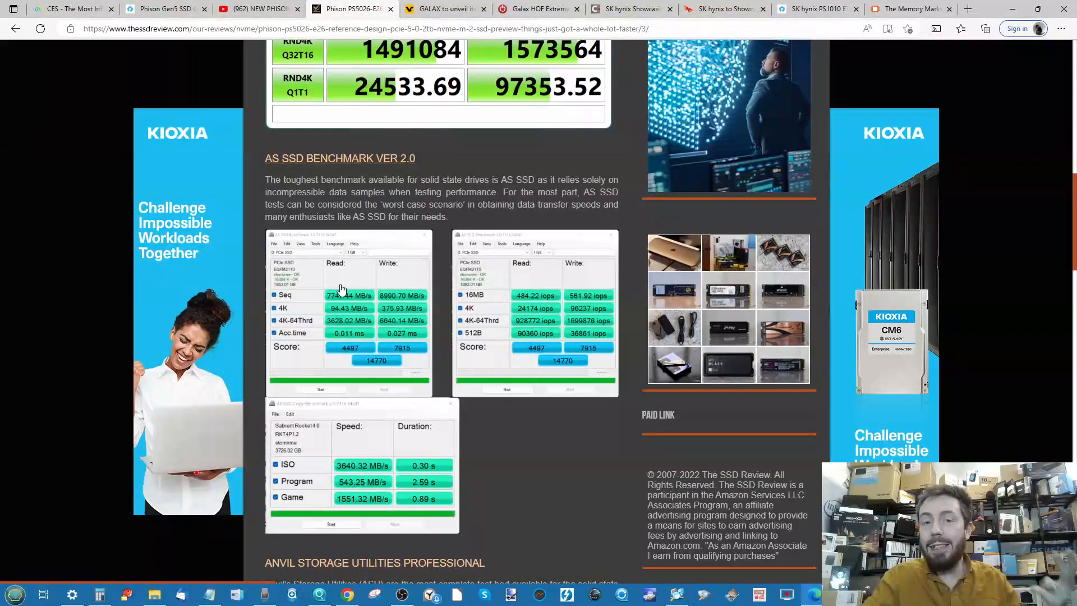
scroll("up", 3)
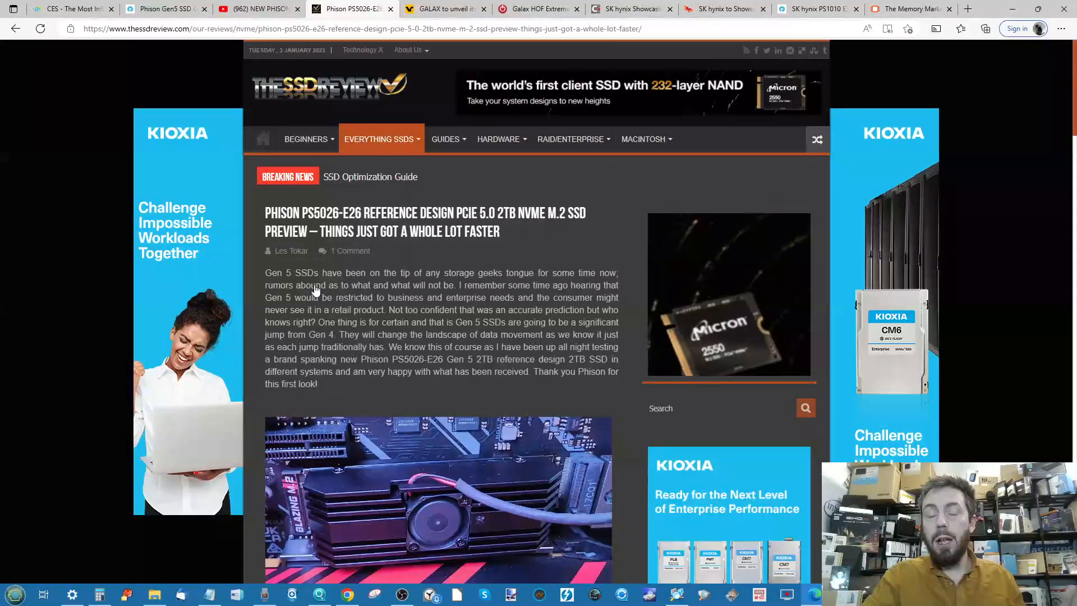
scroll("down", 3)
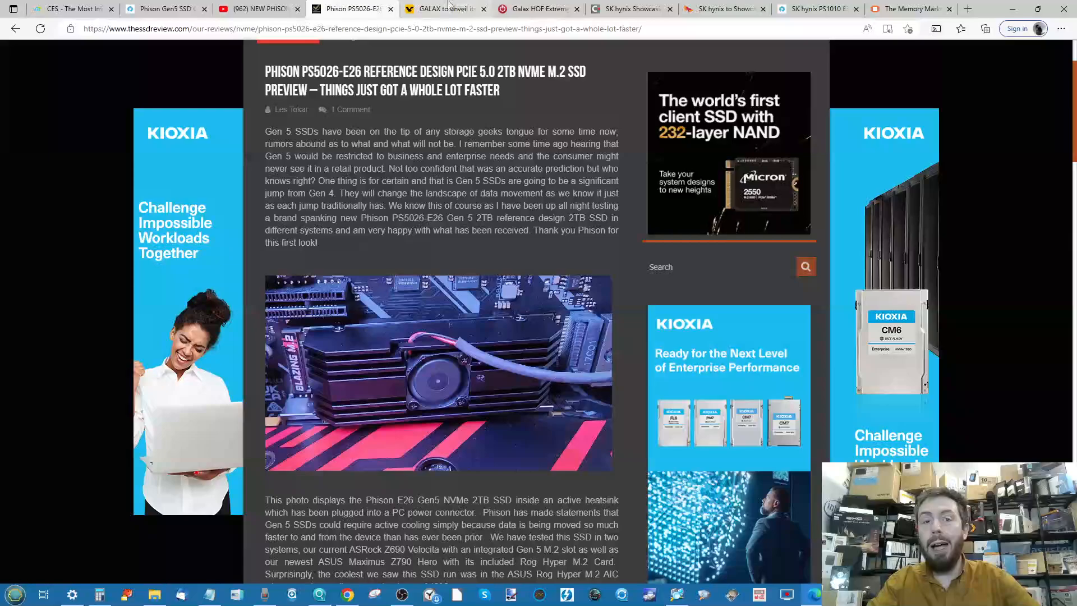
Bring up TechPowerUp's Galax HOF Extreme 50 SSD 1TB specifications page.
left_click(443, 8)
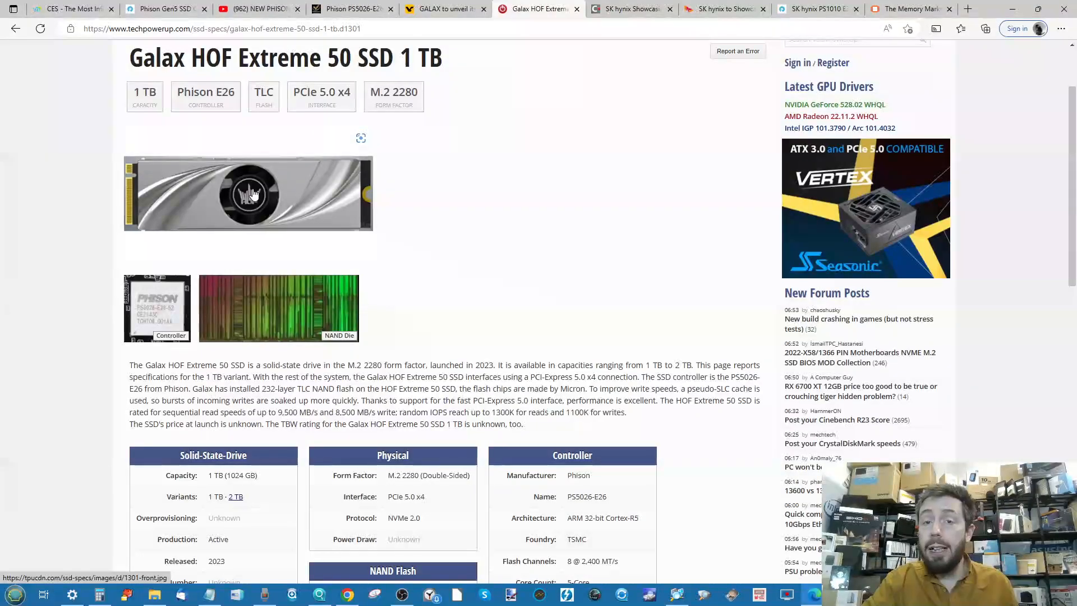
mouse_move(265, 189)
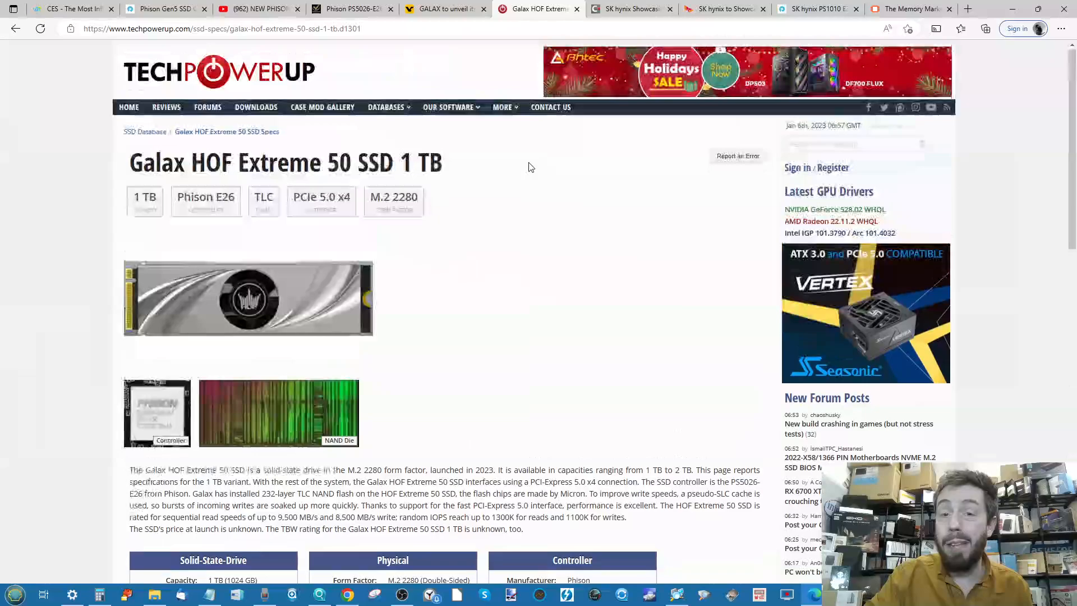
Read through the SK hynix CES 2023 showcase article on its energy-efficient memory products.
left_click(628, 7)
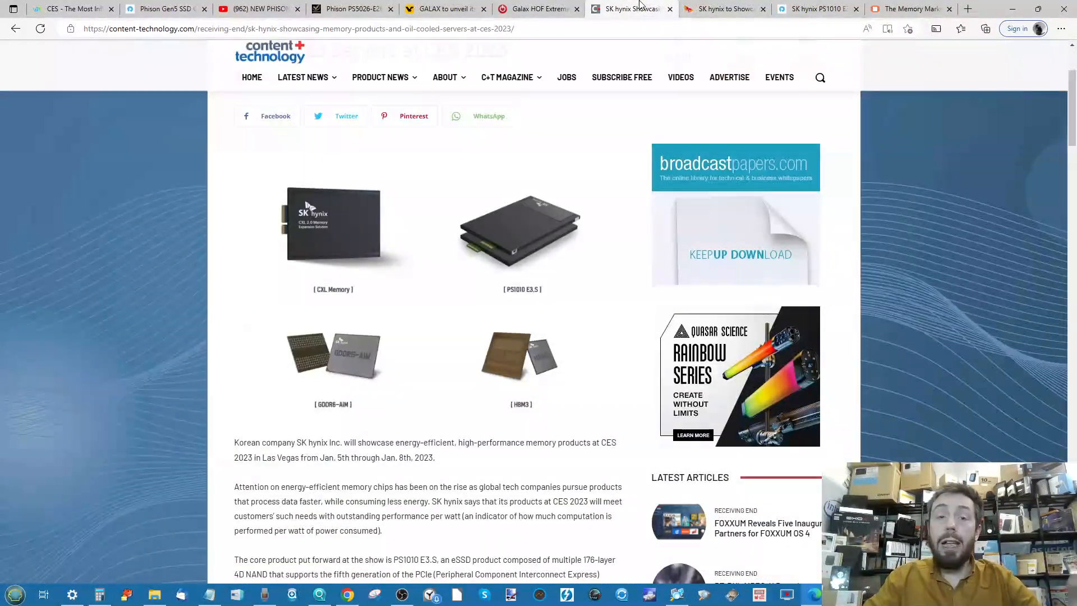
mouse_move(302, 210)
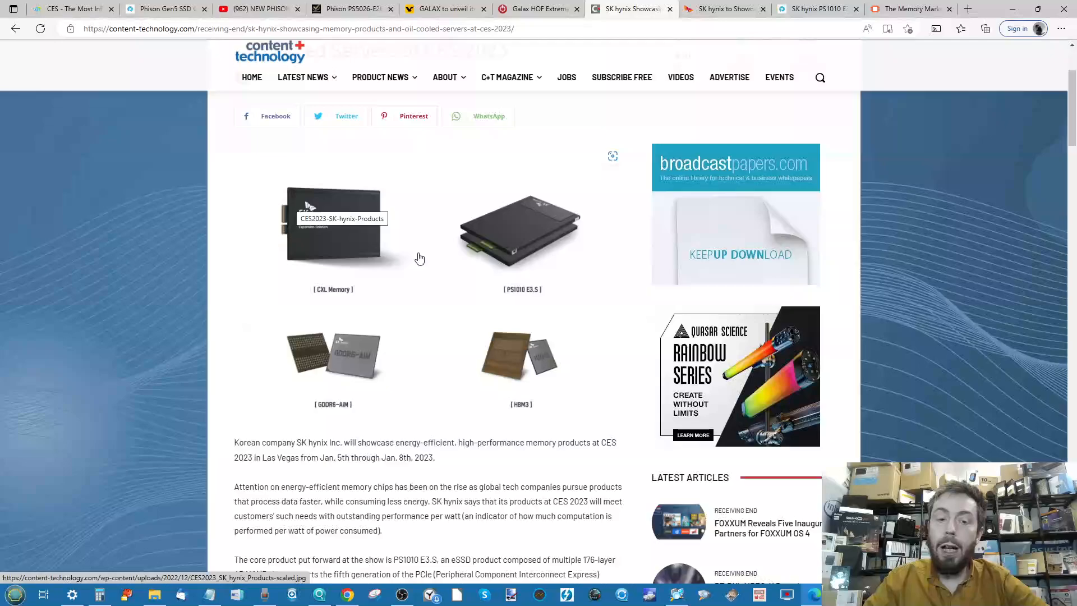
scroll("down", 3)
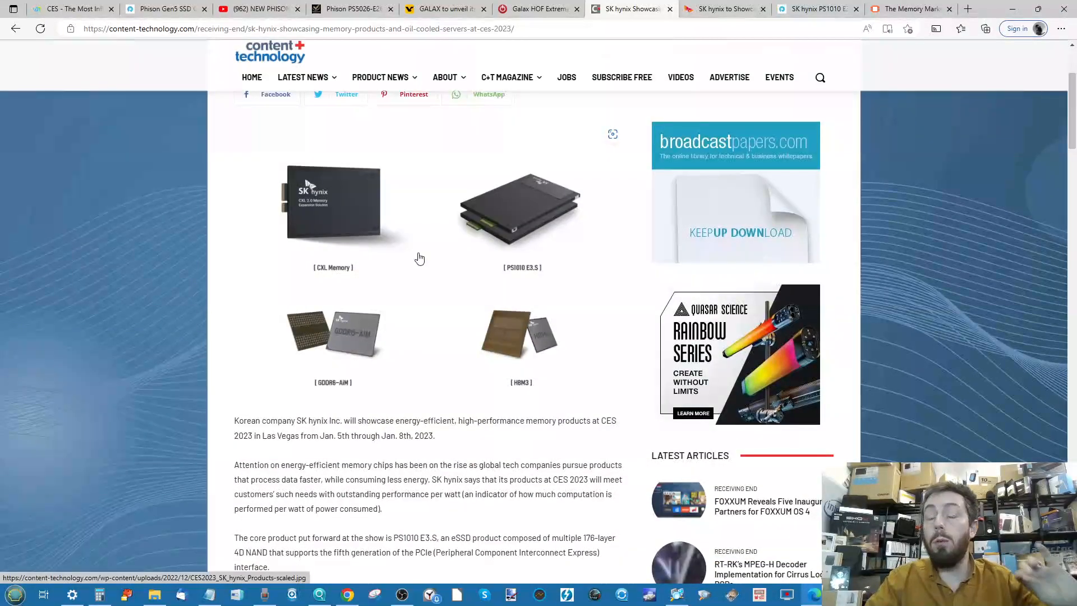
scroll("down", 3)
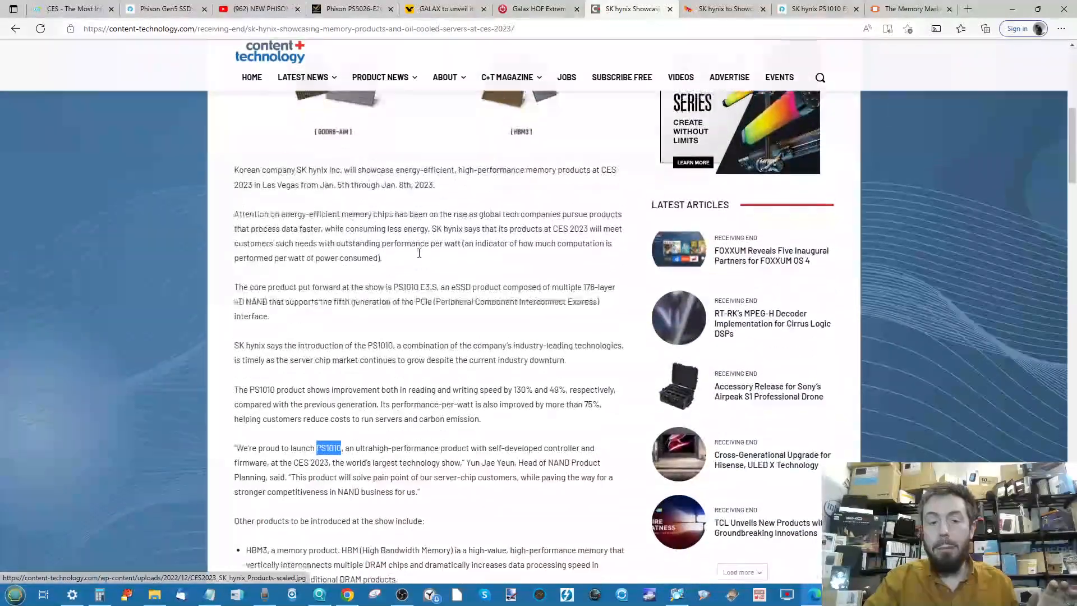
scroll("down", 3)
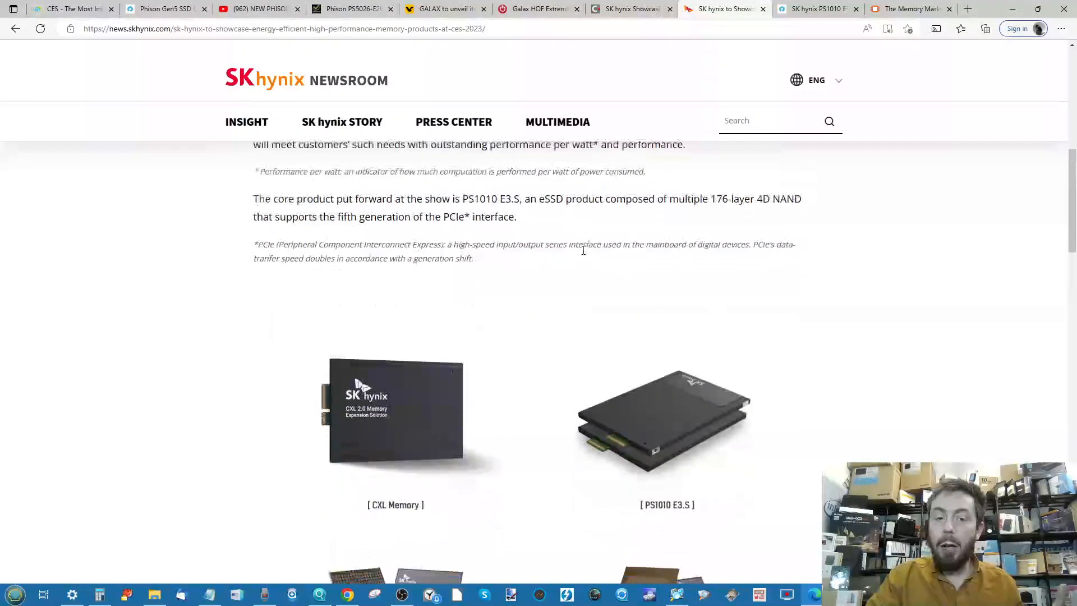
scroll("down", 3)
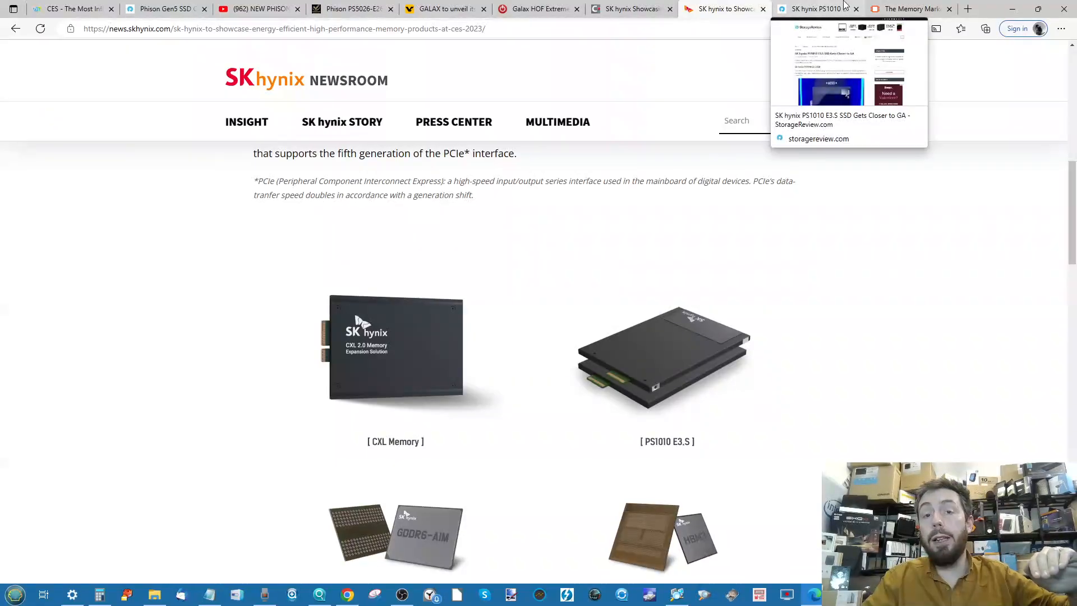
Read StorageReview's SK hynix PS1010 E3.S SSD article through and back to its introduction.
left_click(817, 9)
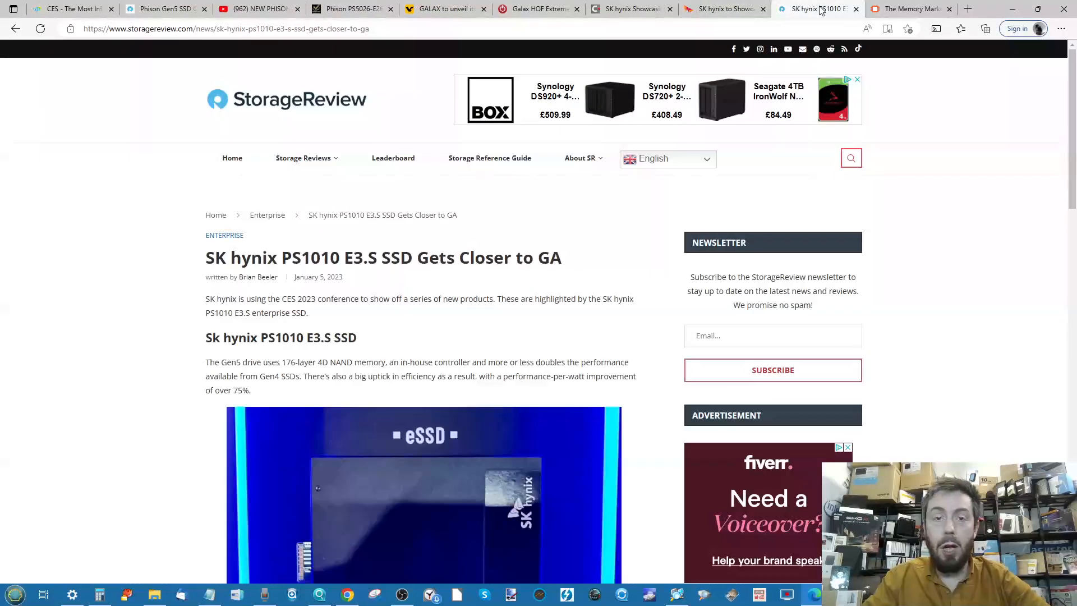
scroll("down", 3)
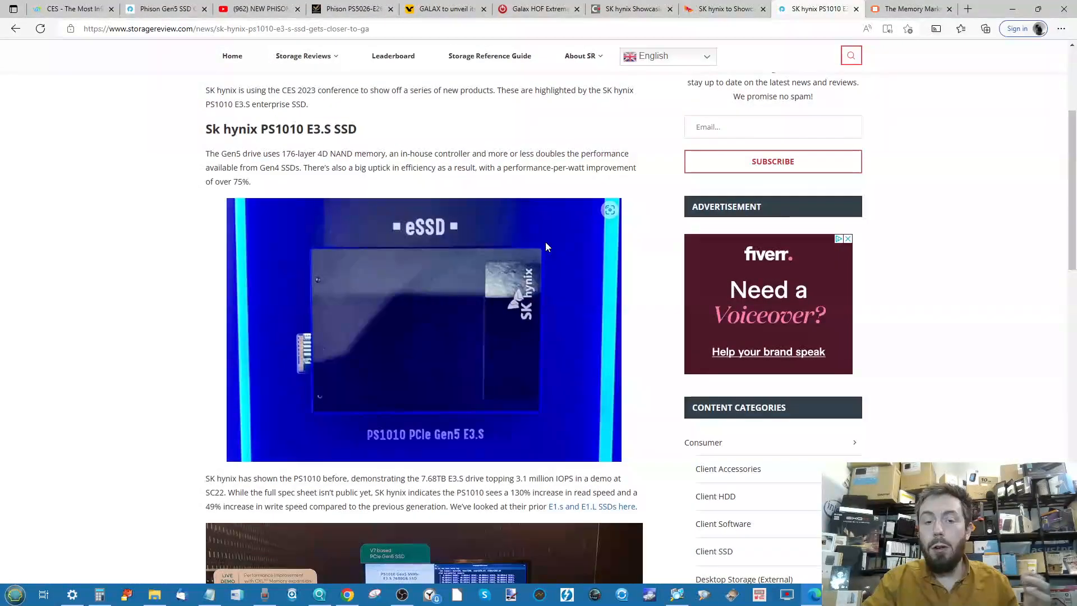
scroll("down", 3)
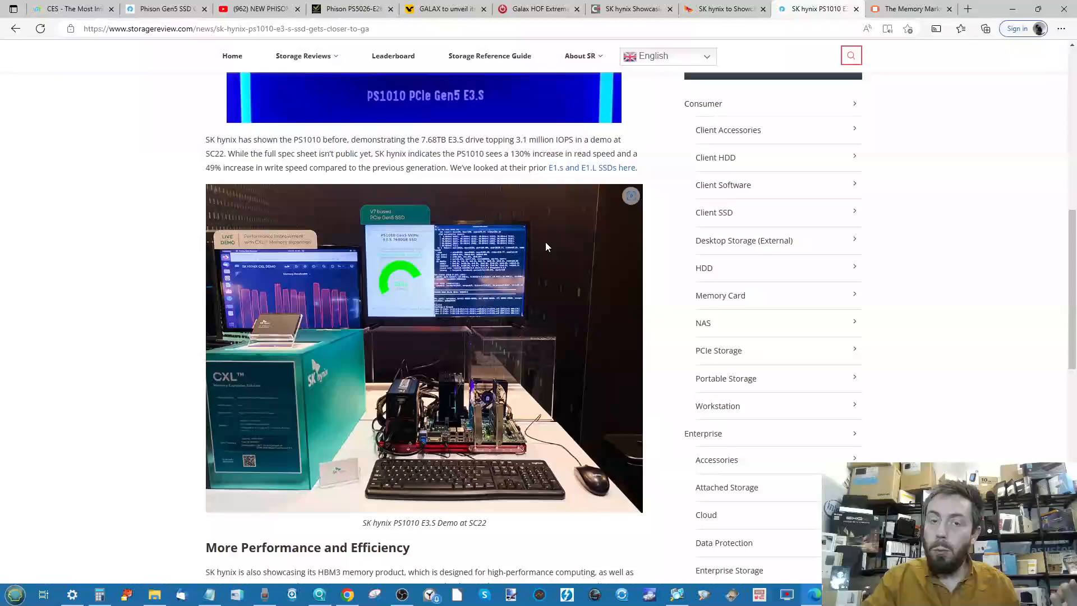
scroll("up", 3)
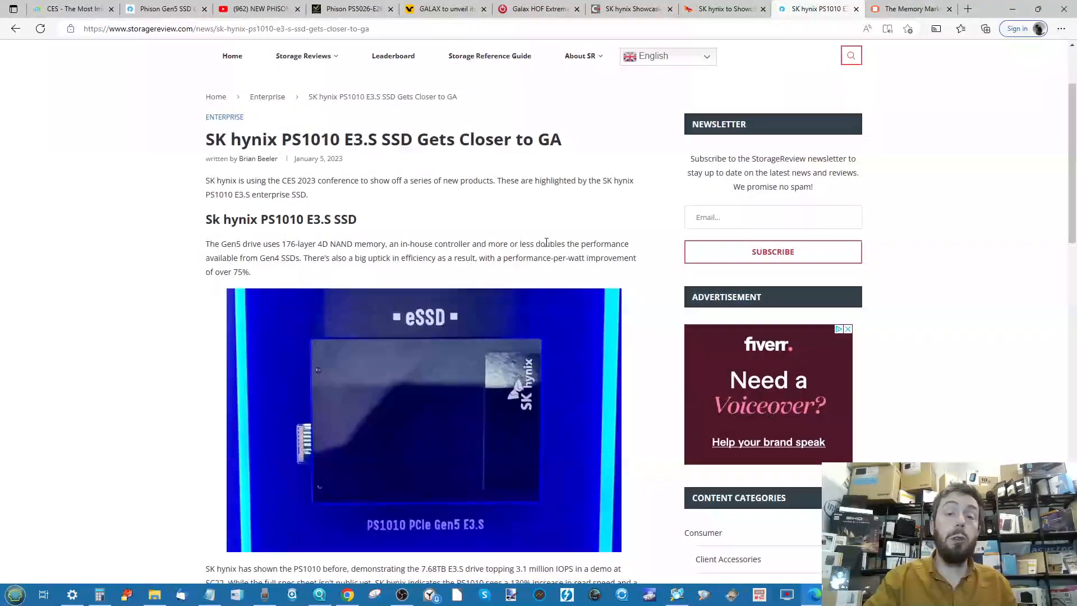
scroll("down", 3)
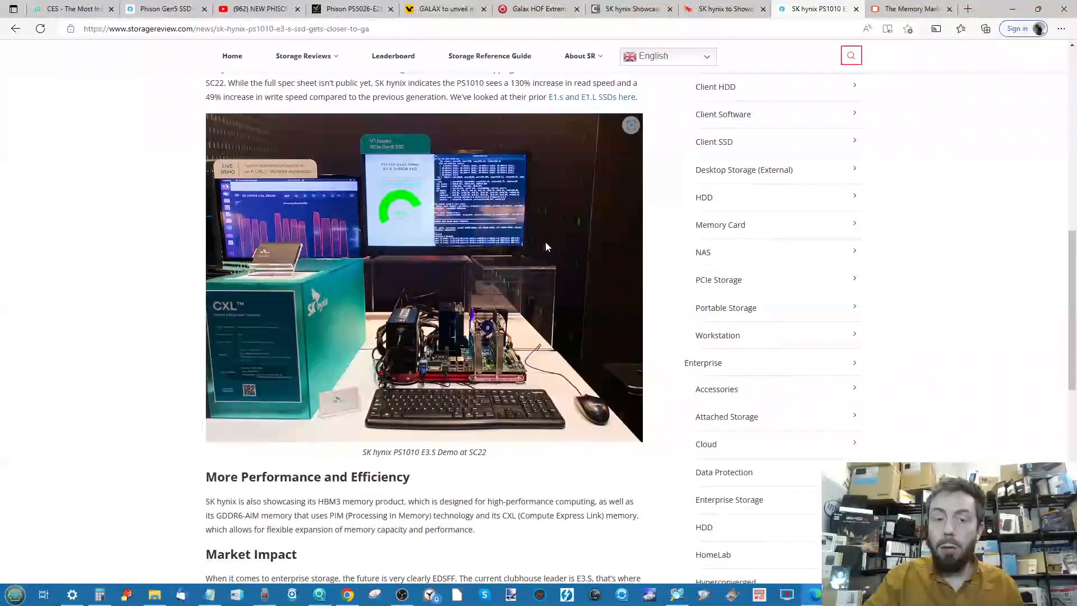
scroll("down", 3)
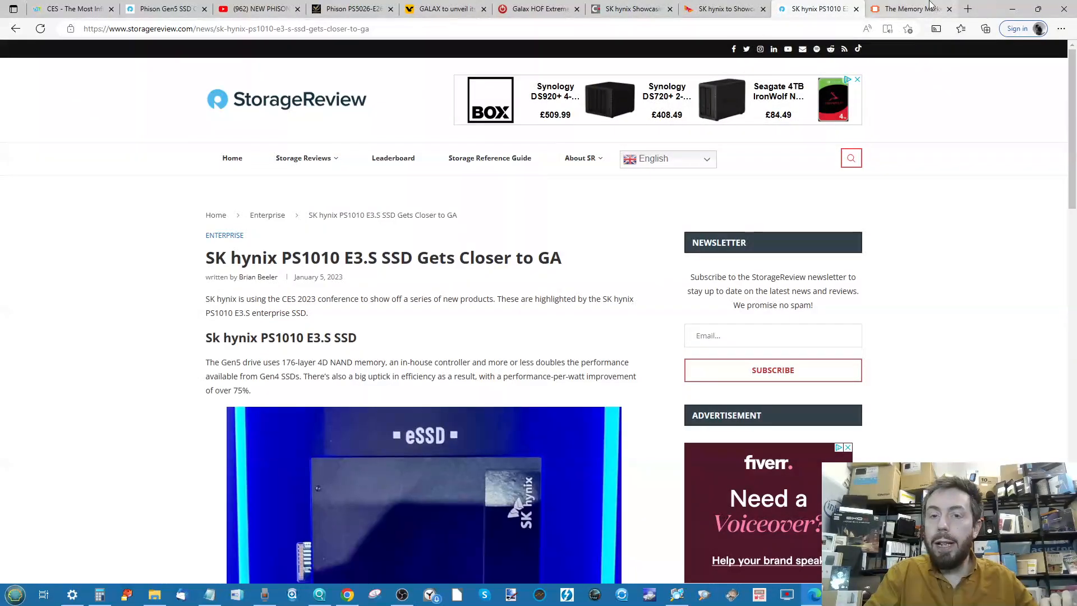
Dismiss the ad overlay and read All About Circuits' SK hynix 238-layer 4D NAND article.
left_click(910, 8)
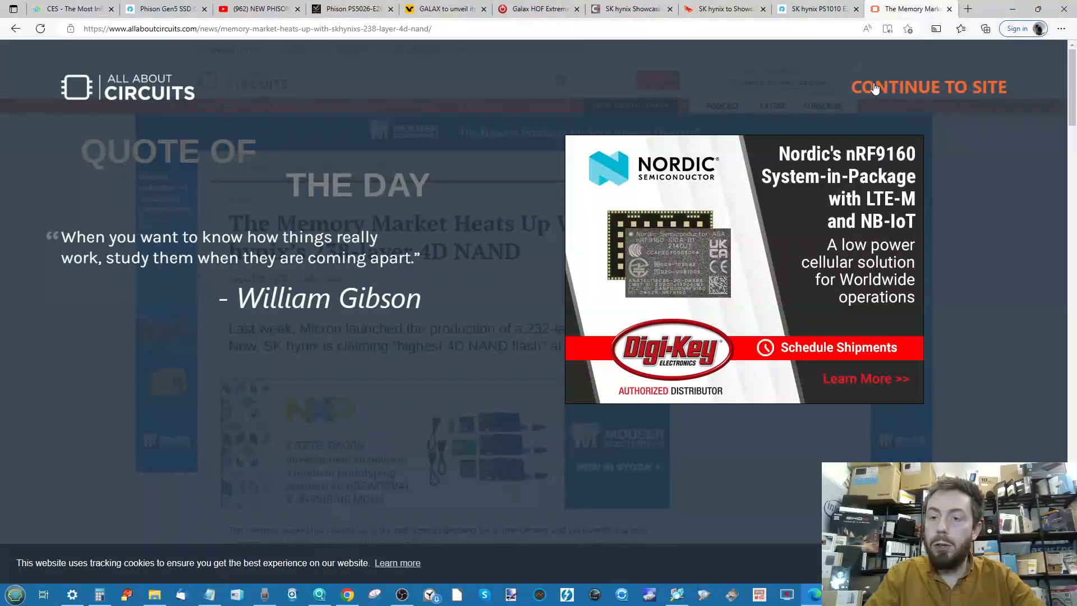
left_click(929, 87)
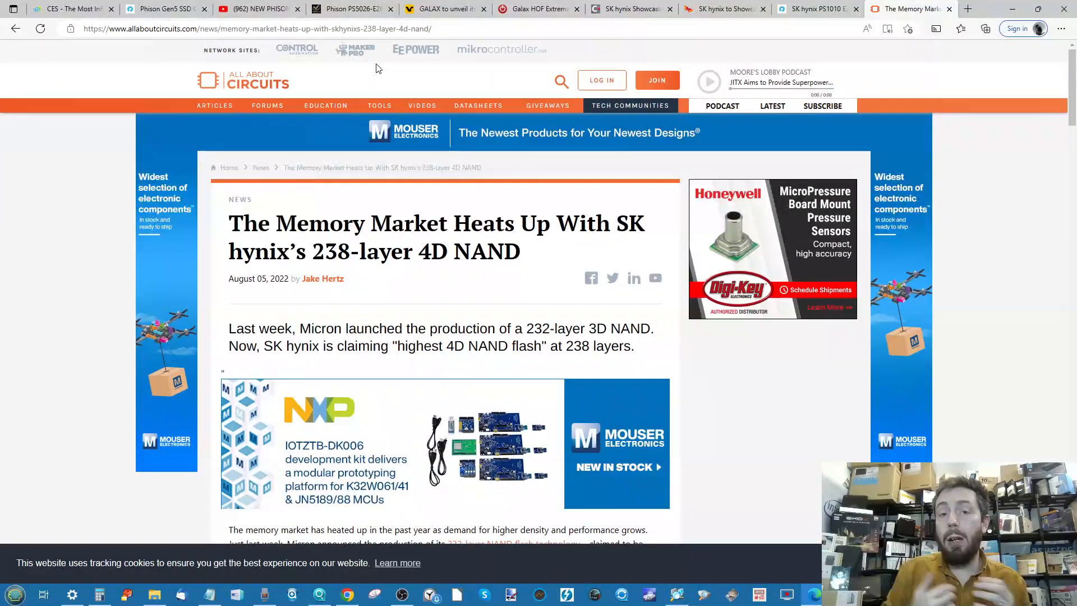
scroll("down", 3)
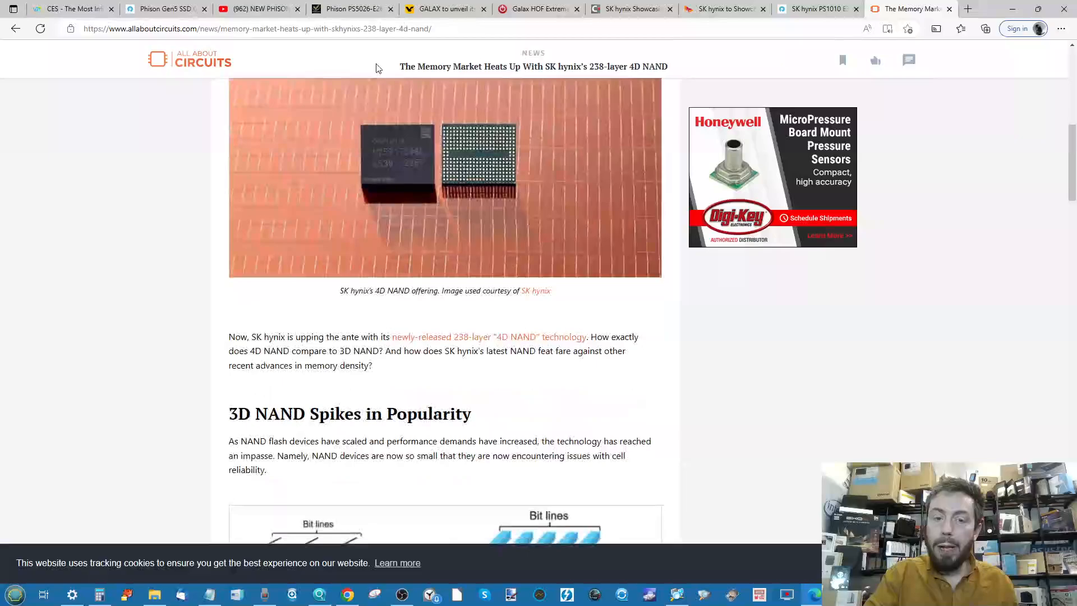
scroll("down", 3)
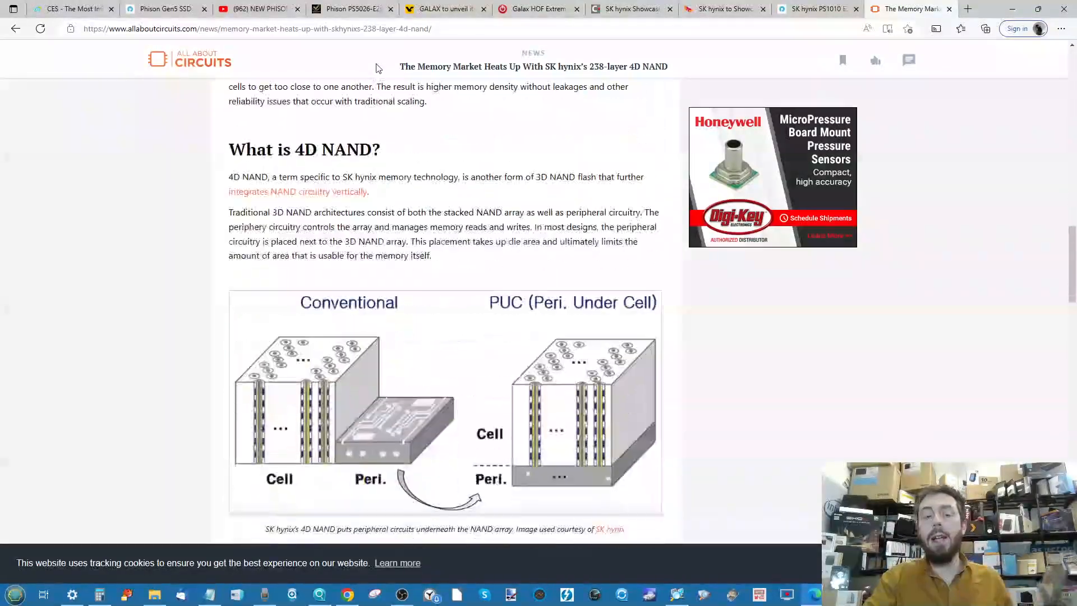
scroll("down", 3)
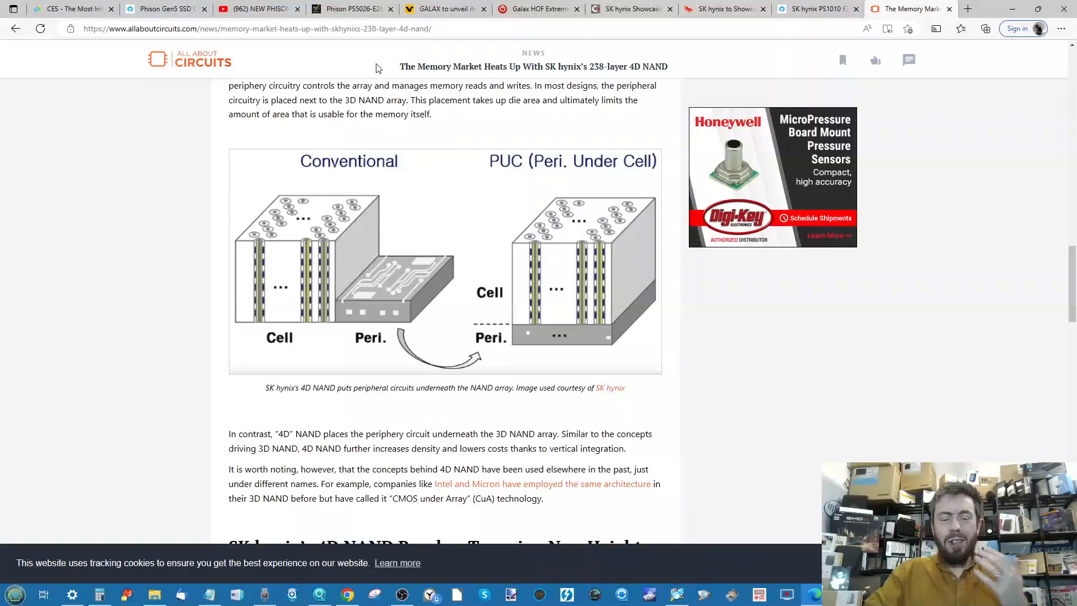
scroll("down", 3)
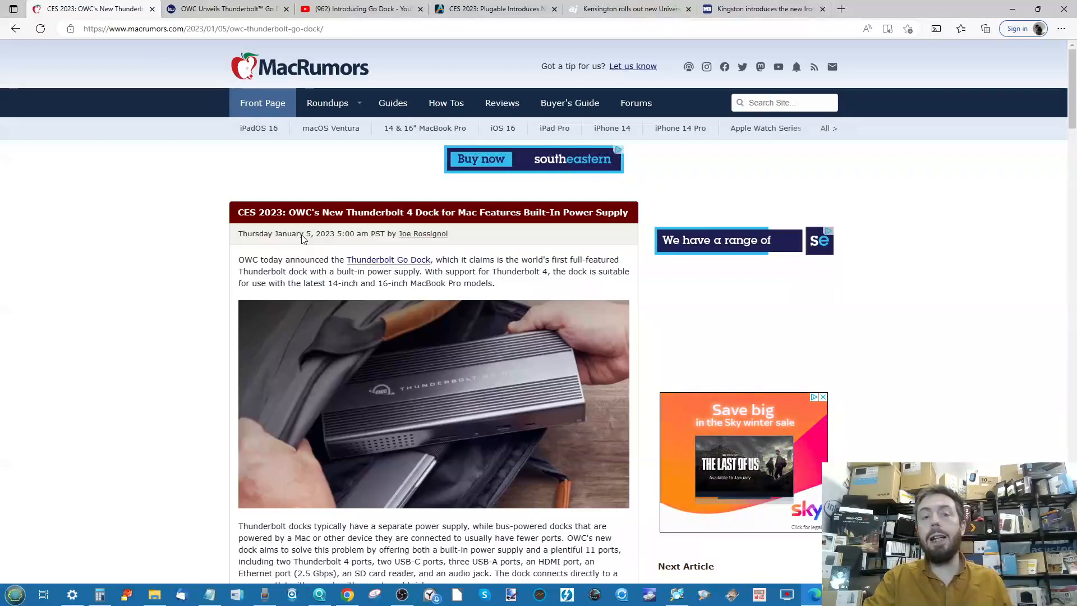
Finish MacRumors' Thunderbolt Go Dock article and bring up OWC's Introducing Go Dock video.
scroll("down", 3)
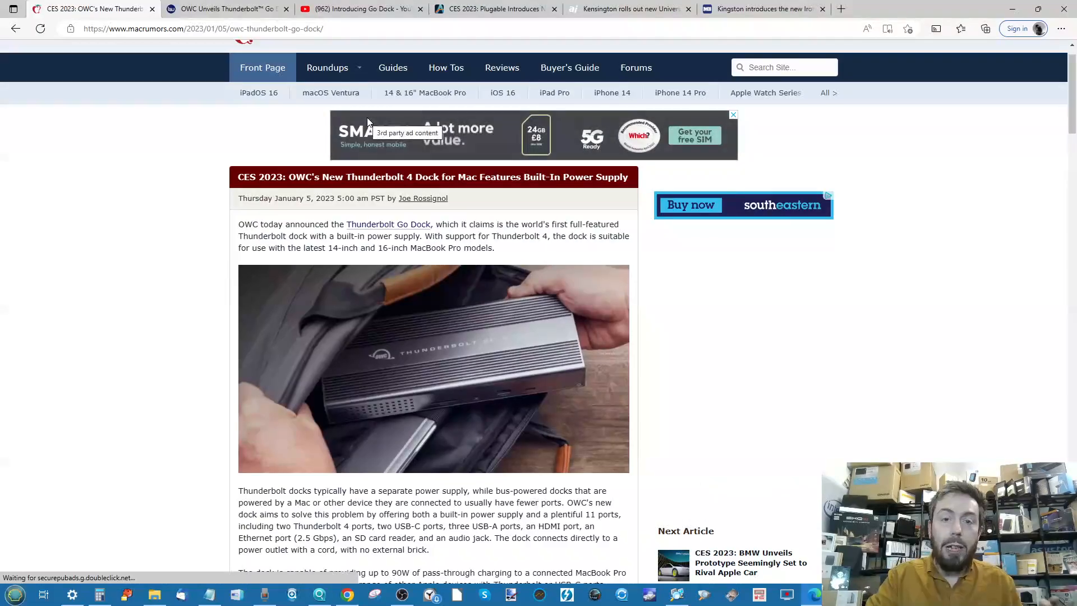
scroll("down", 3)
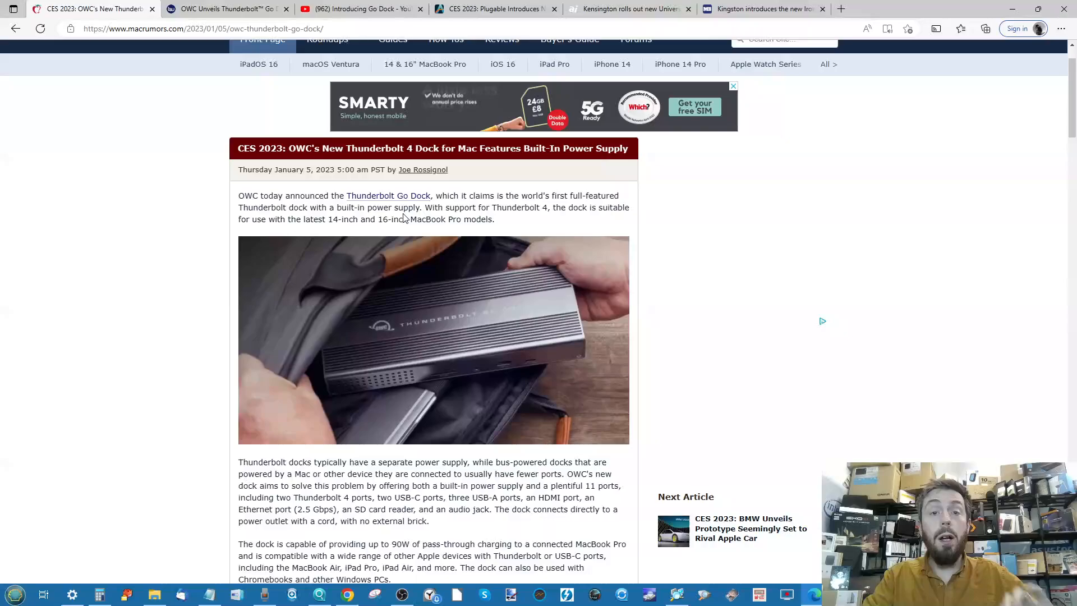
left_click(357, 9)
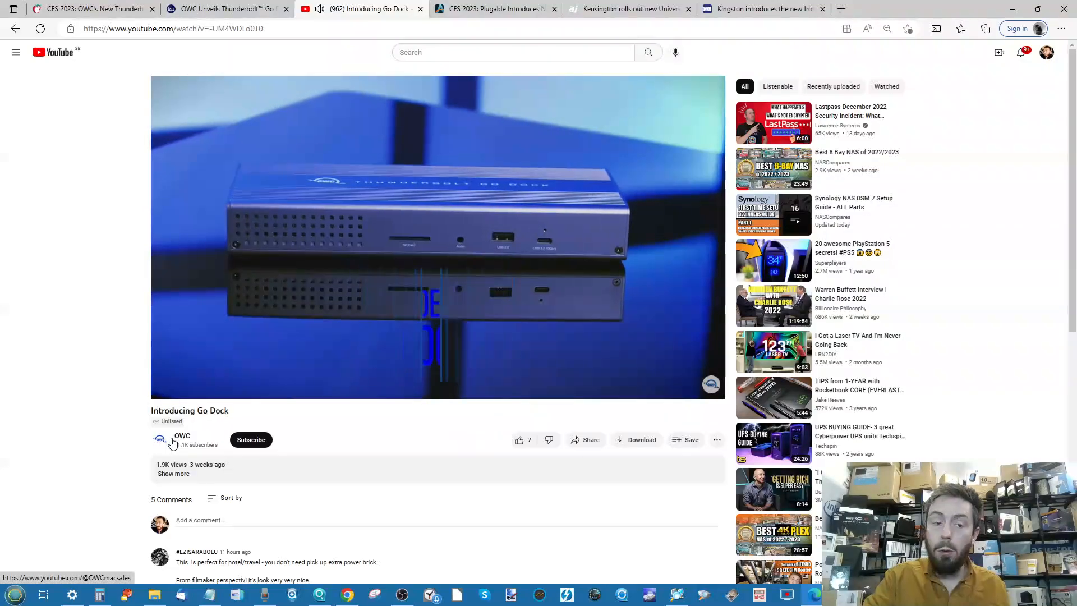
Move to Business Wire's OWC Thunderbolt Go Dock CES 2023 press release.
left_click(438, 237)
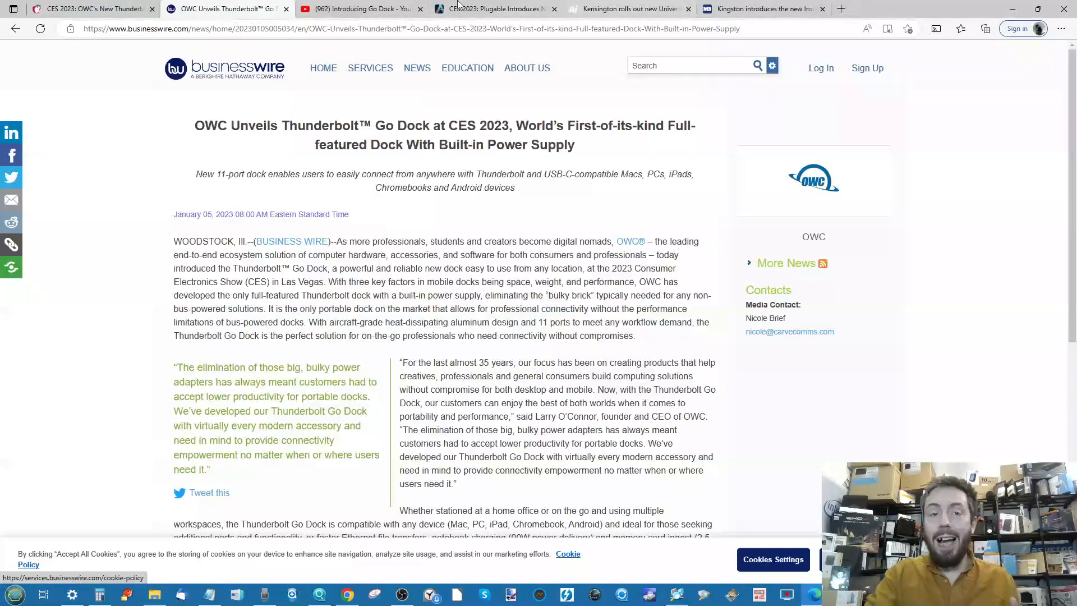
Move to AnandTech's article on Plugable's flagship Thunderbolt 4 dock and USB-C hub.
left_click(357, 9)
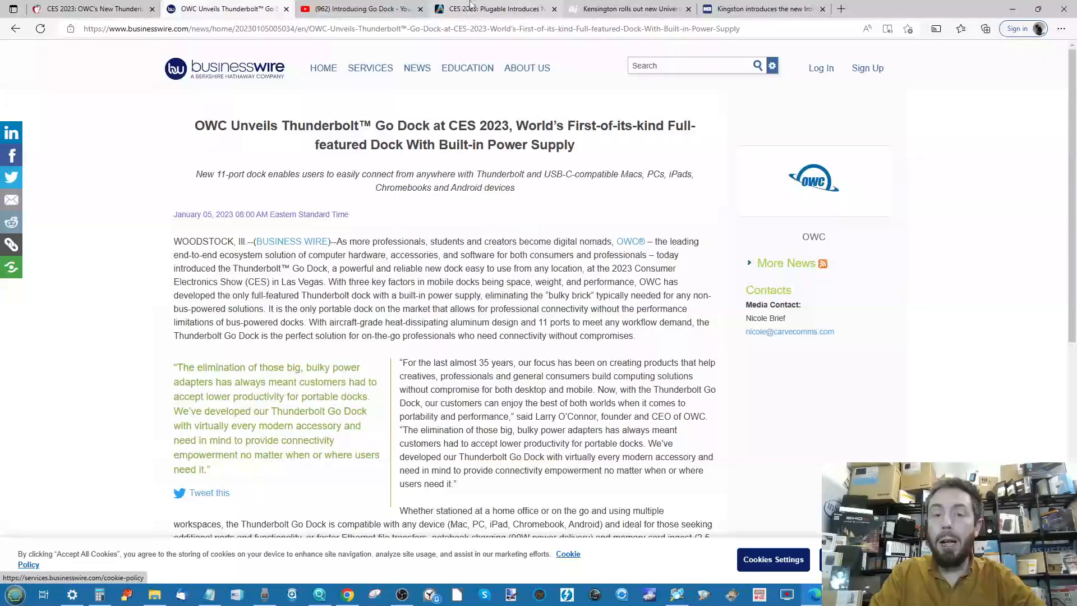
left_click(488, 8)
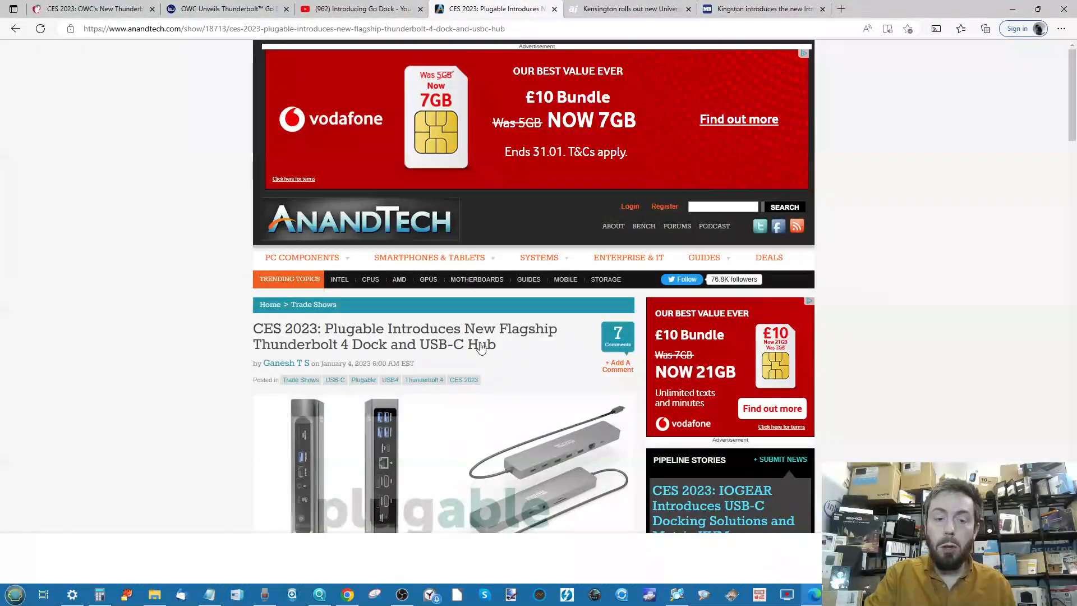
scroll("down", 3)
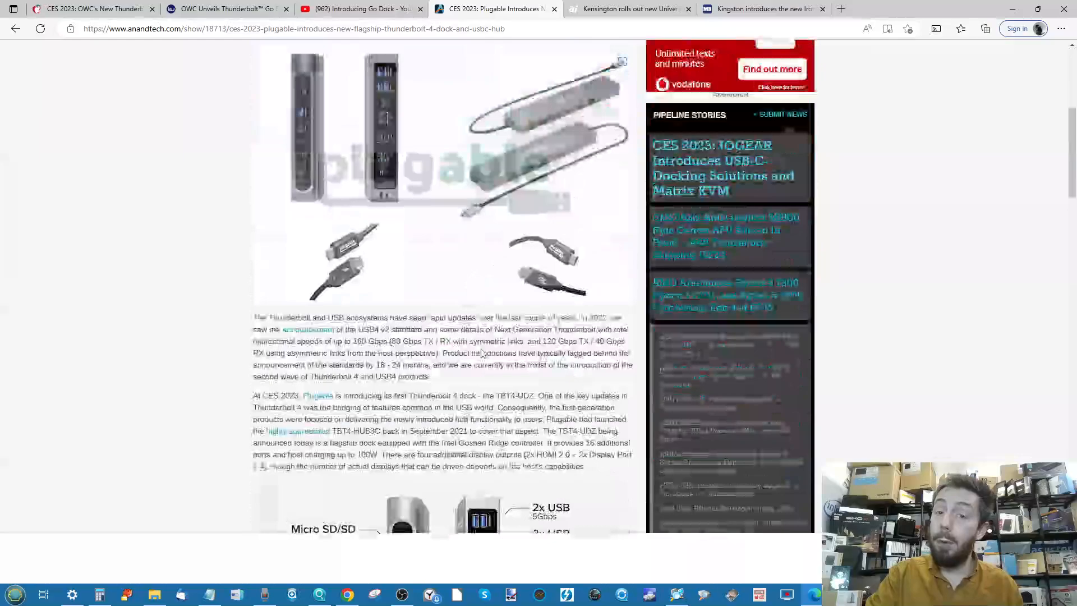
scroll("down", 3)
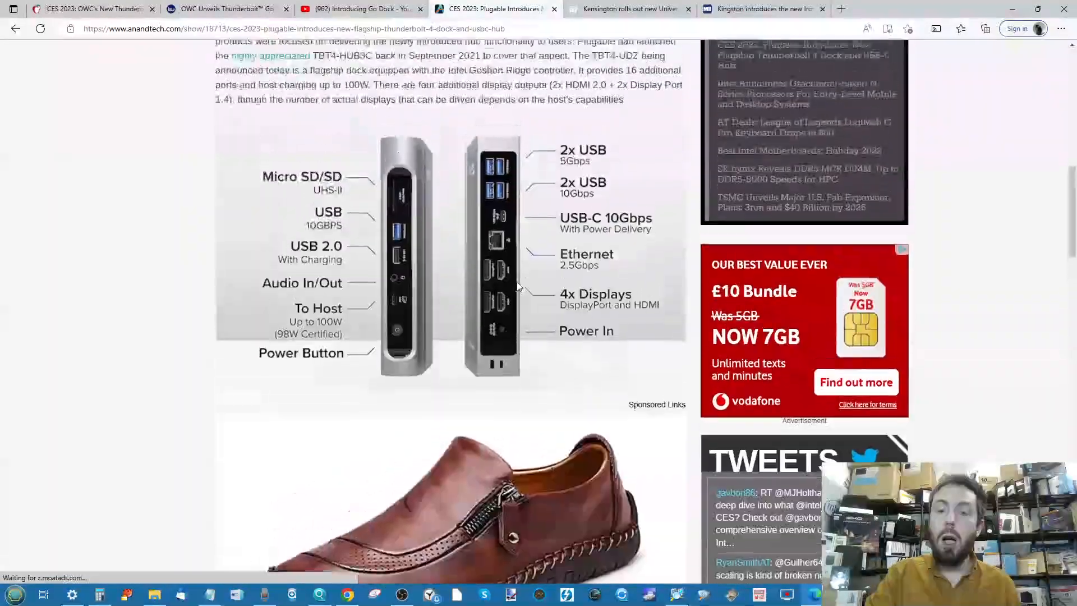
scroll("down", 3)
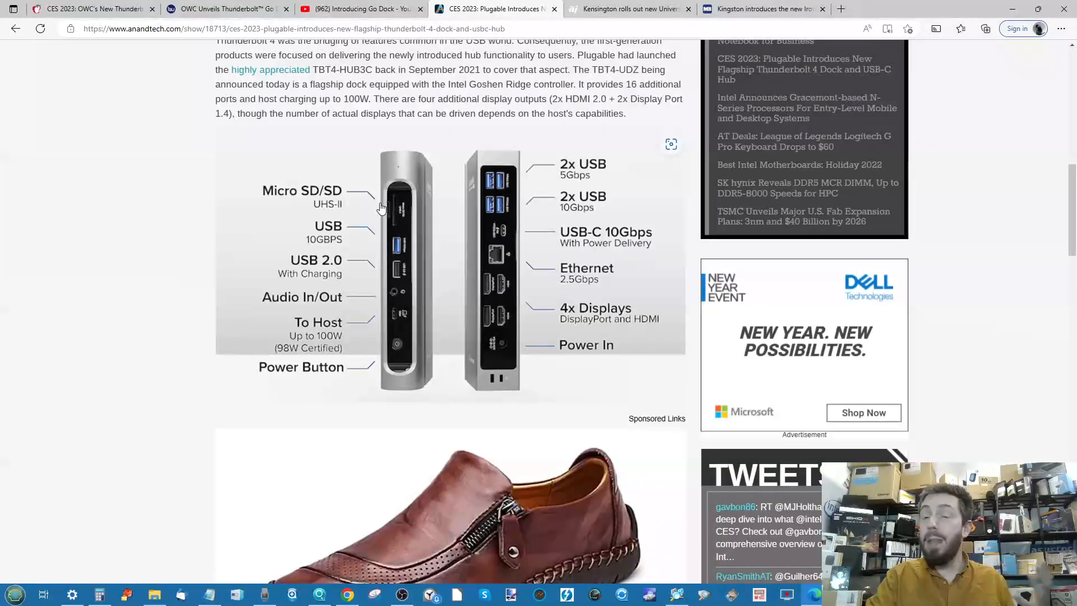
scroll("down", 3)
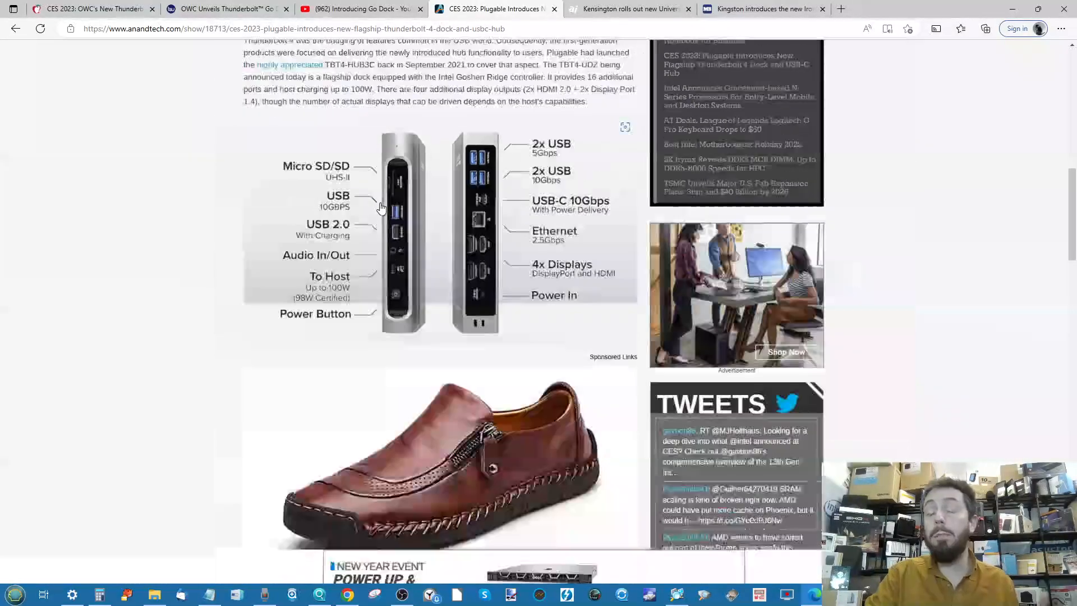
scroll("down", 3)
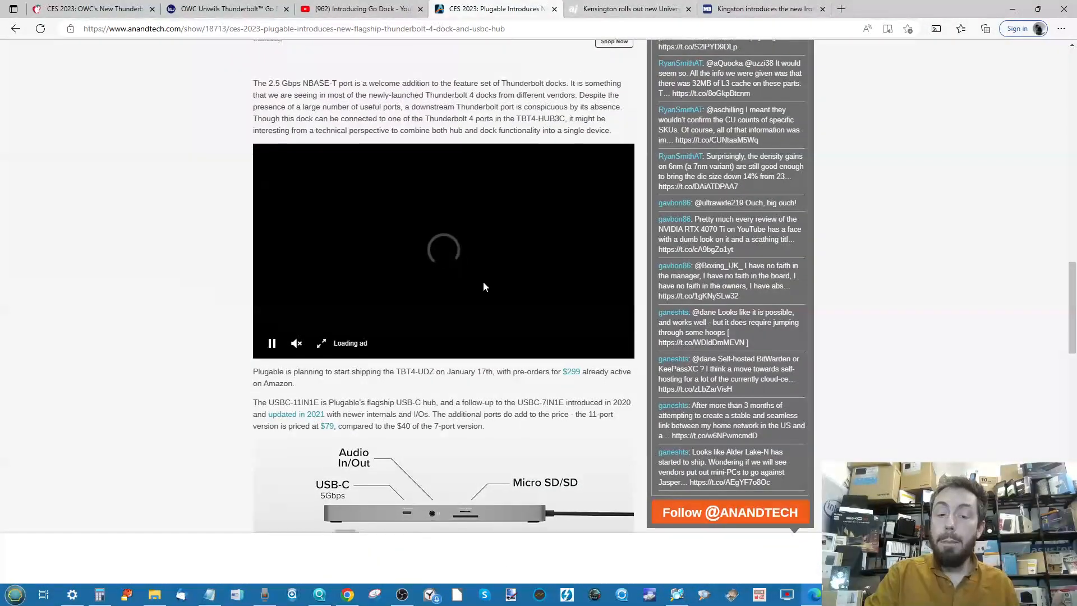
View AppleInsider's Kensington Thunderbolt 4 dock article, then bring up Manila Bulletin's Kingston IronKey story.
left_click(626, 9)
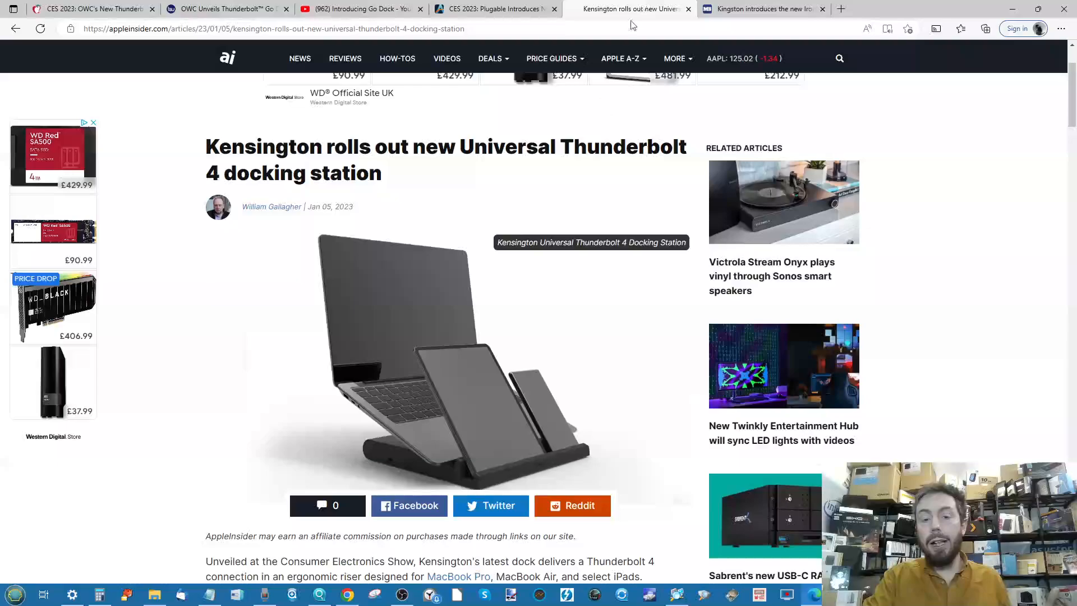
mouse_move(510, 328)
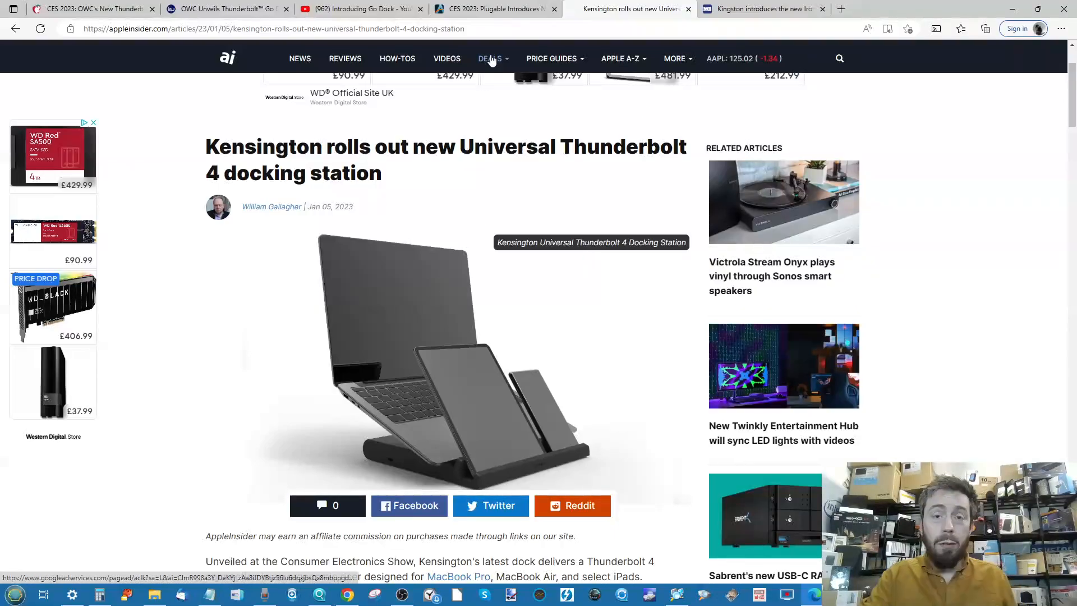
left_click(759, 8)
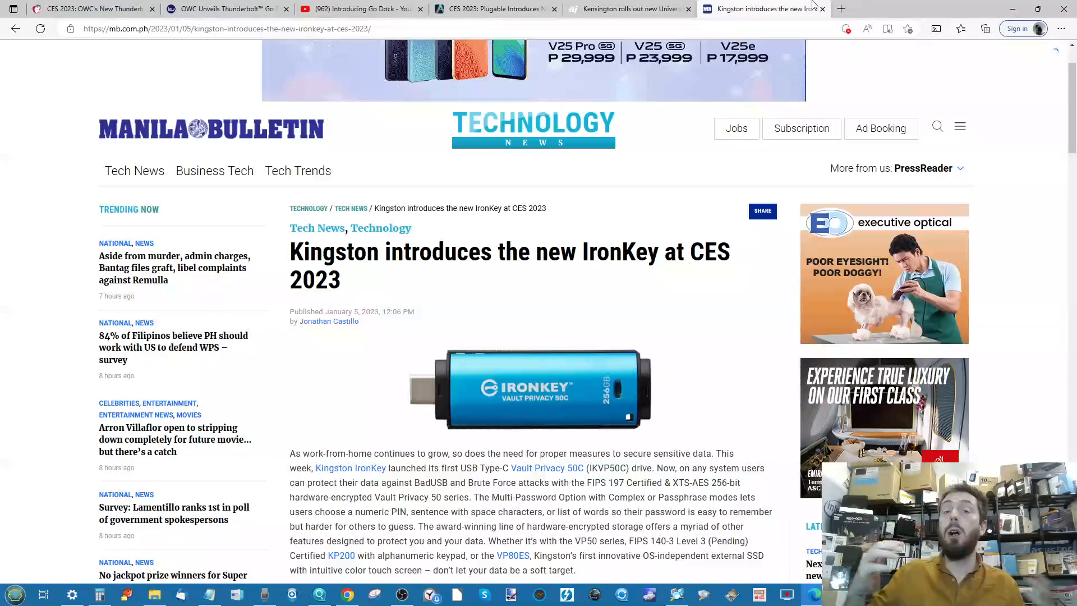
Read the Kingston IronKey article to its end, then switch to ZOL's Synology DS723+ announcement.
scroll("down", 3)
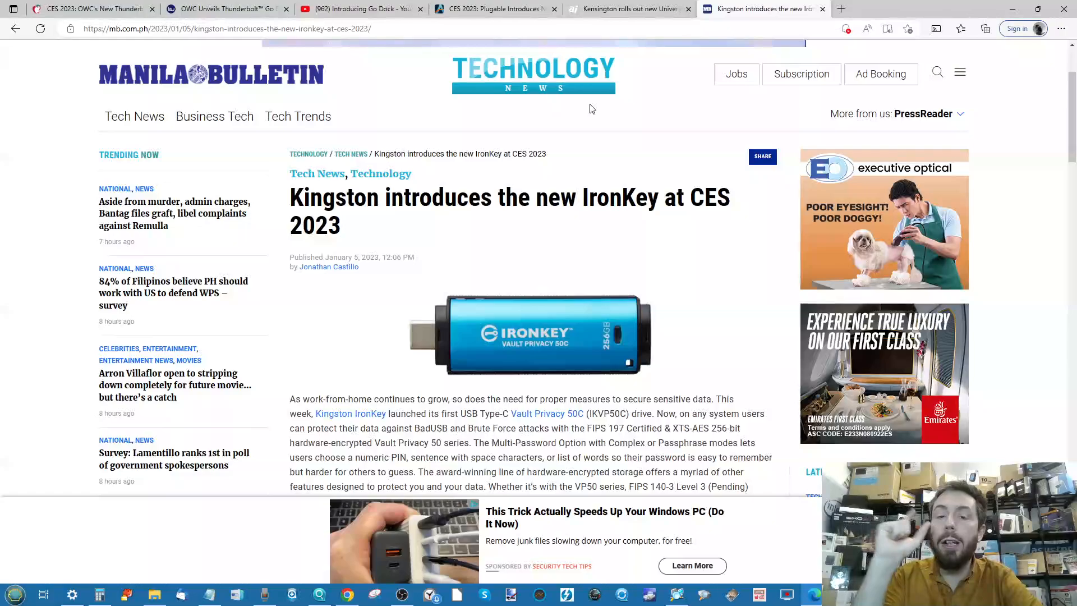
scroll("down", 3)
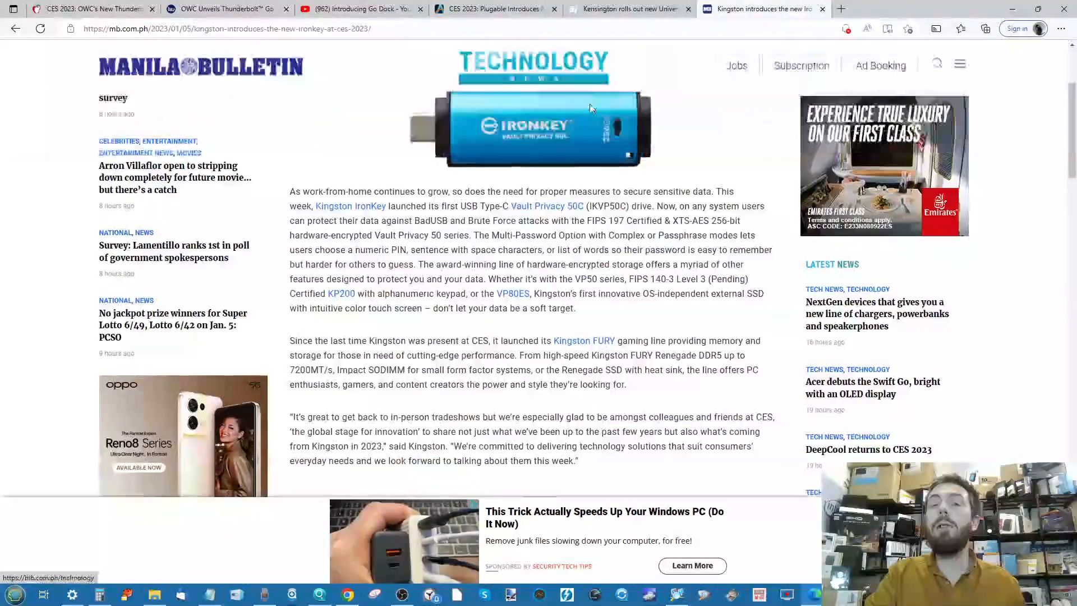
scroll("down", 3)
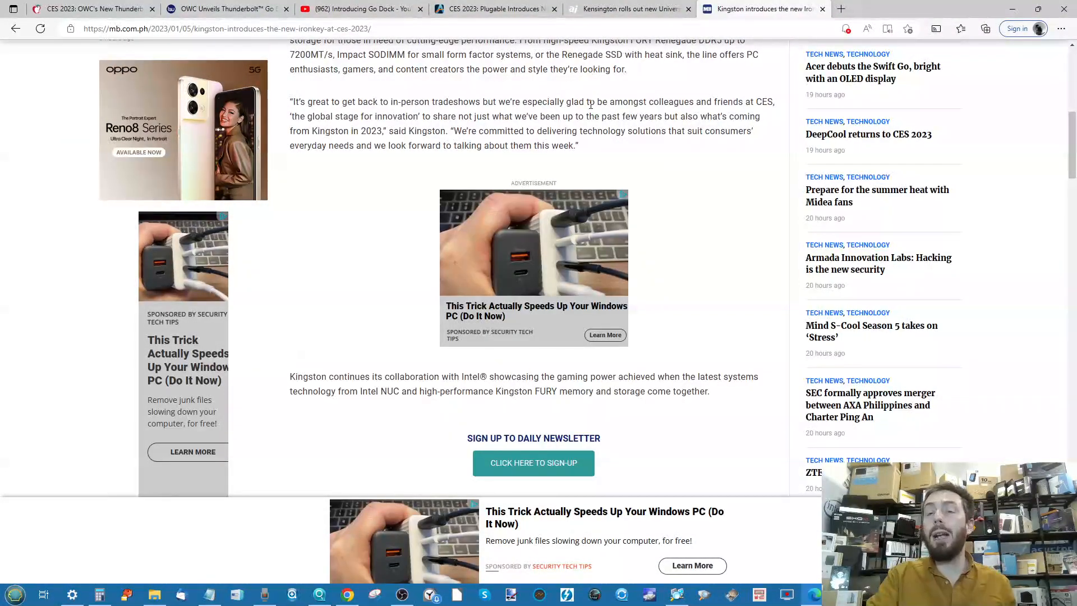
scroll("up", 3)
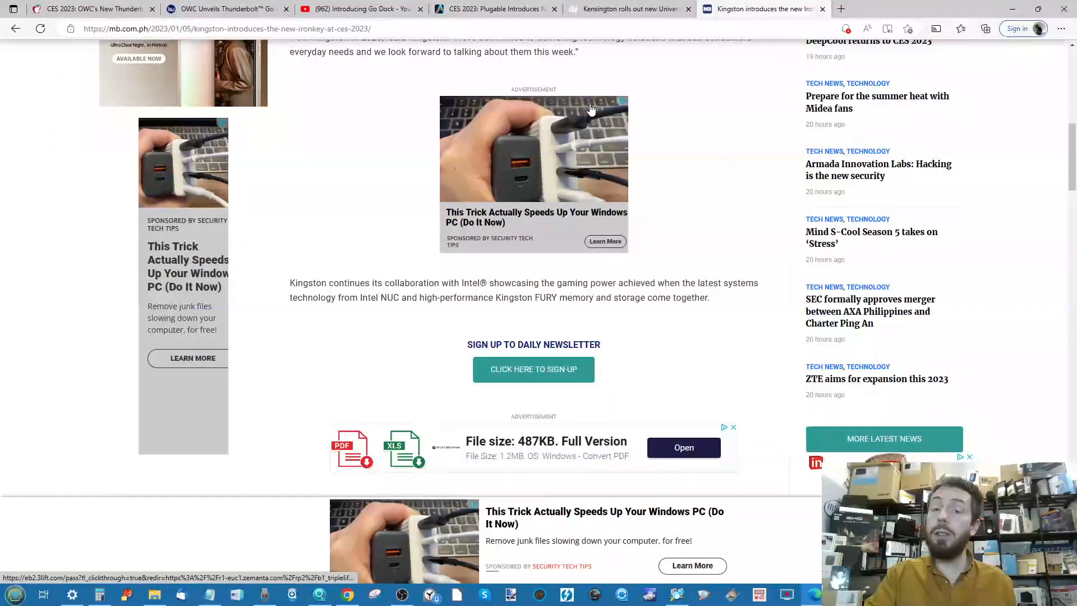
mouse_move(591, 108)
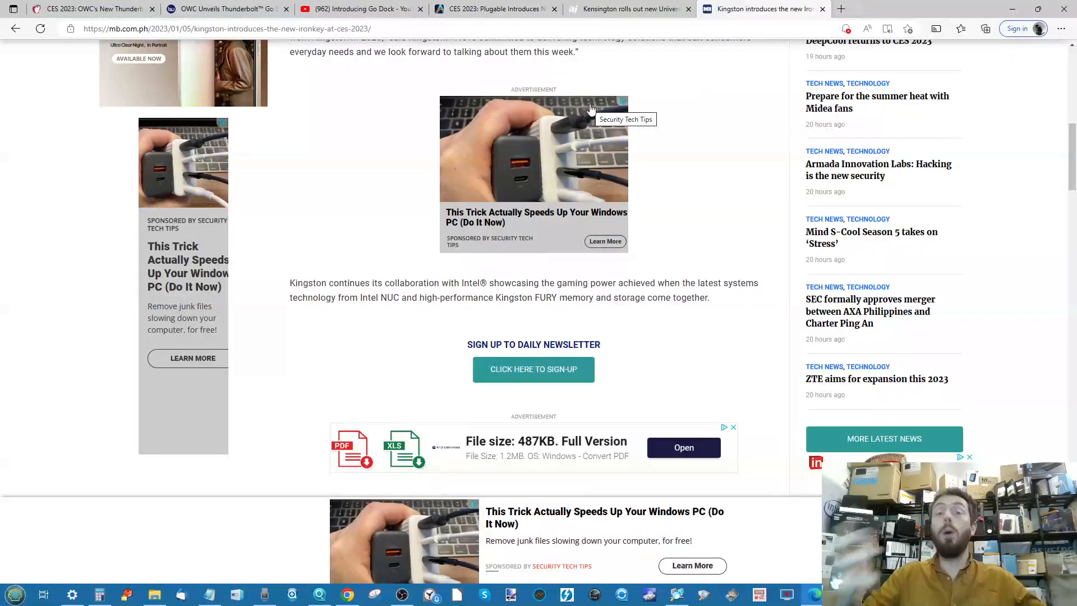
left_click(90, 8)
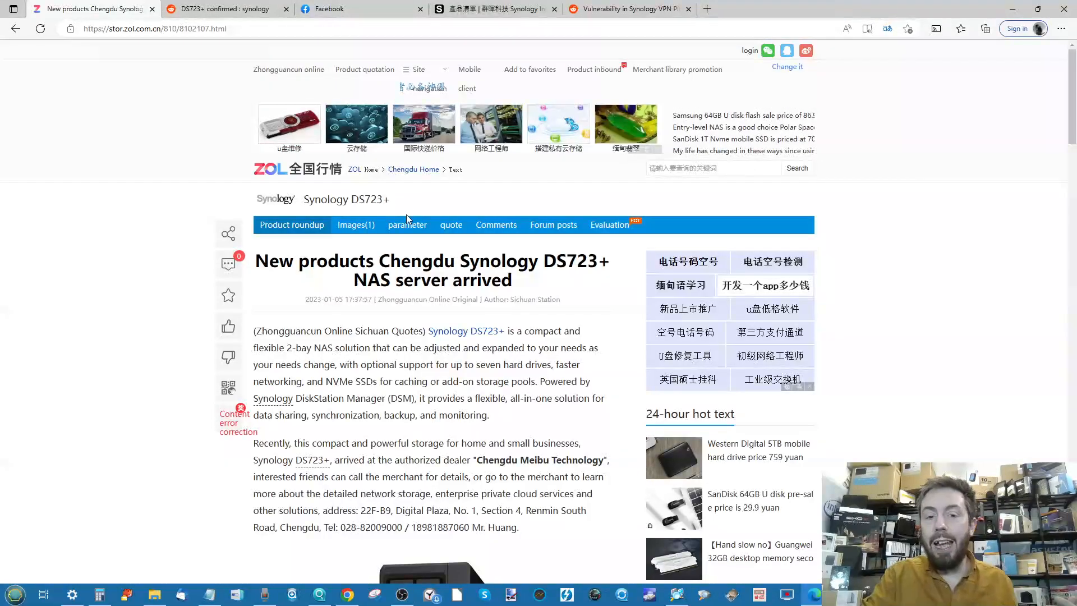
Read the ZOL DS723+ article through its spec table, then bring up the r/synology 'DS723+ confirmed' thread.
scroll("down", 3)
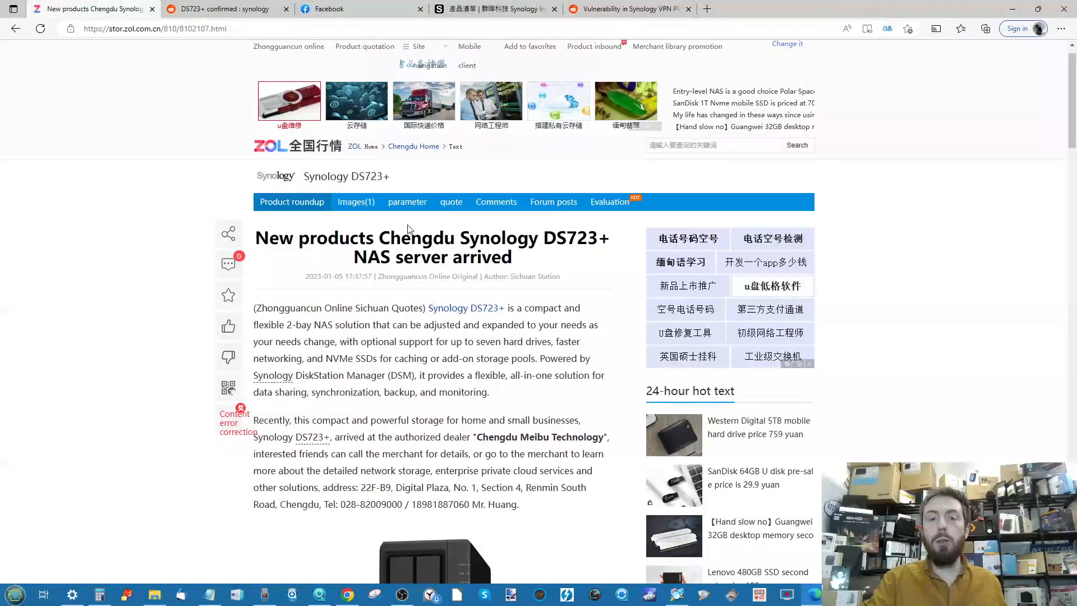
scroll("down", 3)
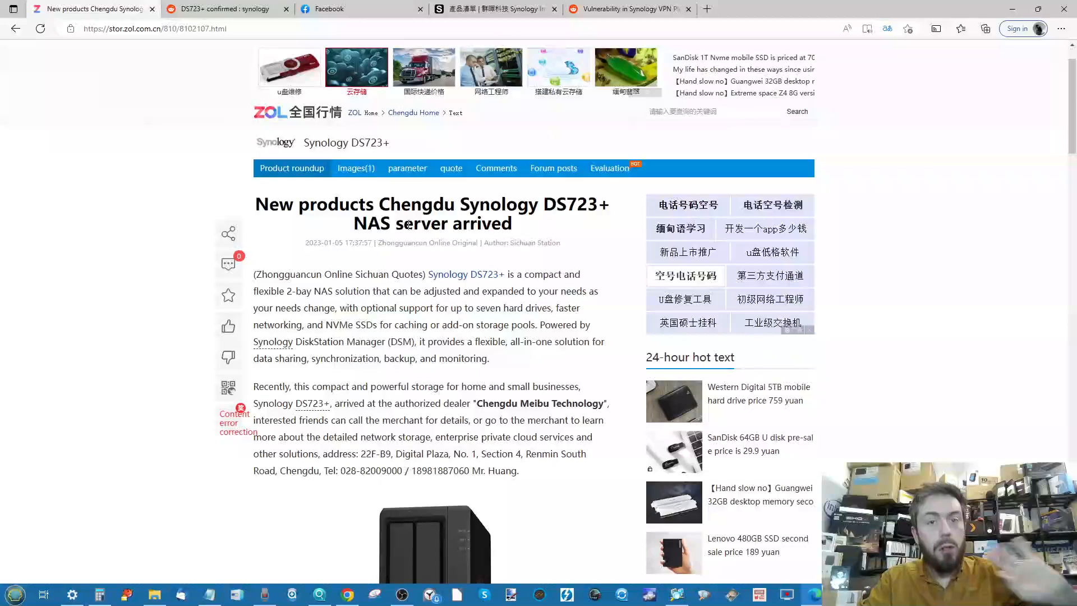
scroll("down", 3)
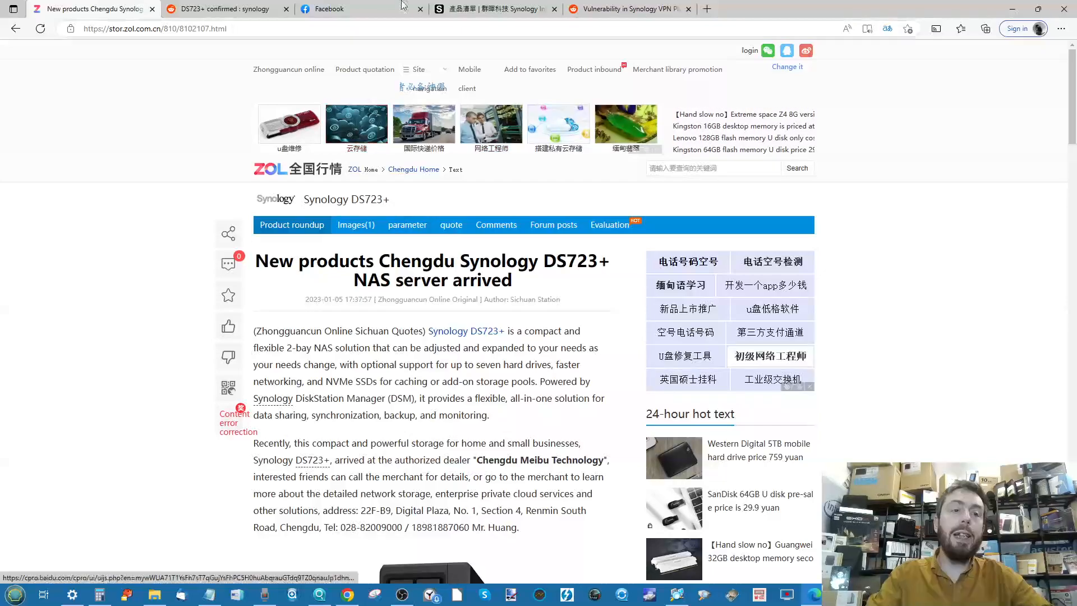
scroll("down", 3)
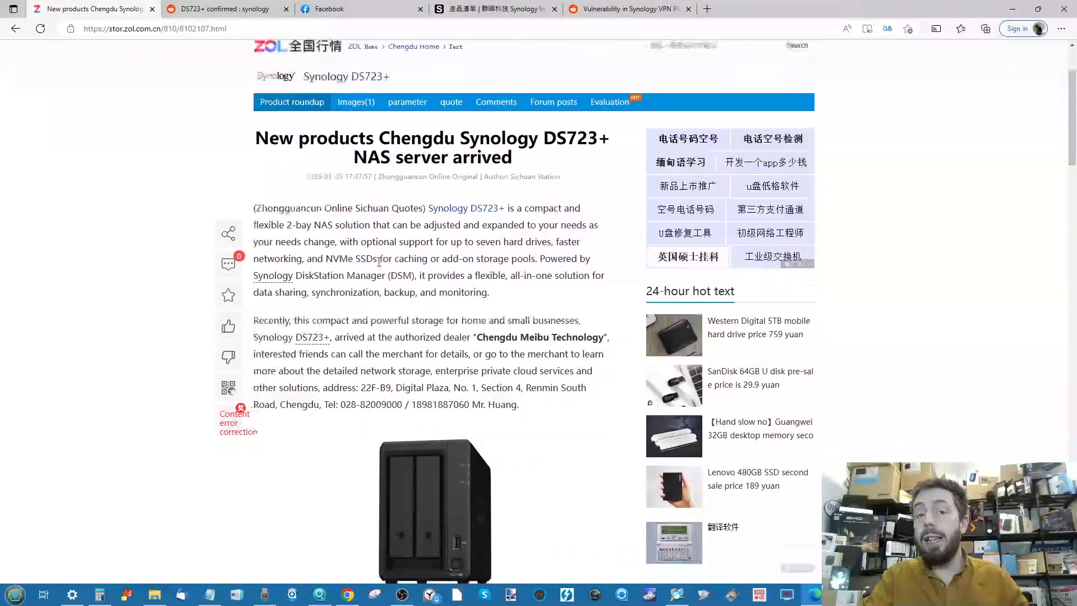
scroll("down", 3)
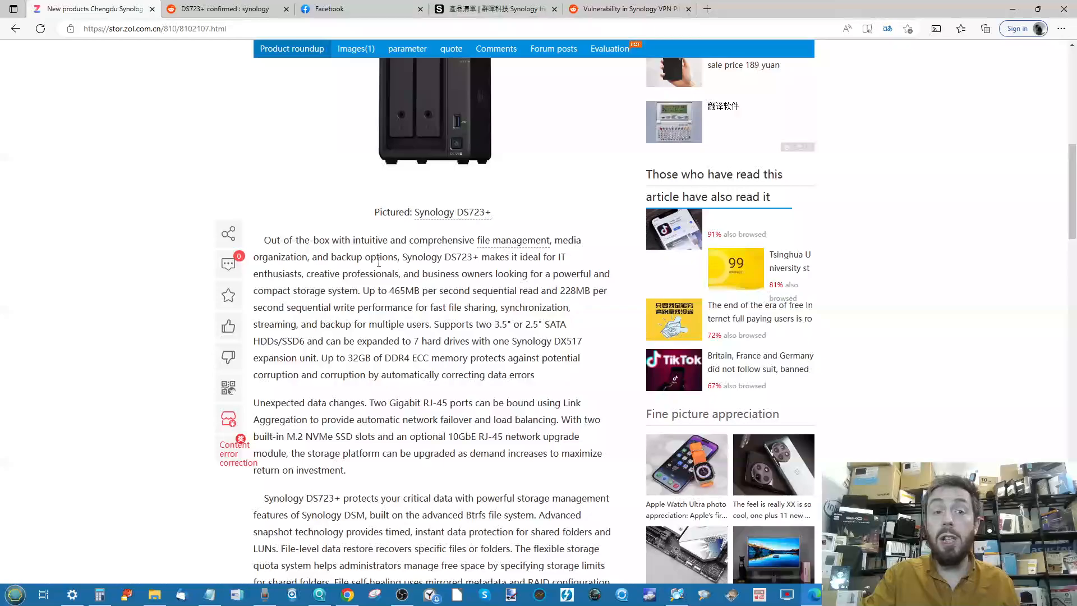
scroll("down", 3)
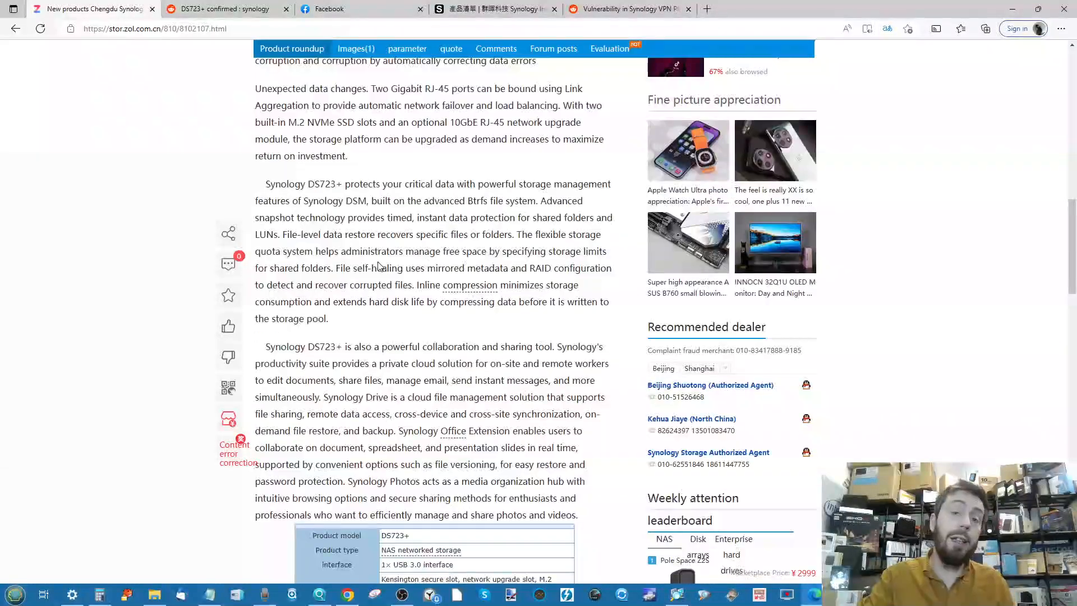
scroll("down", 3)
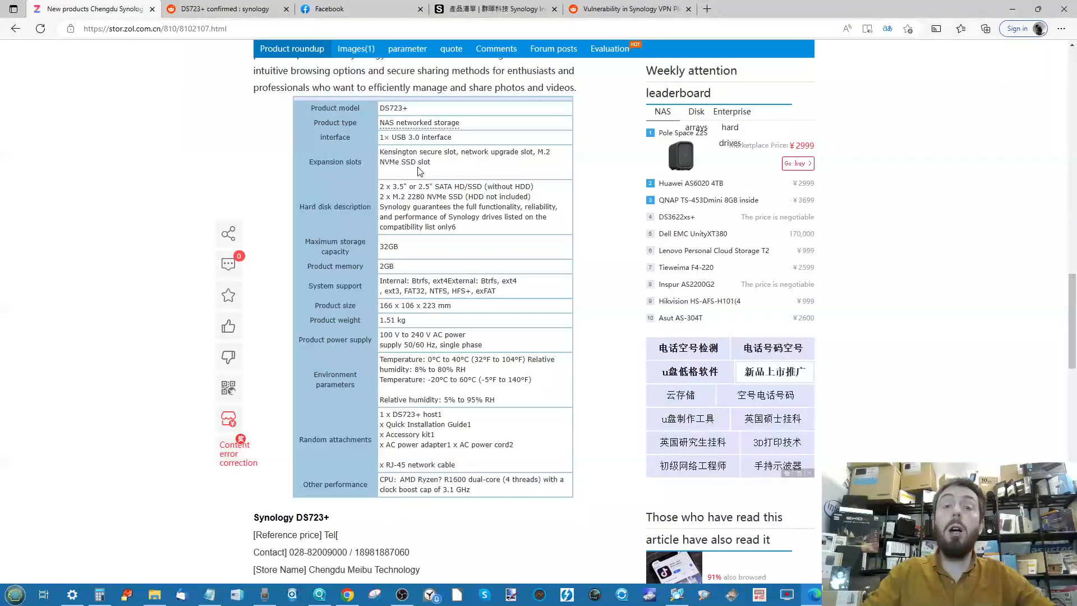
left_click(220, 9)
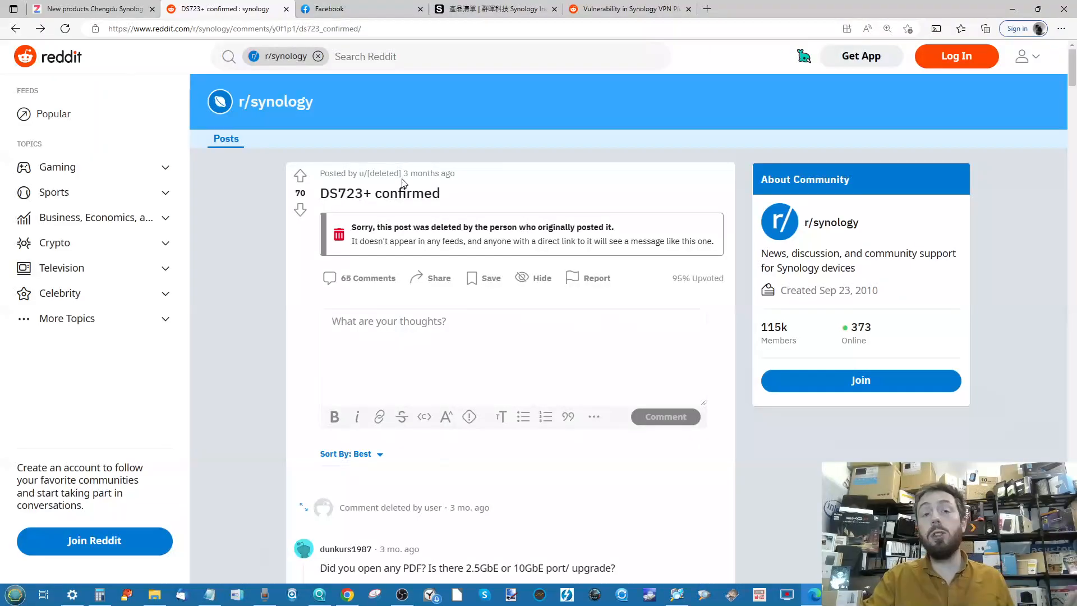
Skim the deleted Reddit thread's comments, then view Blackvoid's Facebook post teasing a DS723+ review.
scroll("down", 3)
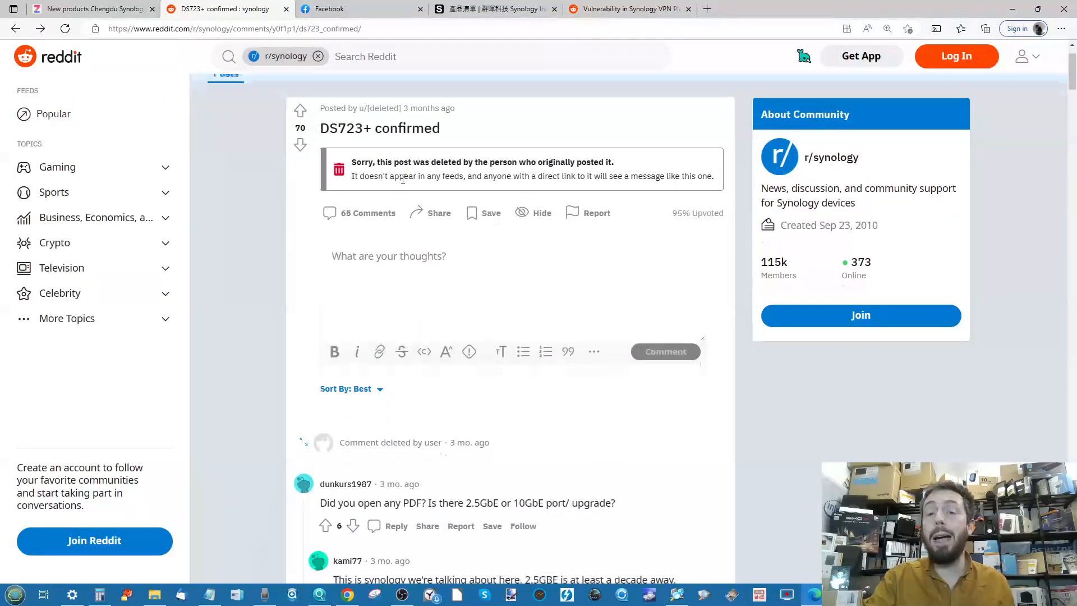
scroll("down", 3)
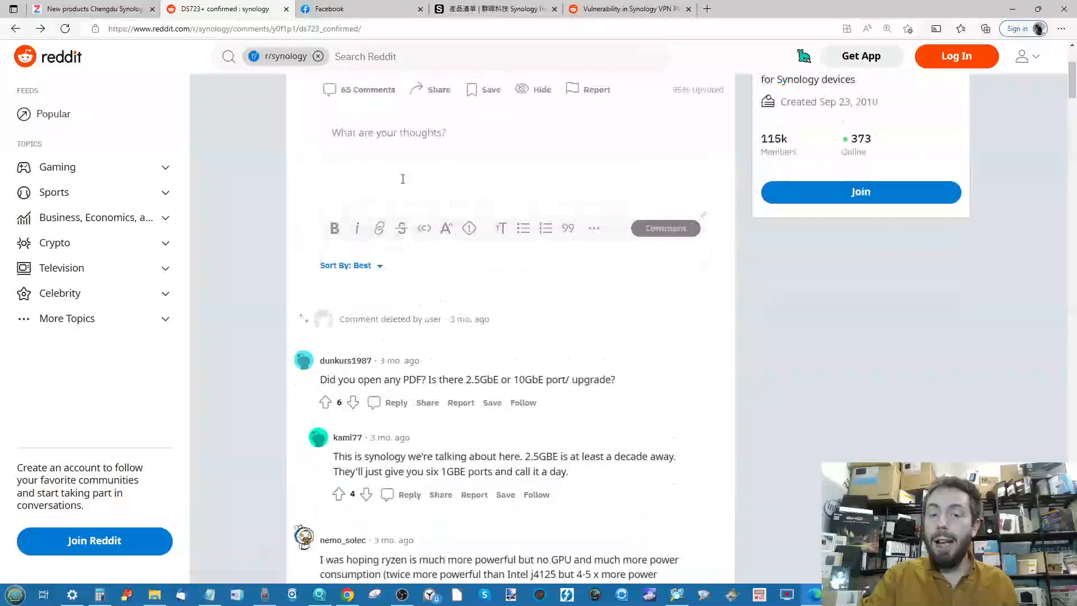
scroll("up", 3)
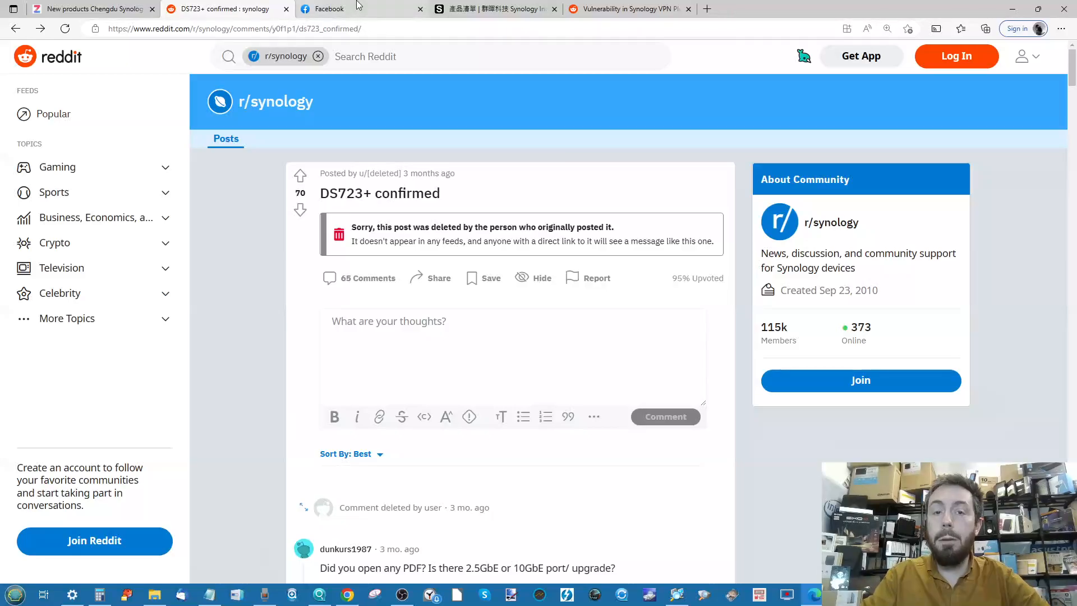
left_click(337, 9)
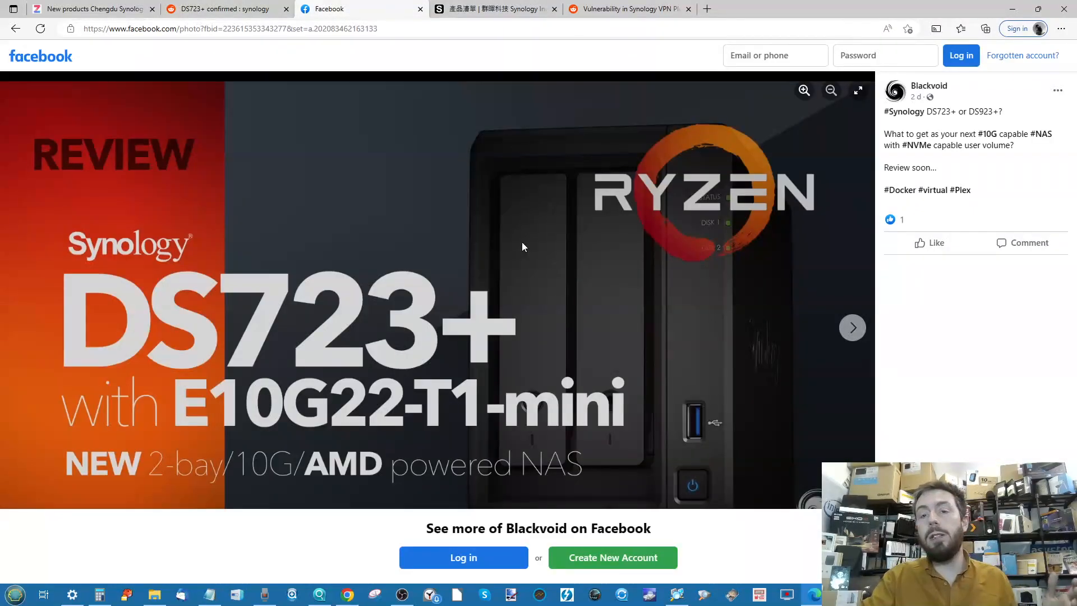
mouse_move(903, 111)
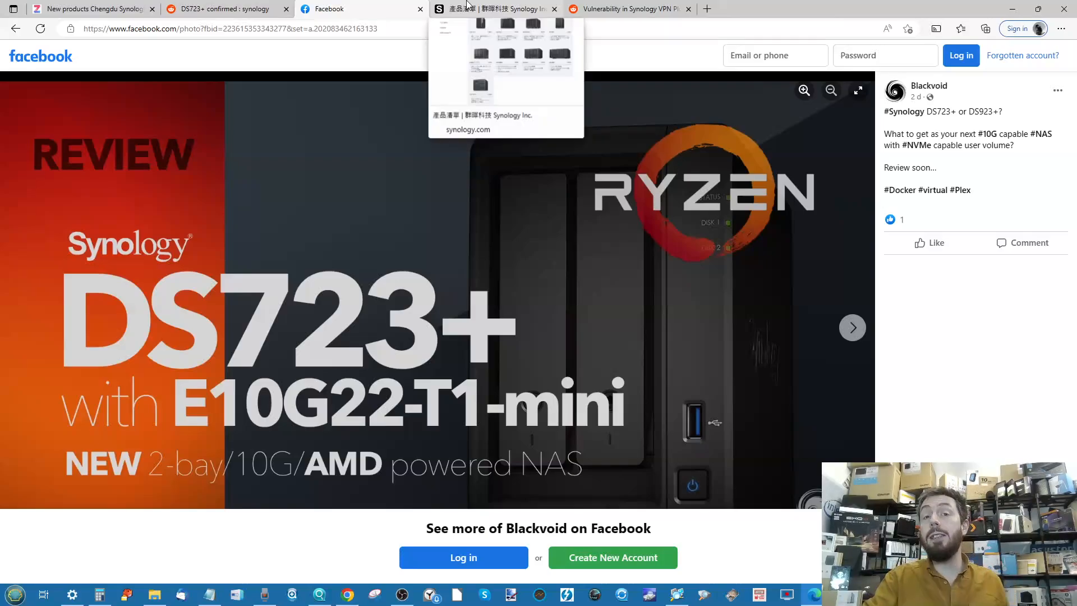
mouse_move(401, 154)
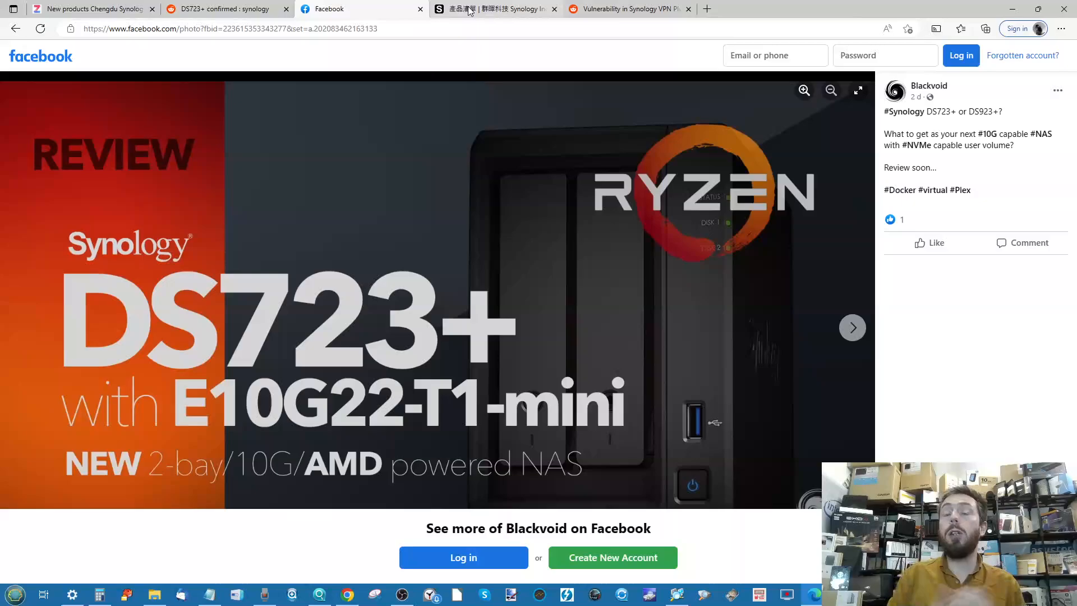
mouse_move(495, 8)
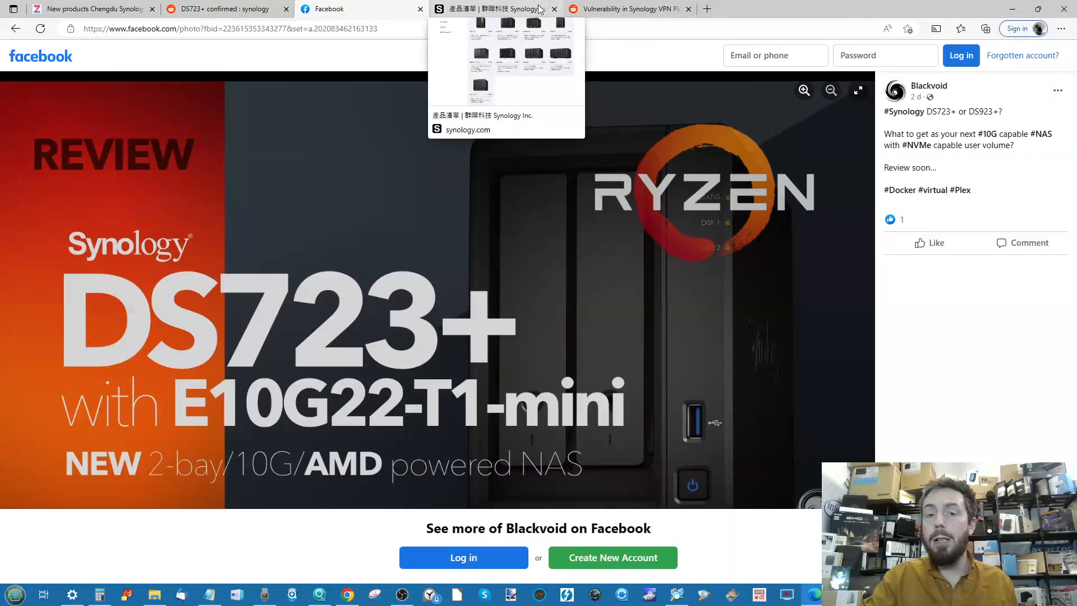
Browse Synology's Plus-series product listing, then bring up the r/synology VPN Plus Server 10/10 vulnerability thread.
left_click(494, 9)
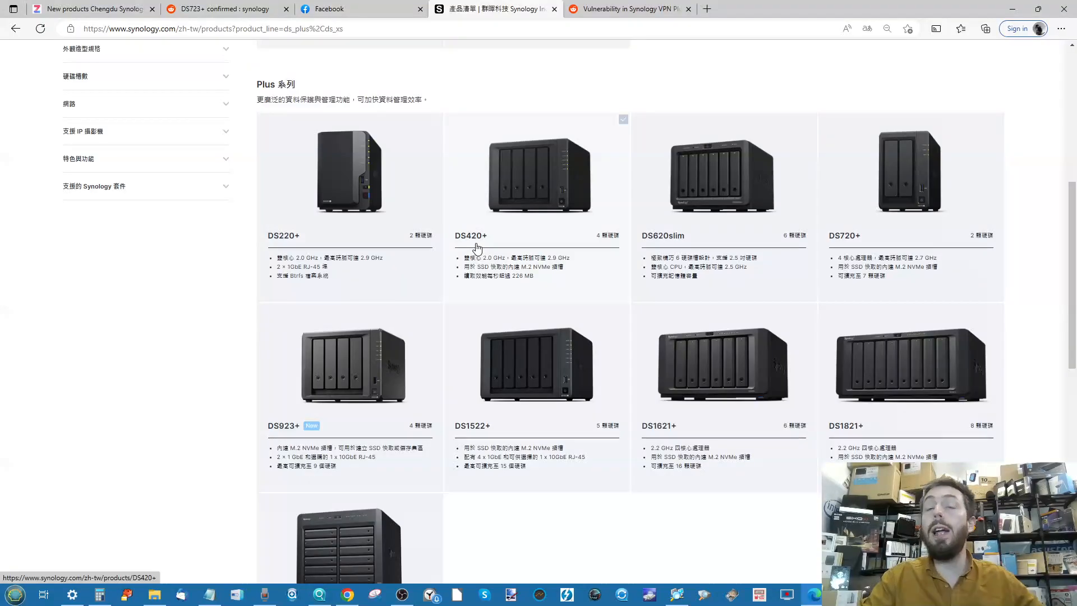
left_click(244, 29)
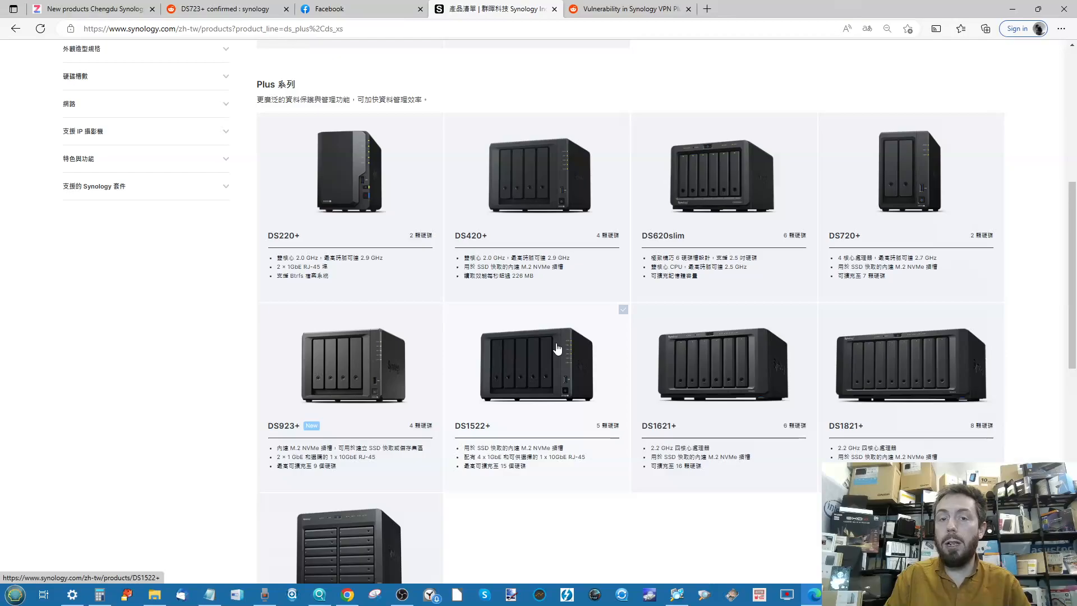
mouse_move(575, 91)
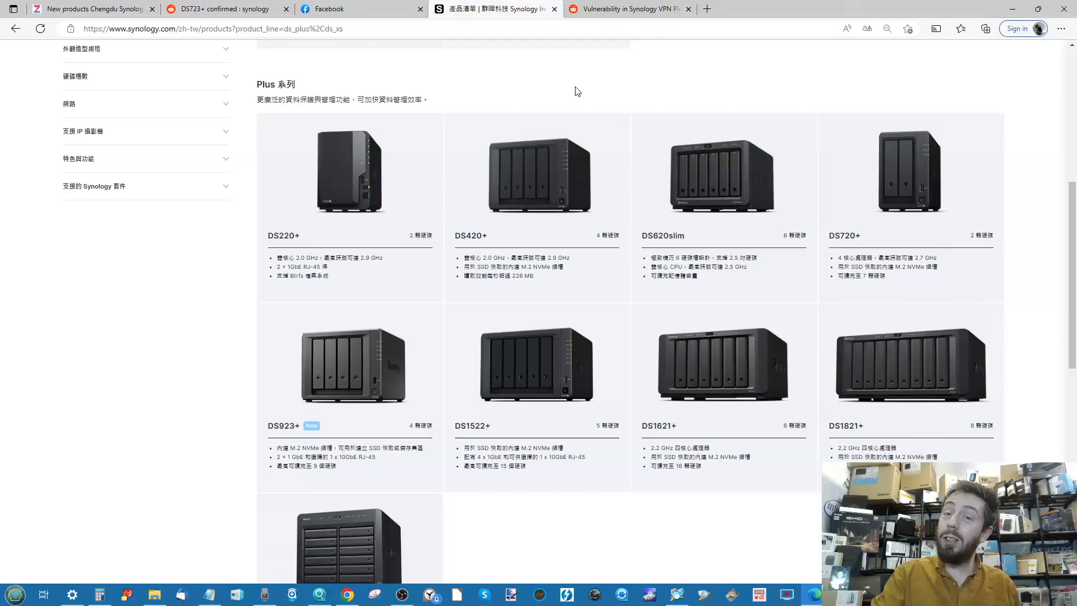
left_click(626, 9)
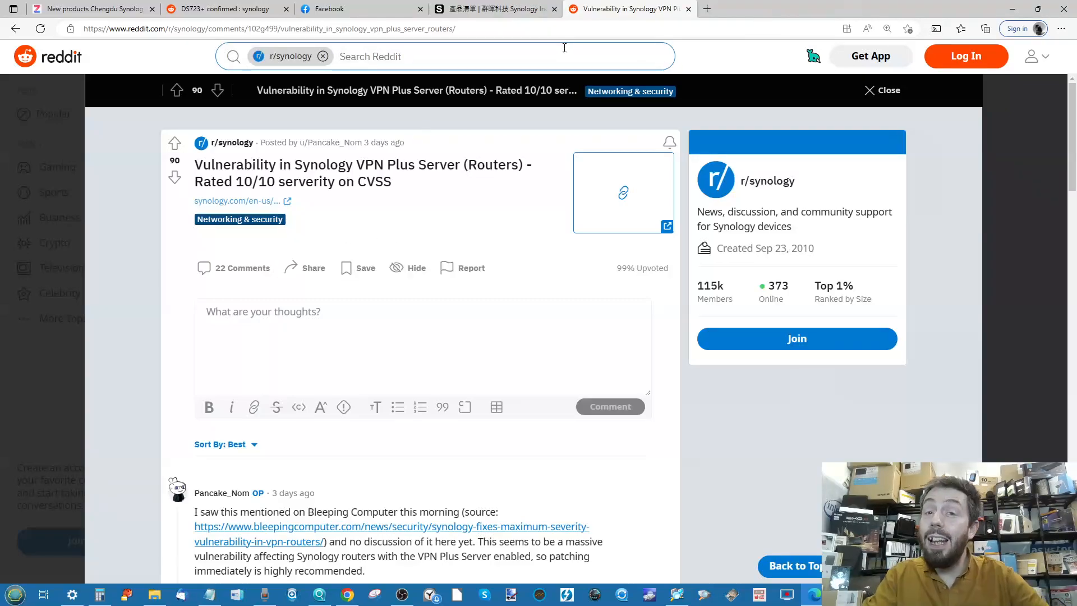
Switch to the other Edge window showing BBC's Guardian suspected ransomware attack article.
left_click(93, 8)
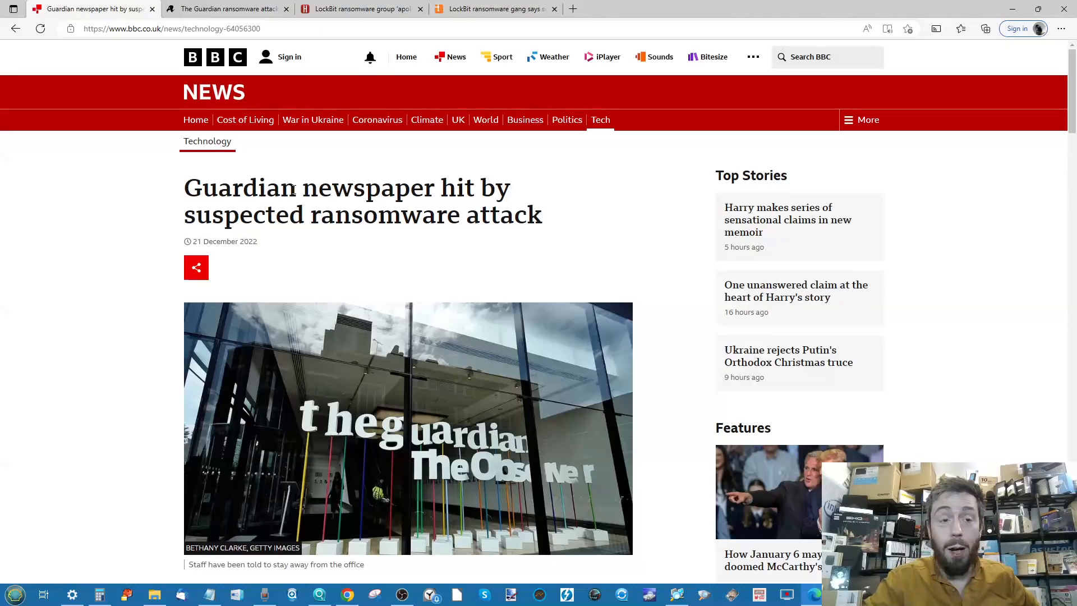
scroll("down", 3)
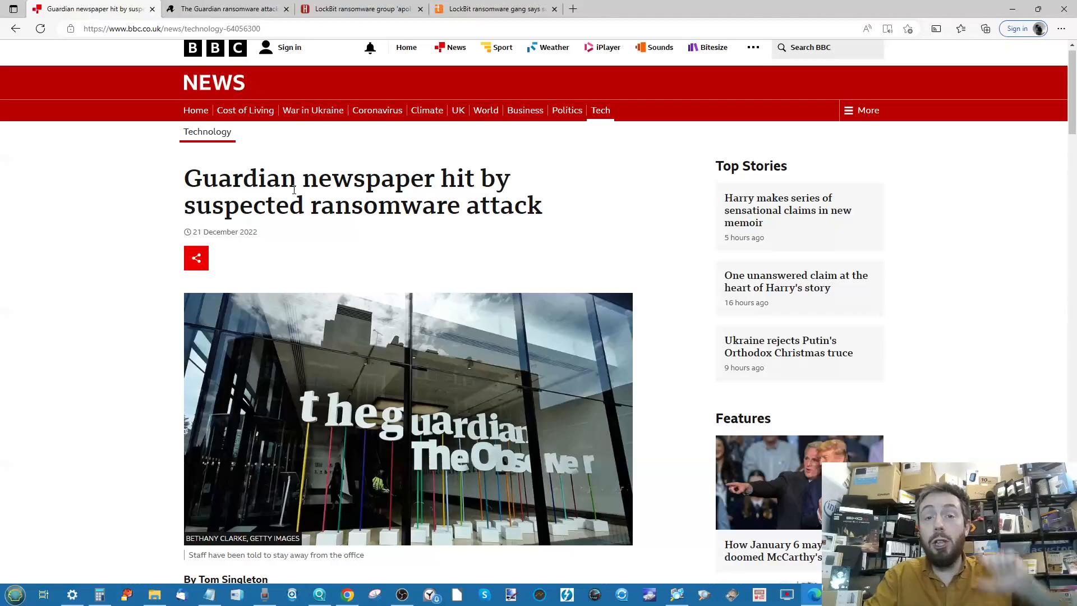
scroll("down", 3)
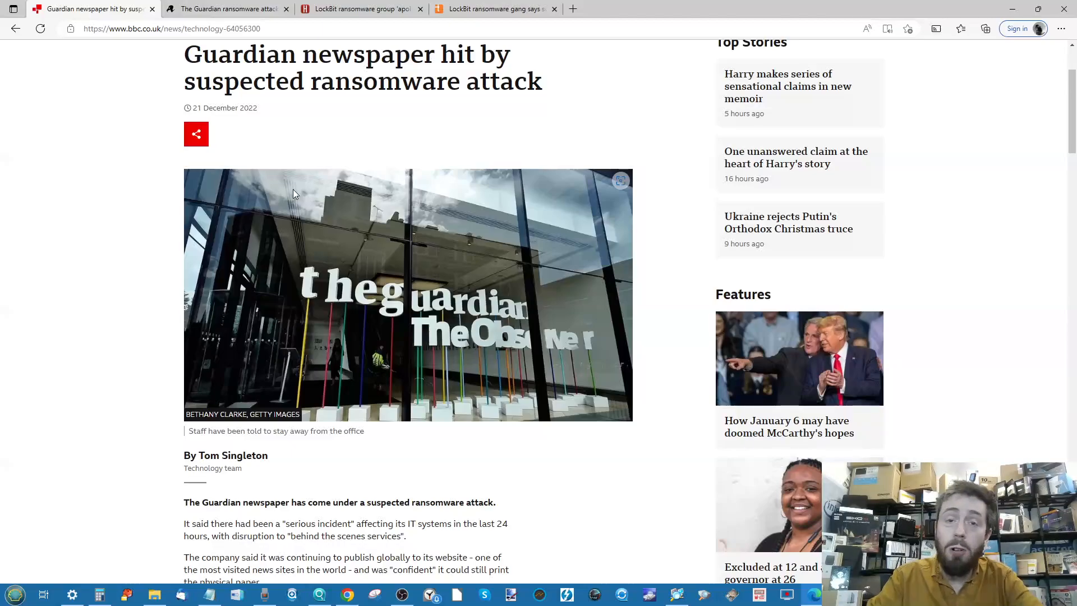
scroll("down", 3)
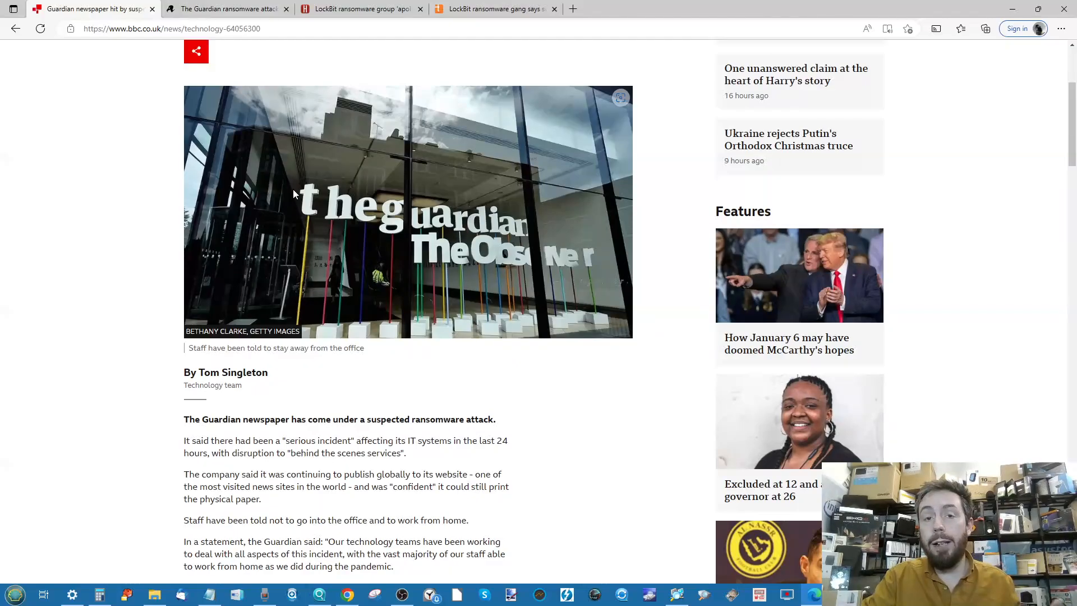
scroll("down", 3)
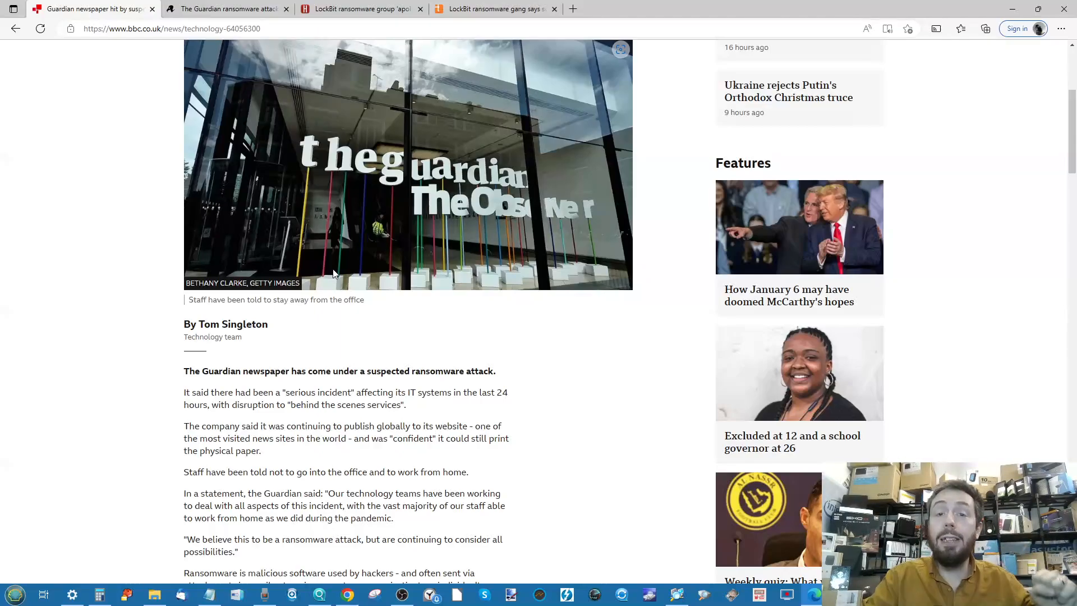
scroll("down", 3)
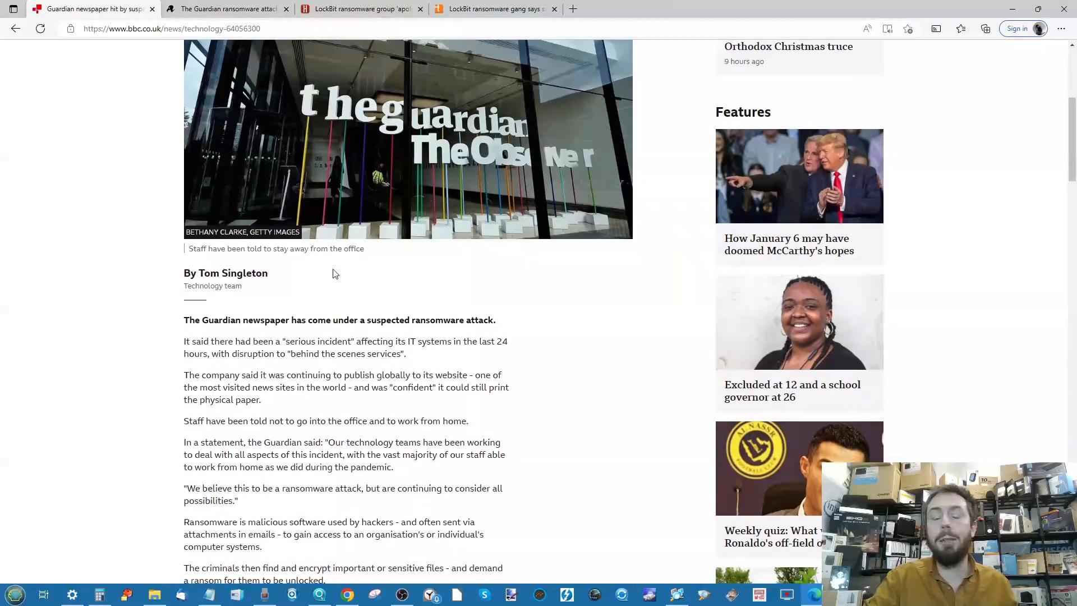
scroll("down", 3)
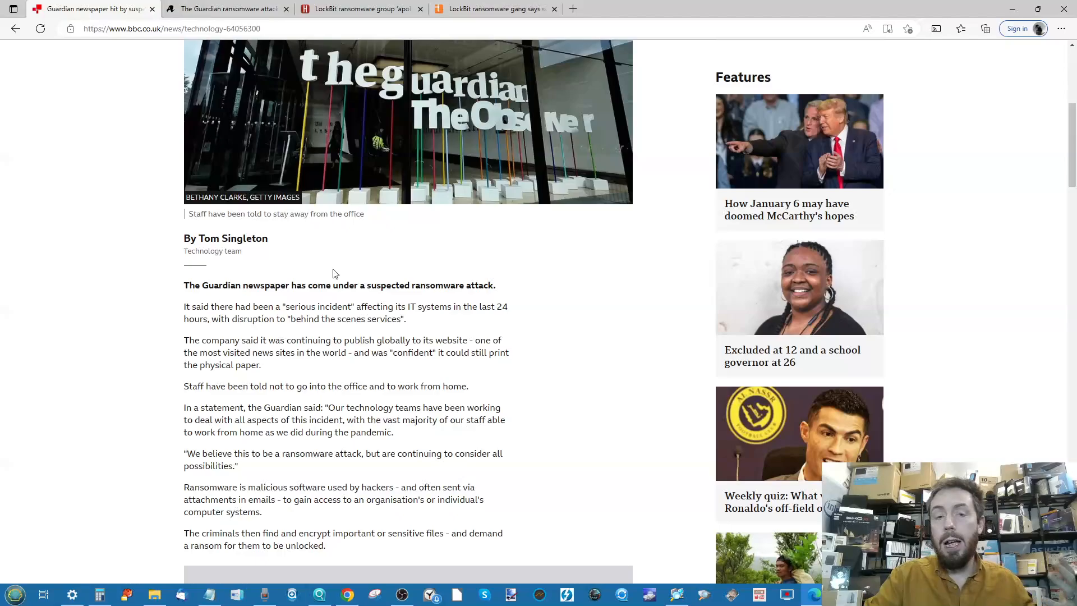
scroll("down", 3)
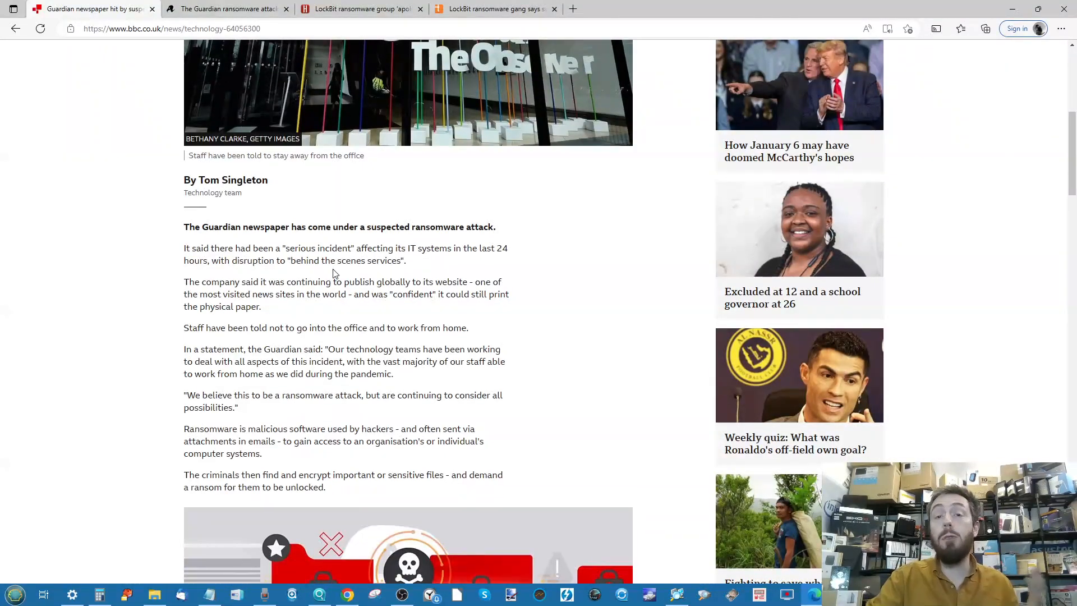
scroll("down", 3)
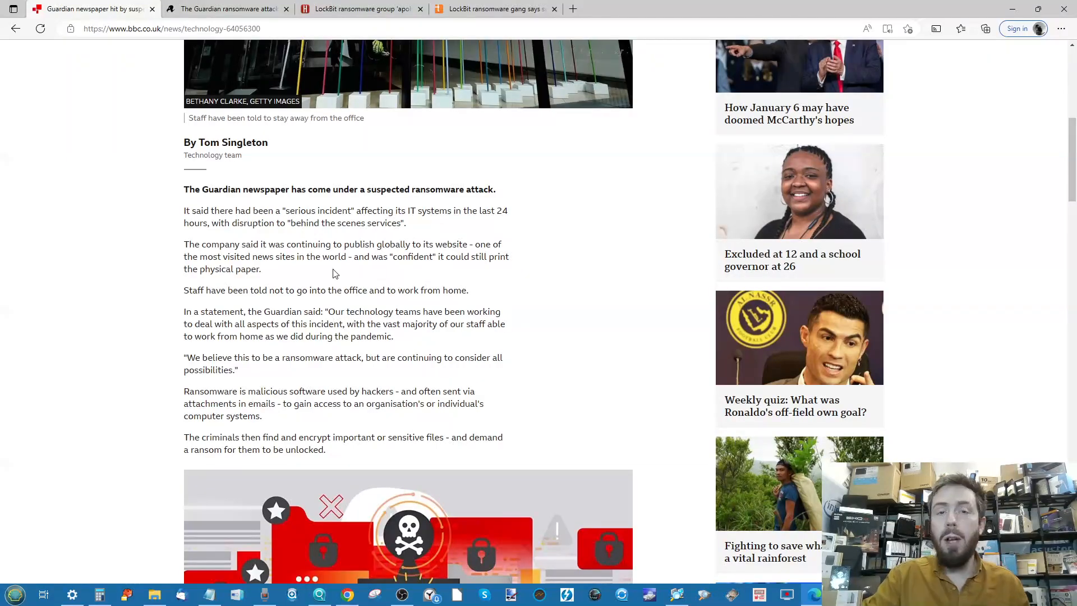
scroll("down", 3)
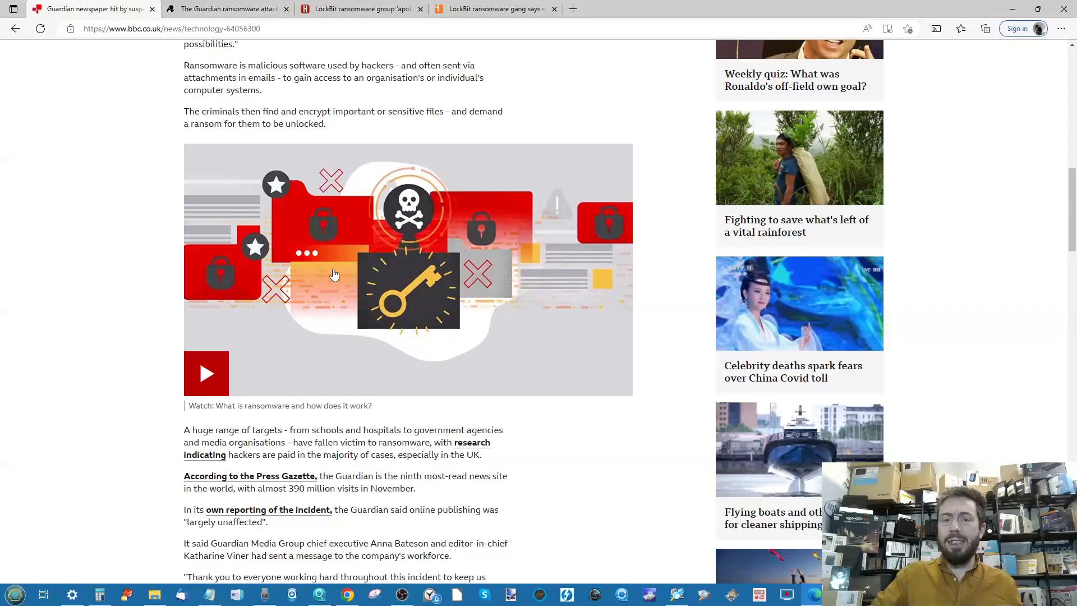
Read The Register's 'Guardian ransomware attack hits week two' article, then bring up Healthcare IT News' LockBit SickKids apology story.
left_click(225, 8)
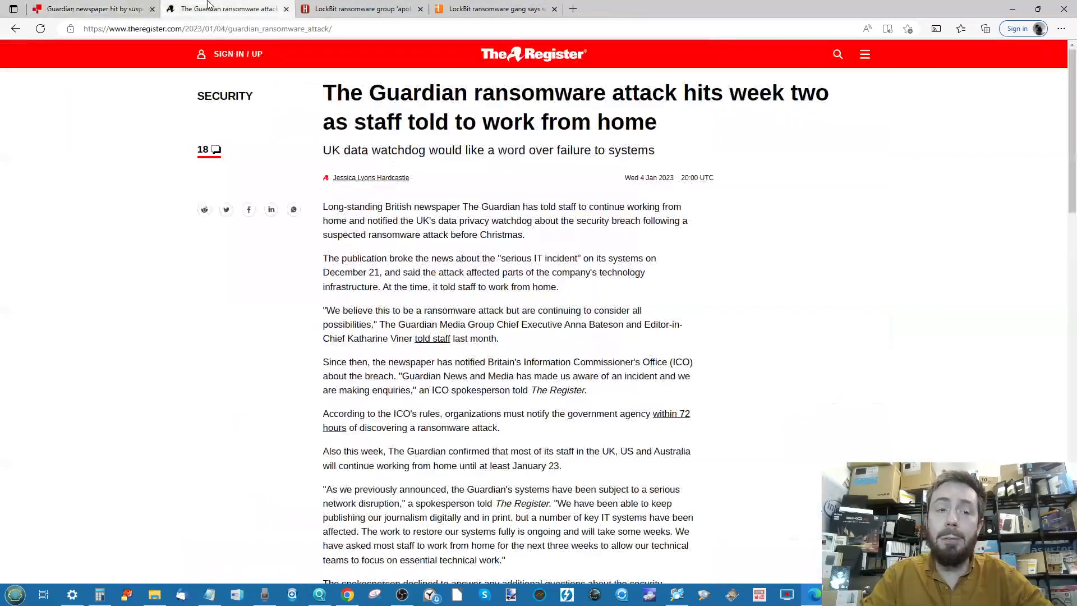
scroll("down", 3)
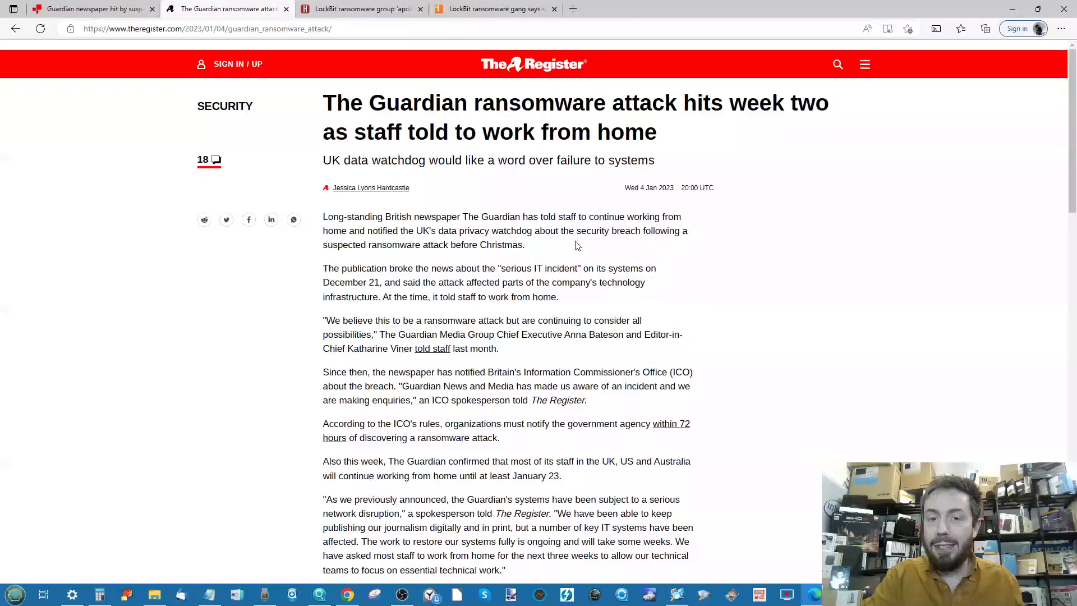
scroll("down", 3)
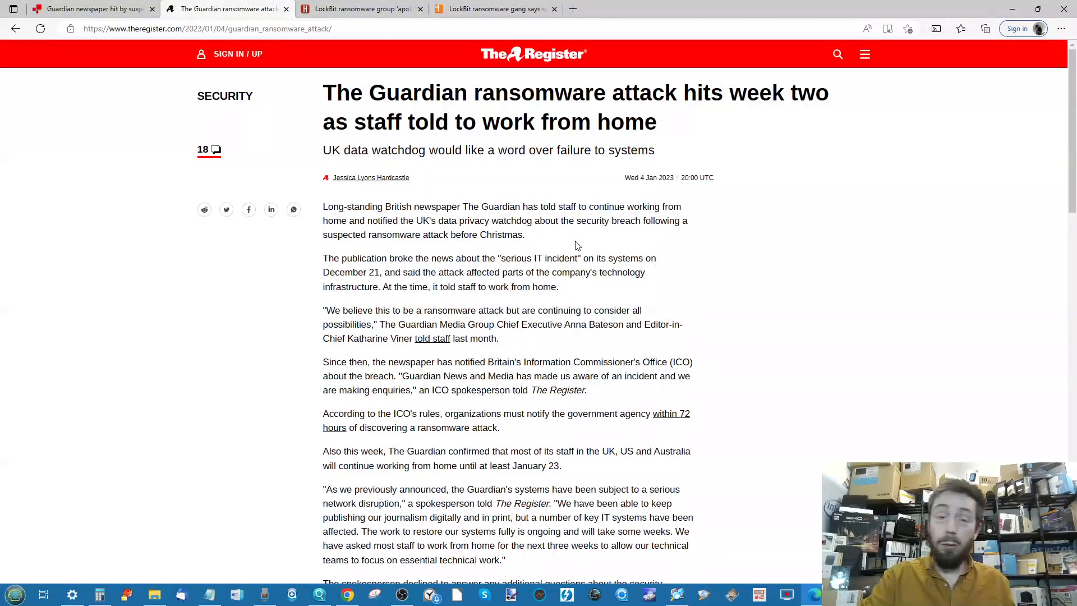
scroll("down", 3)
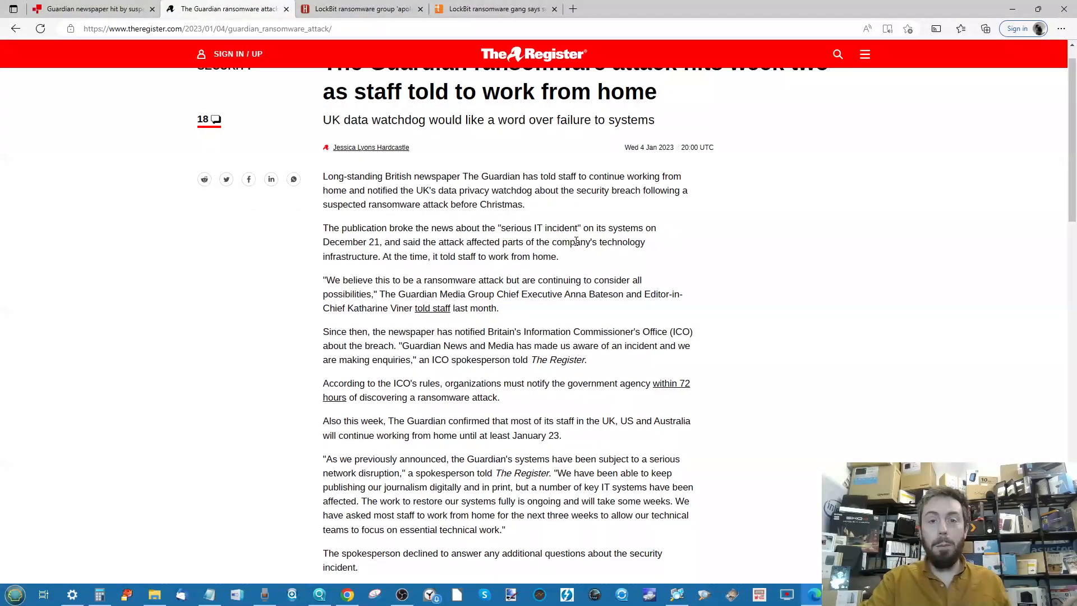
scroll("down", 3)
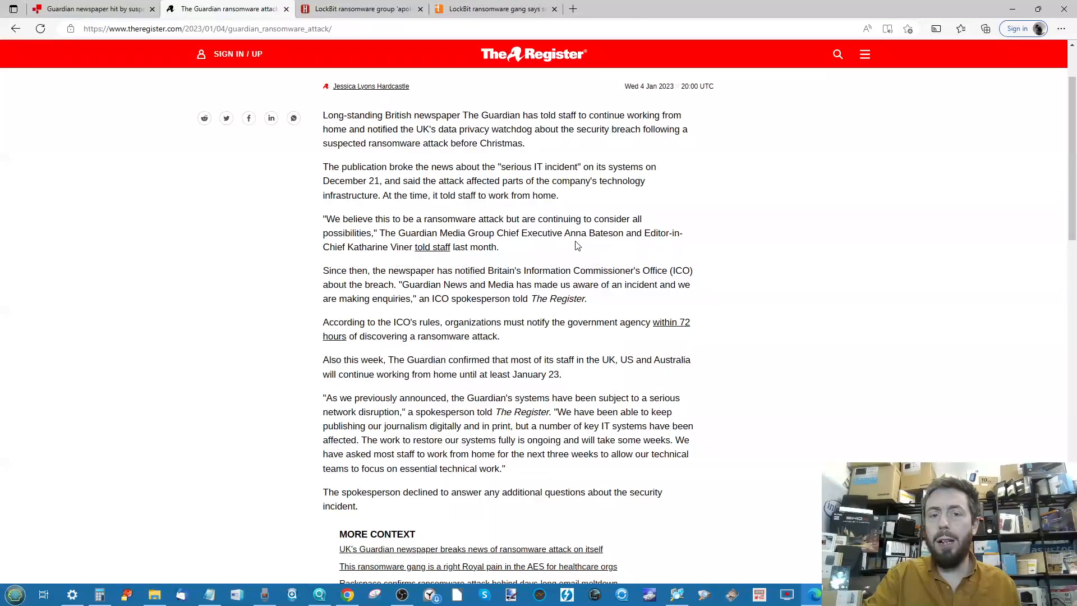
scroll("down", 3)
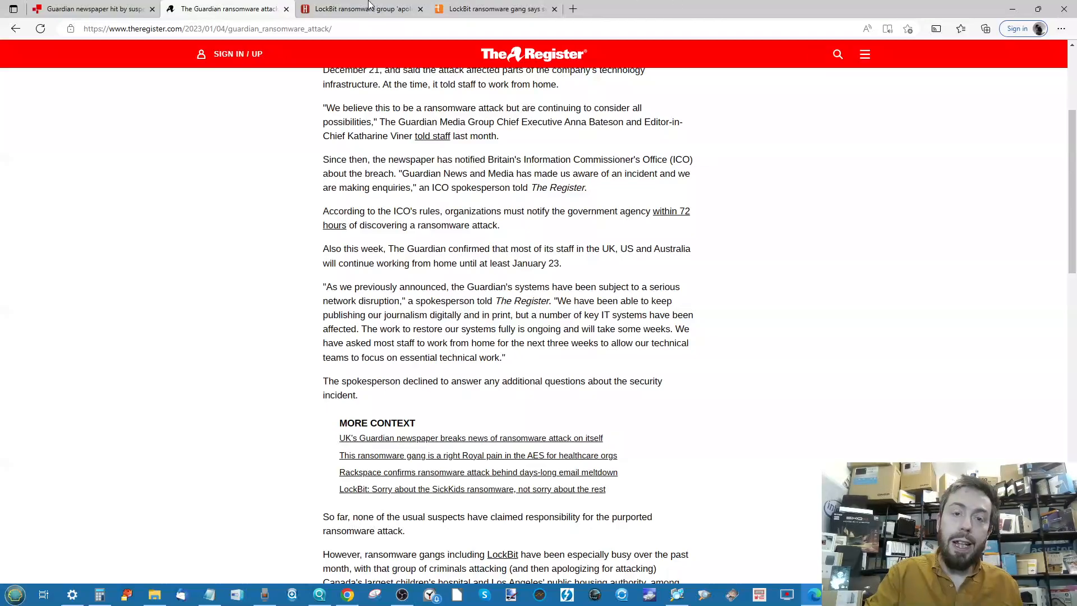
left_click(357, 8)
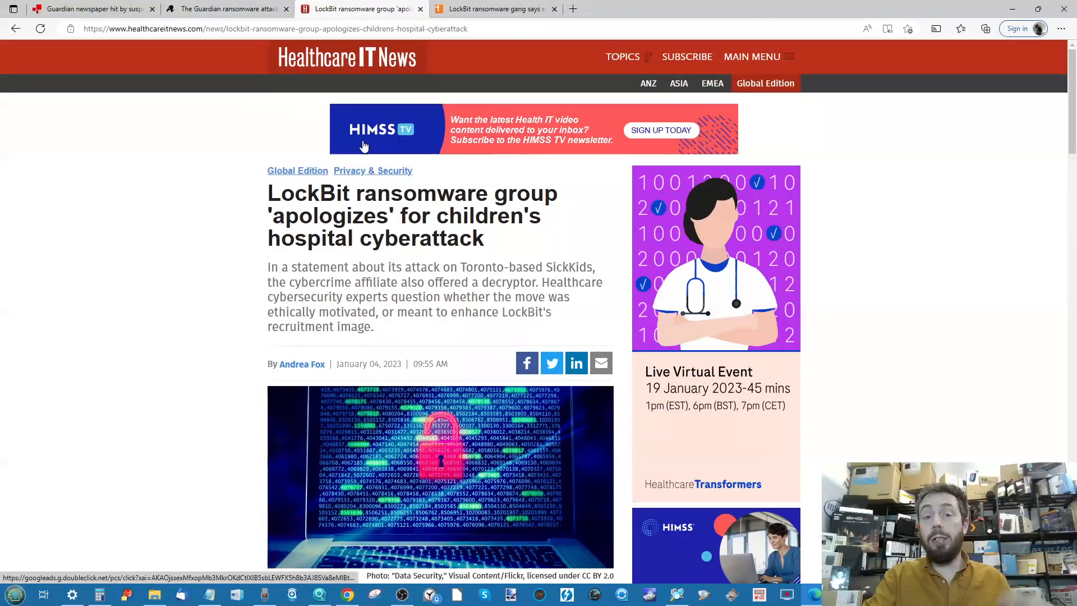
Scroll through the Healthcare IT News article's SickKids details and LockBit's apology paragraphs.
scroll("down", 3)
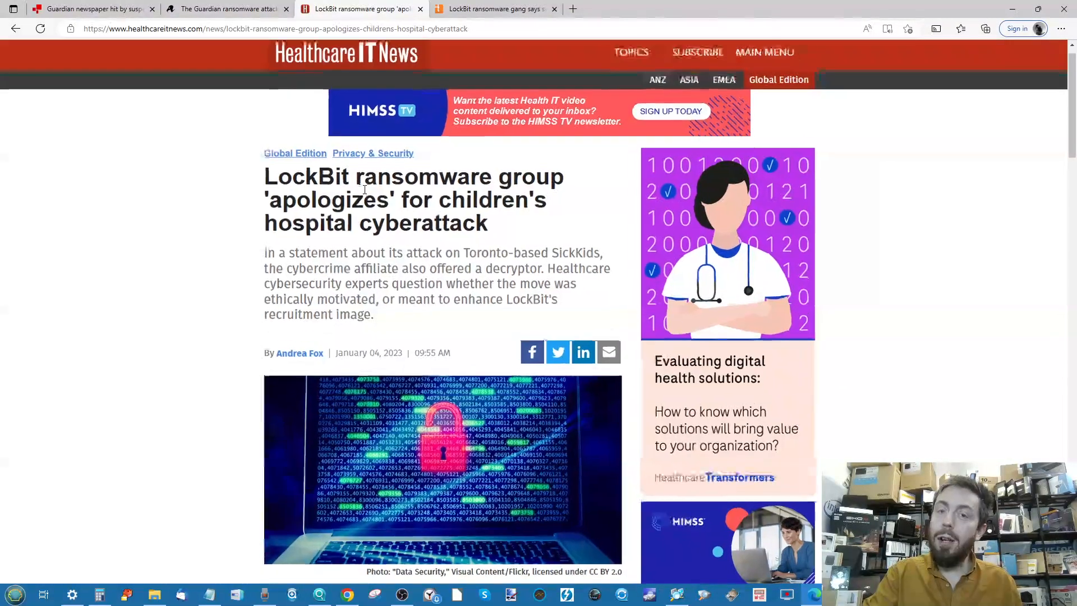
scroll("down", 3)
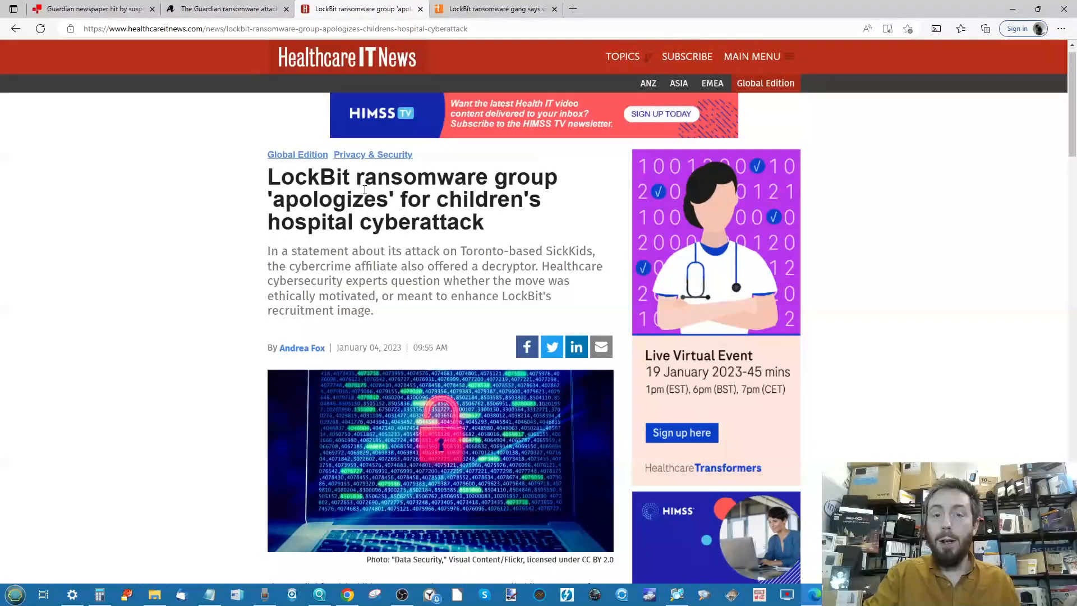
scroll("down", 3)
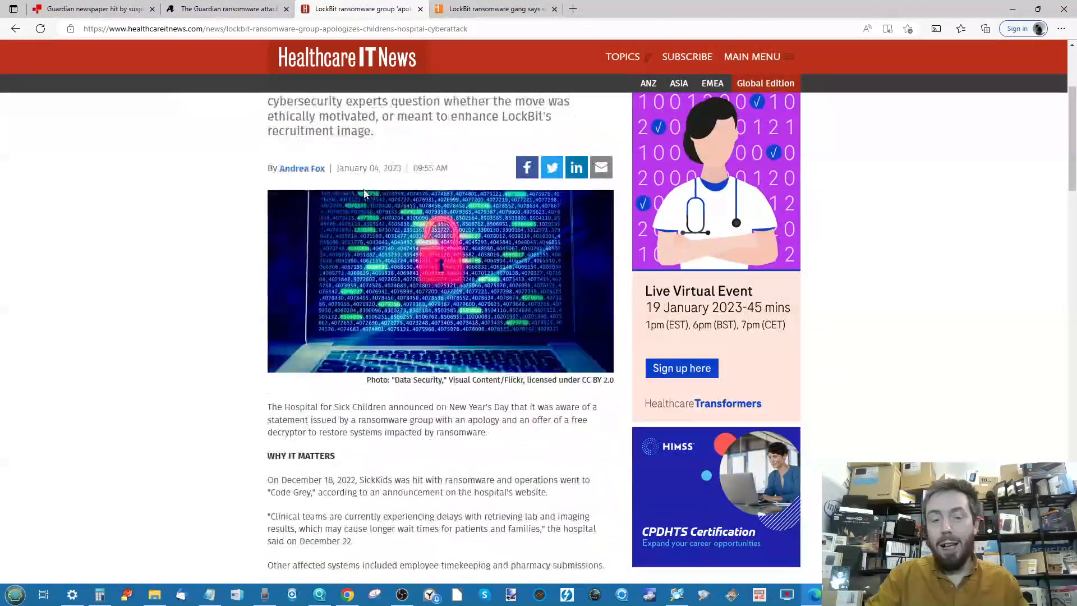
scroll("down", 3)
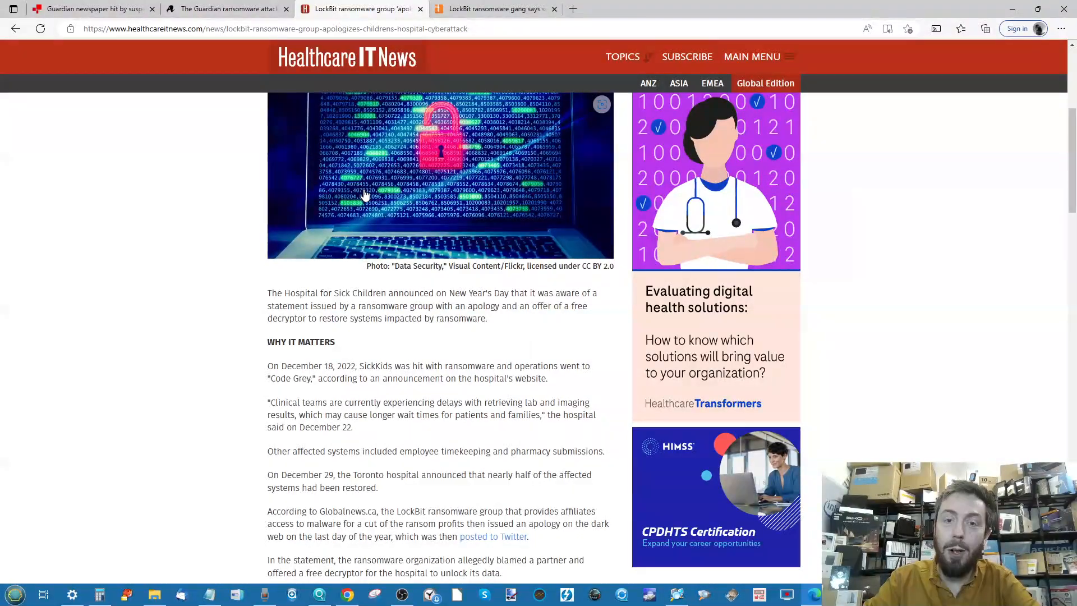
scroll("down", 3)
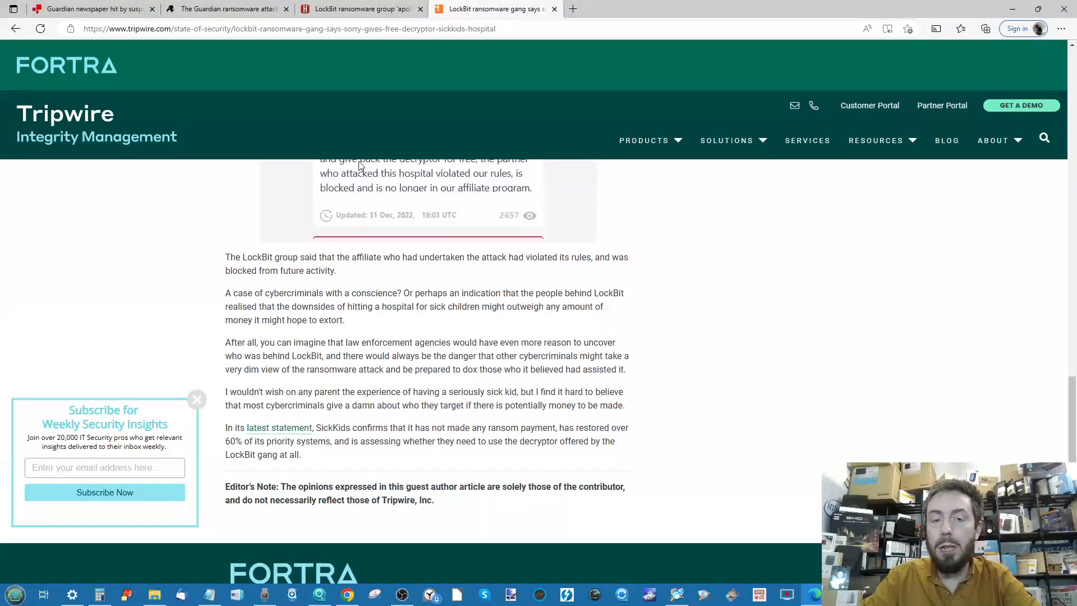
mouse_move(354, 220)
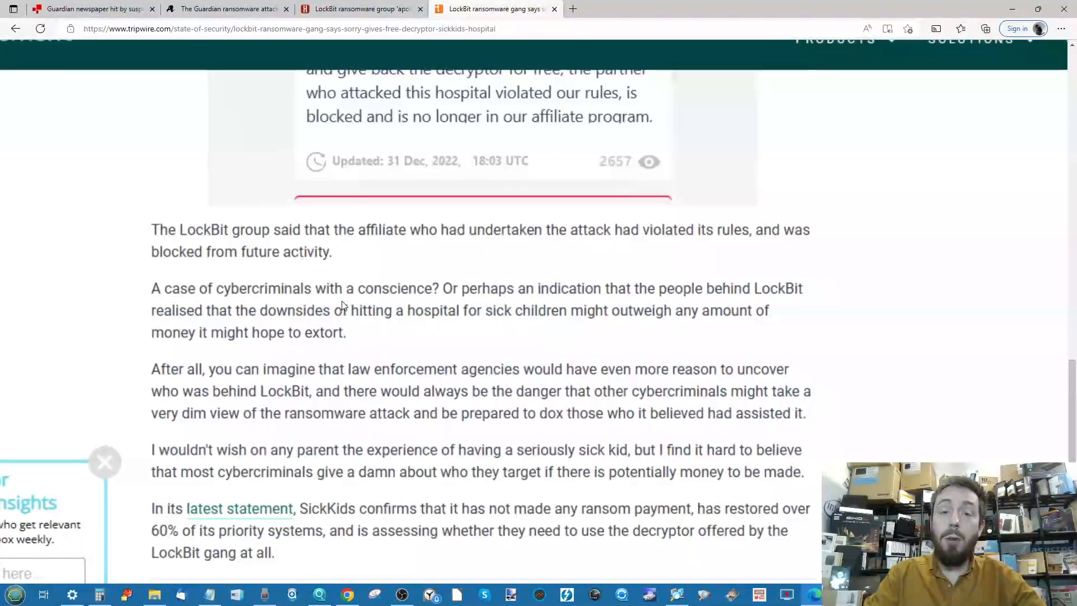
Highlight Tripwire's sentence about LockBit blocking the affiliate, read to the editor's note, and clear the selection.
left_click_drag(236, 229, 336, 251)
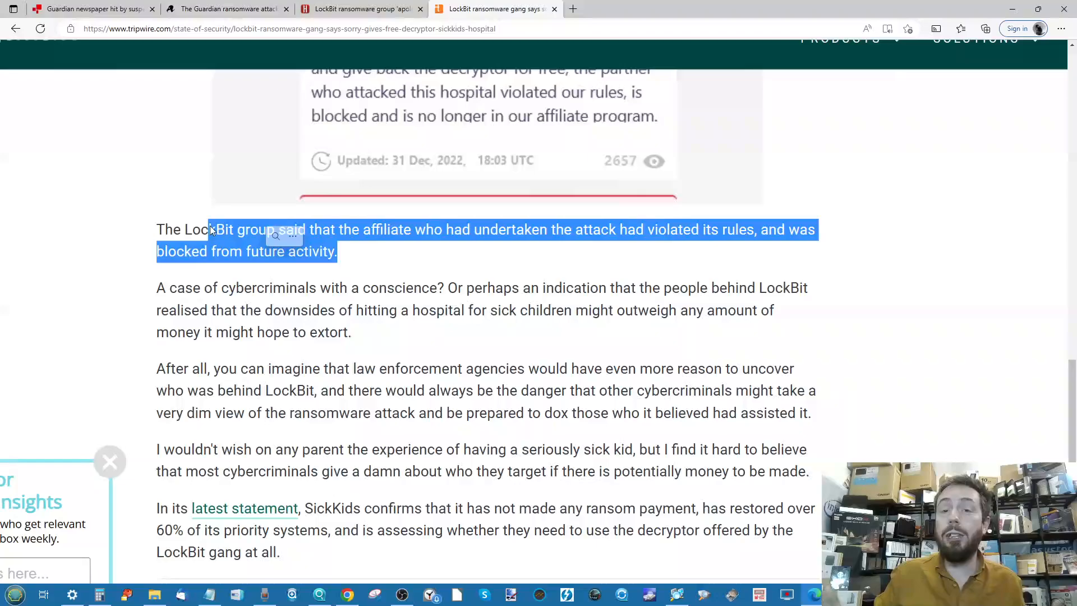
scroll("down", 3)
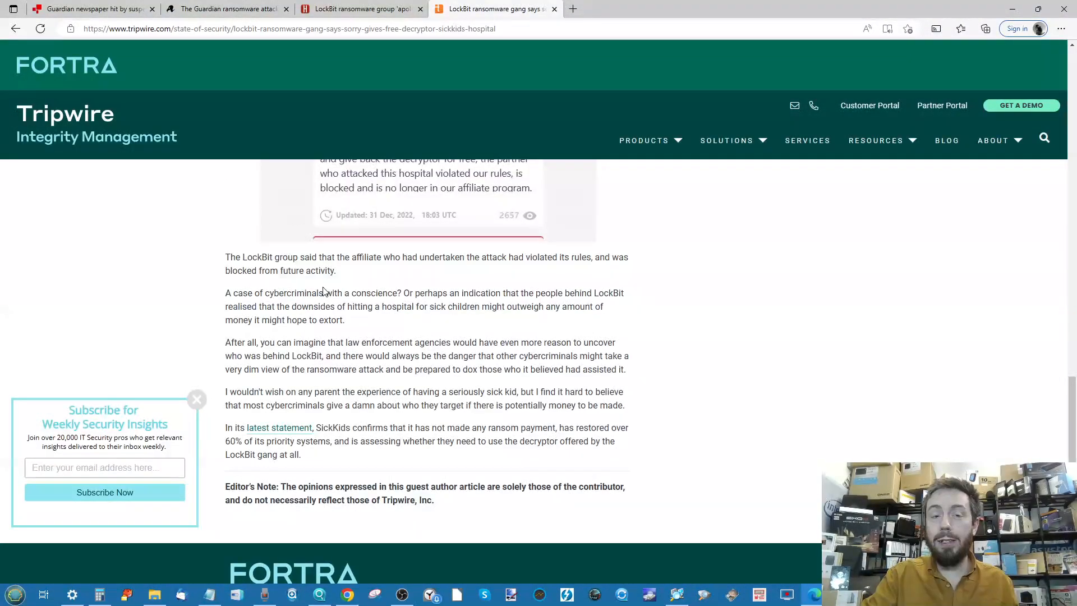
left_click(227, 7)
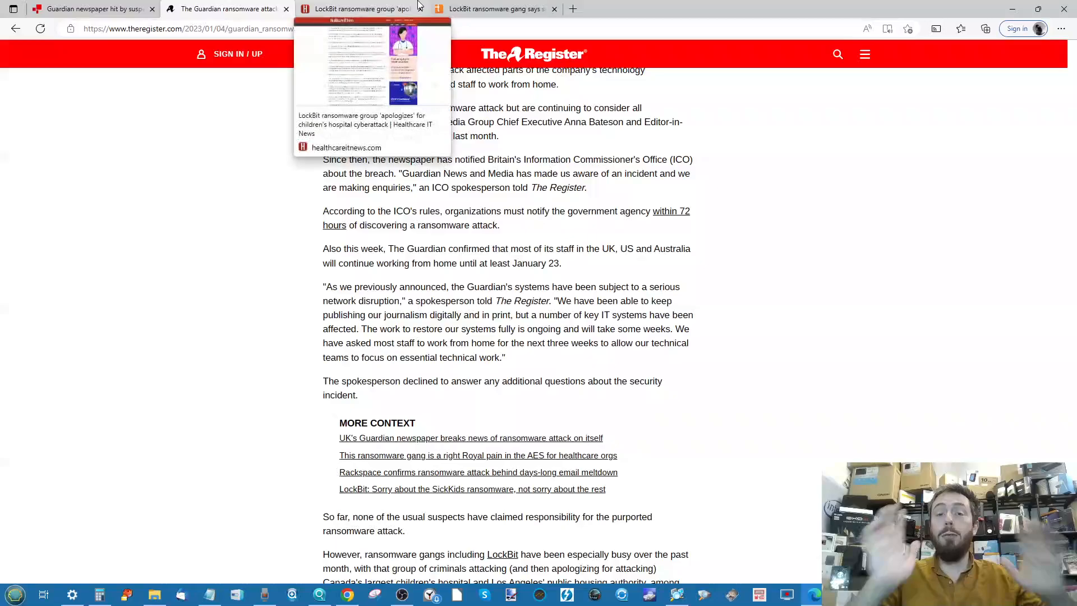
mouse_move(903, 189)
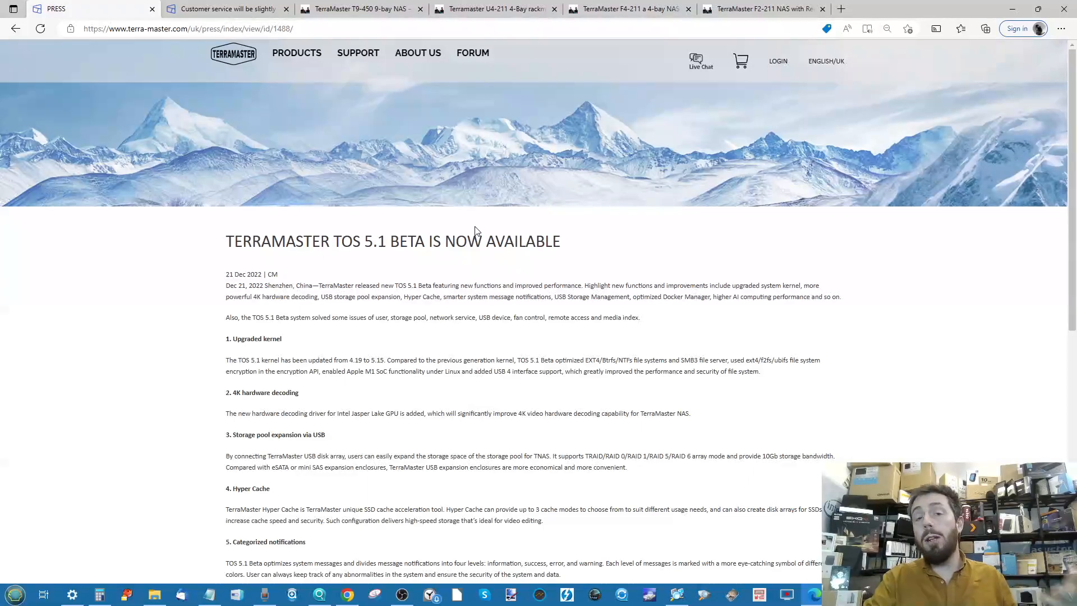
Scroll through TerraMaster's TOS 5.1 Beta press release and its numbered feature list to the availability note.
scroll("down", 3)
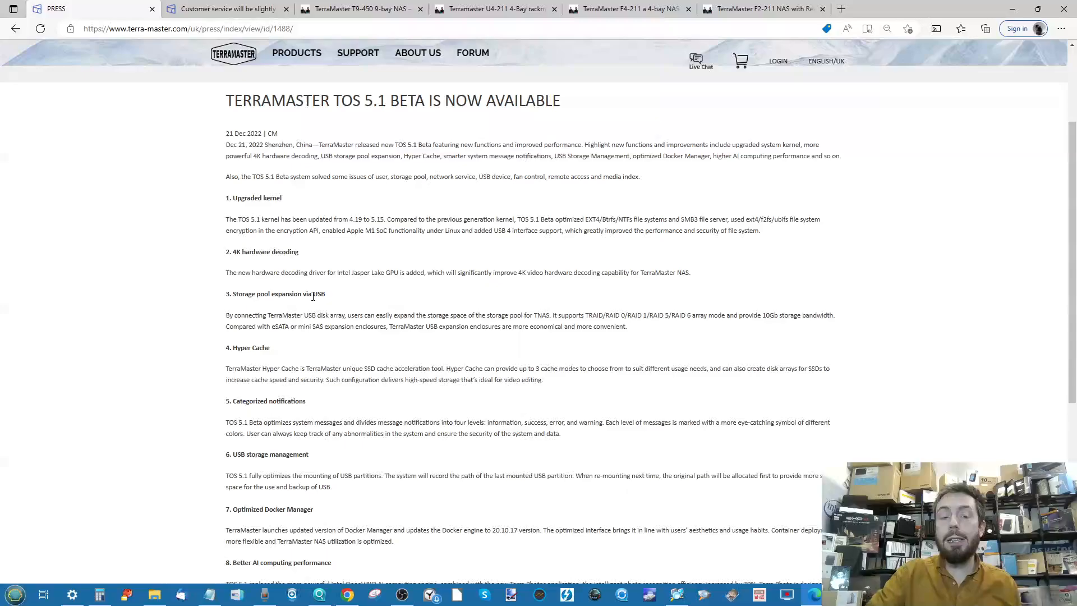
scroll("down", 3)
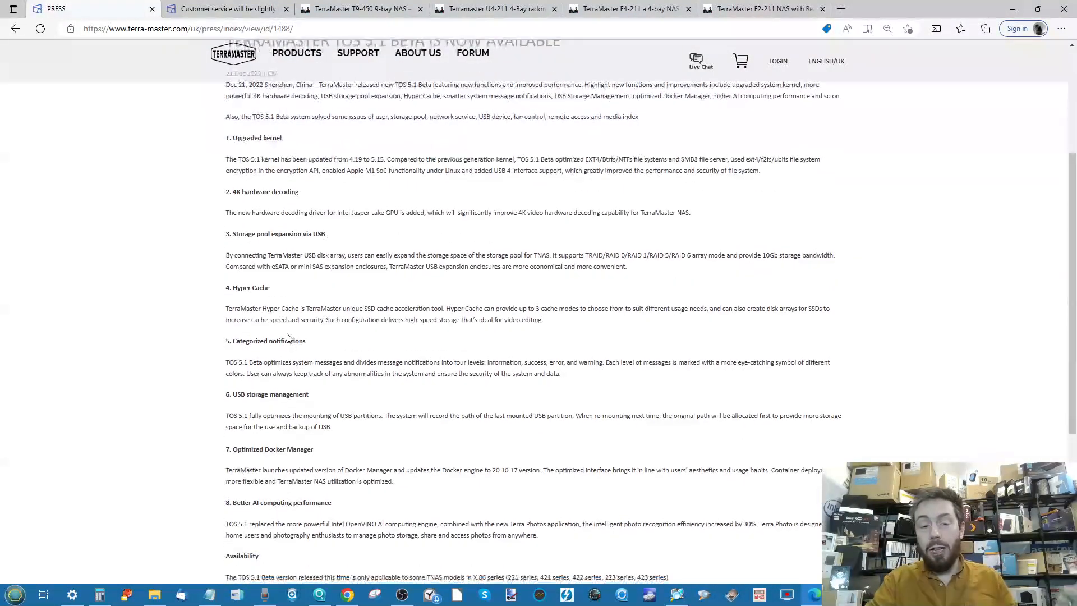
scroll("down", 3)
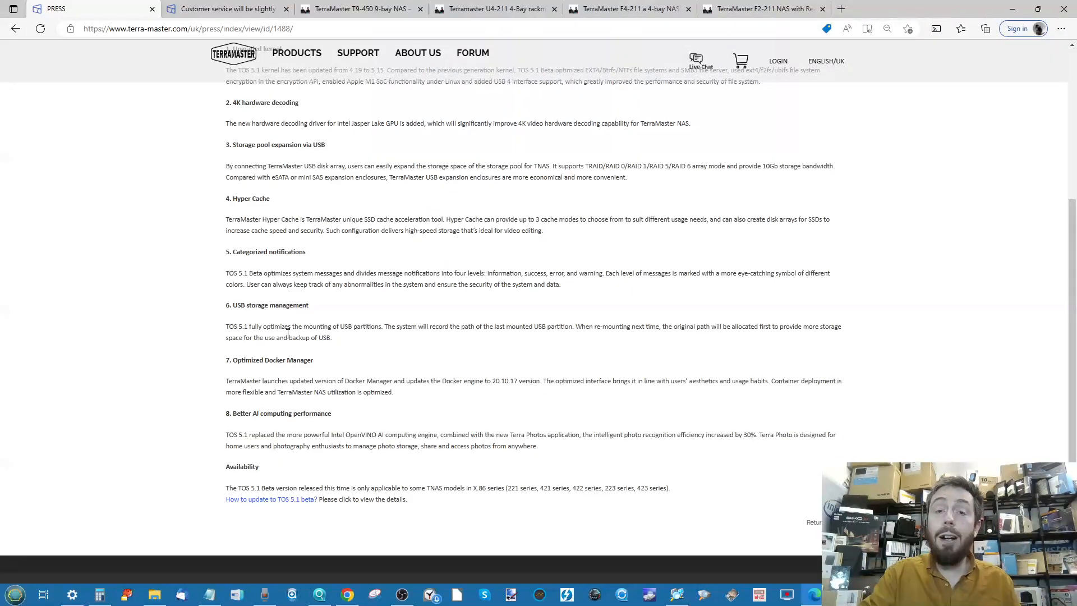
scroll("up", 3)
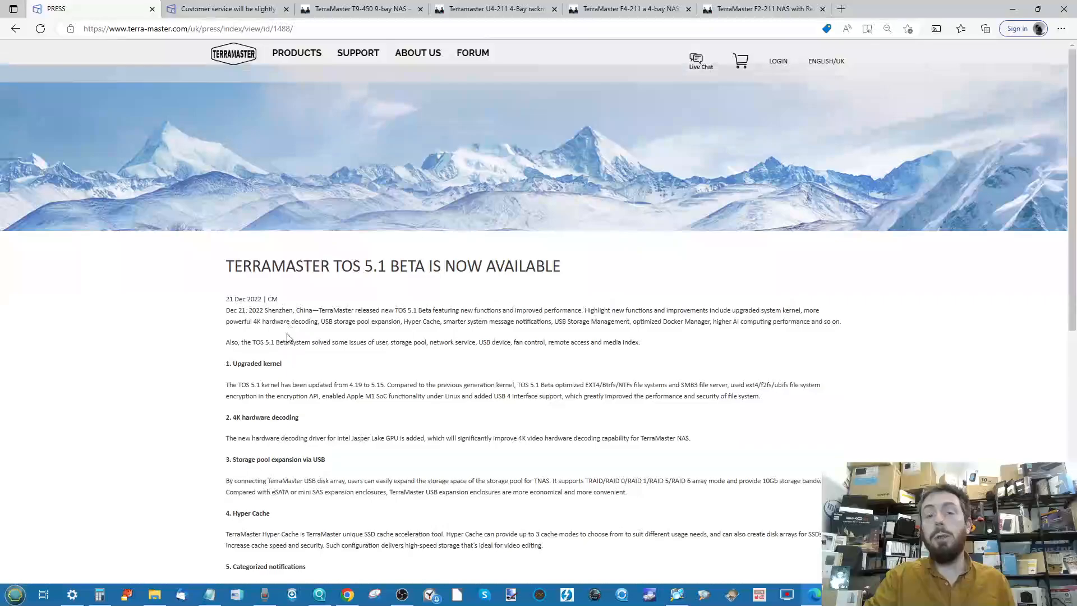
scroll("down", 3)
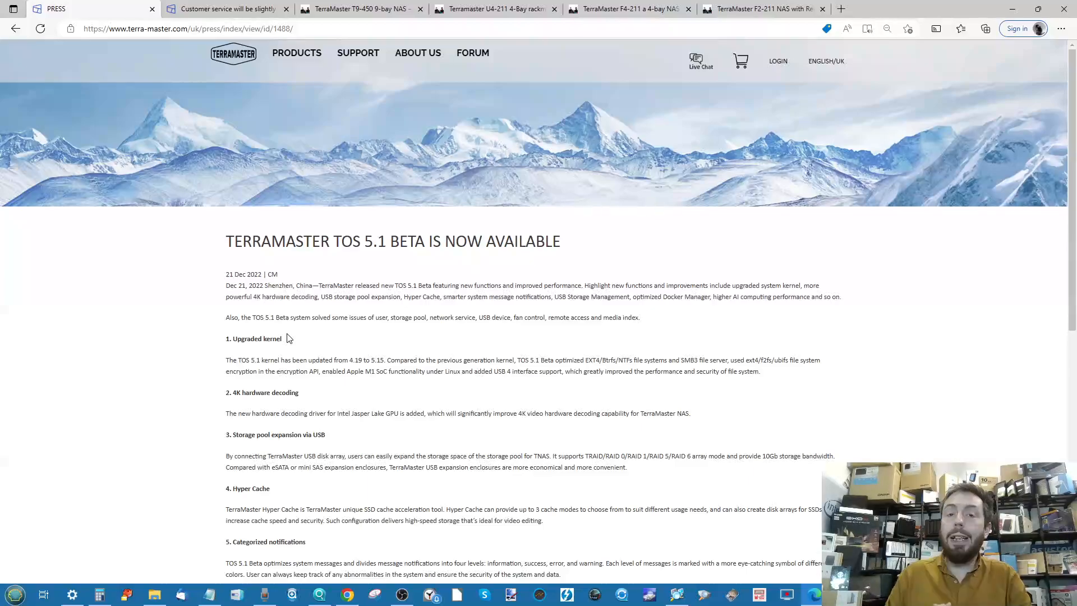
mouse_move(261, 179)
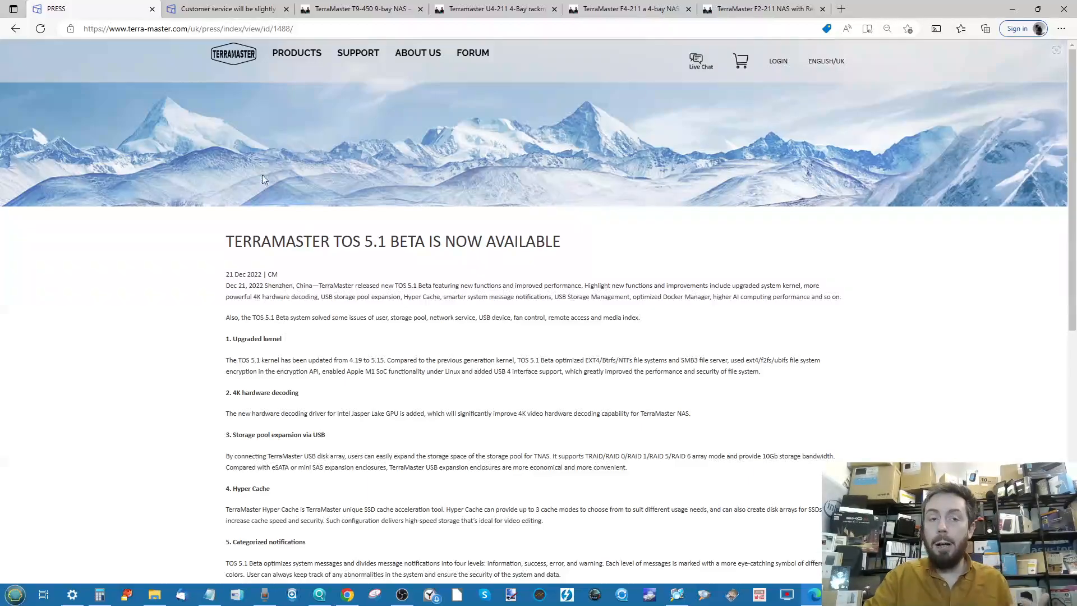
View TerraMaster's delayed customer service forum notice, then switch to the T9-450 9-Bay NAS article.
left_click(226, 8)
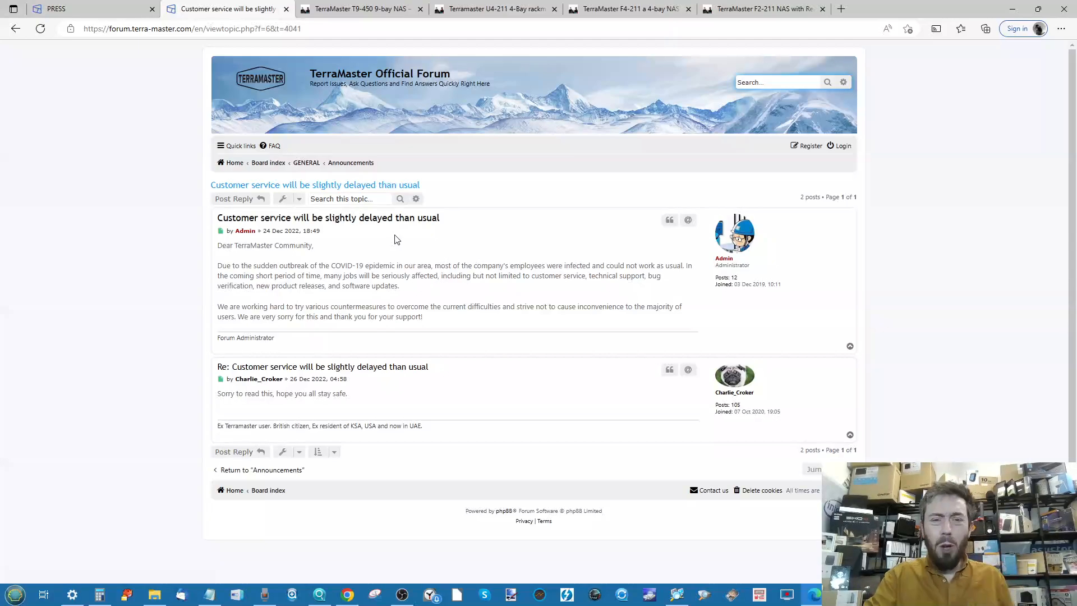
mouse_move(378, 251)
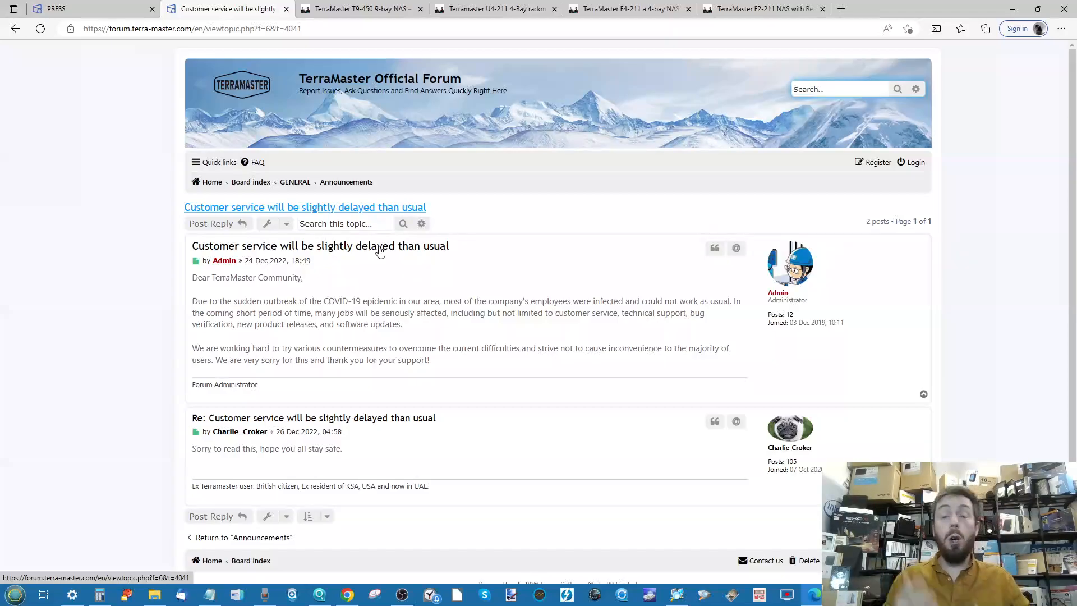
mouse_move(366, 261)
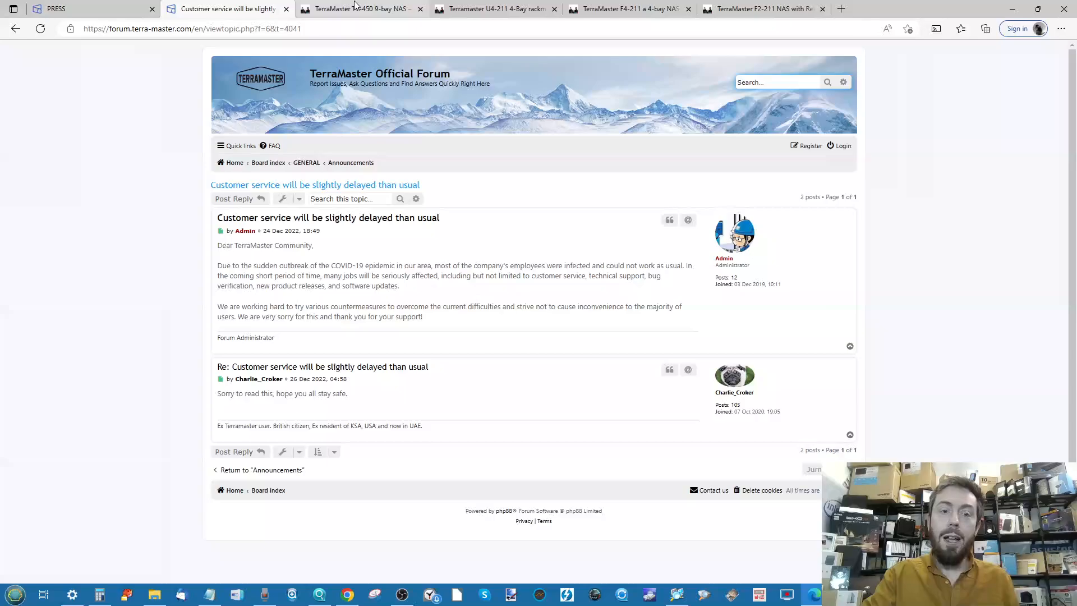
left_click(357, 8)
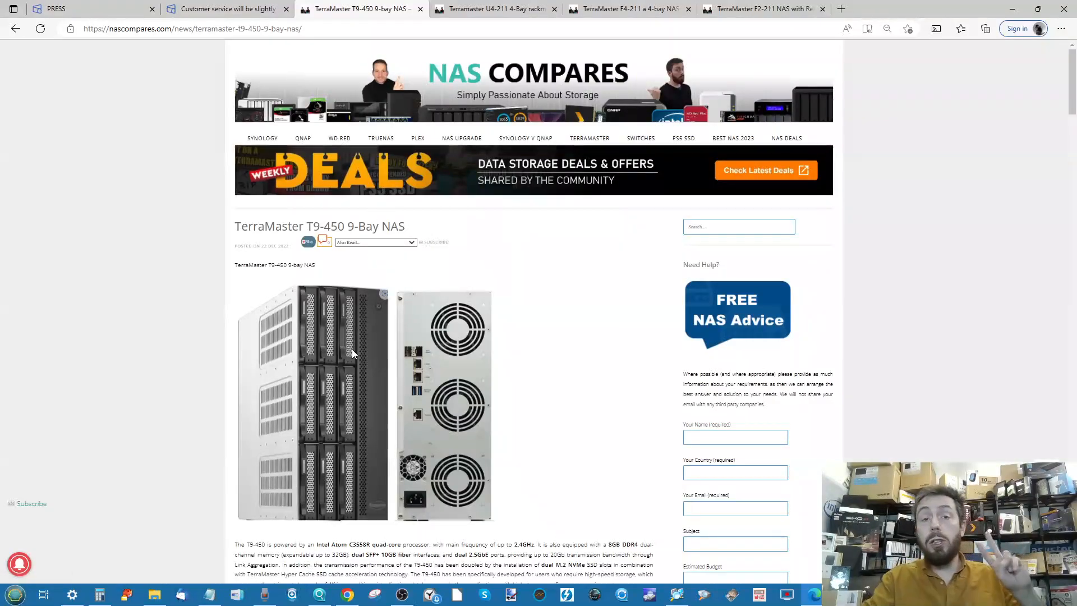
Read the T9-450 article down to its spec table and highlight the Intel Atom C3558R processor.
scroll("down", 3)
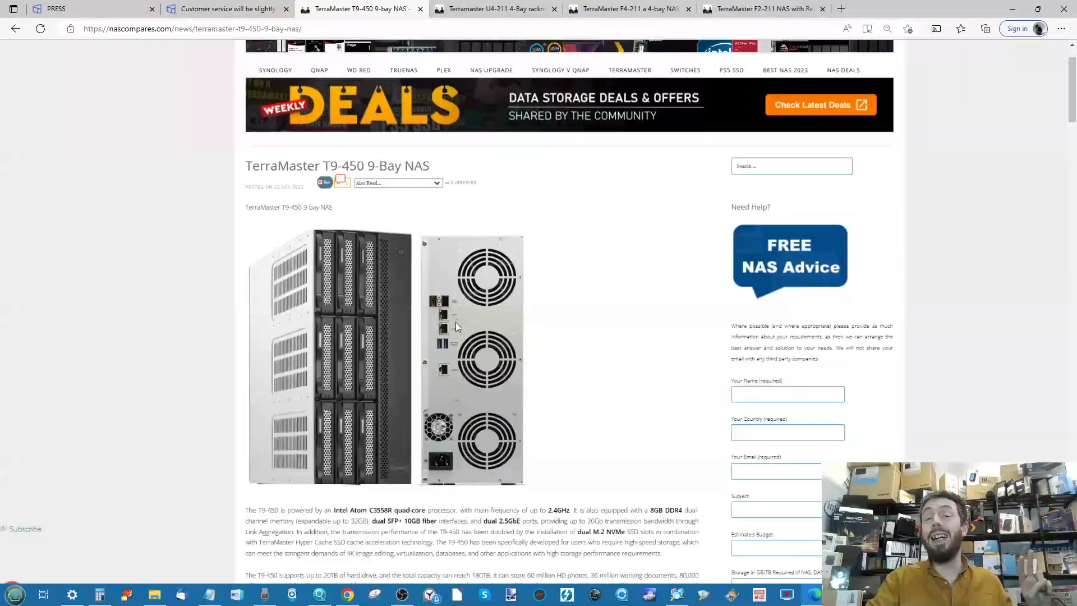
scroll("down", 3)
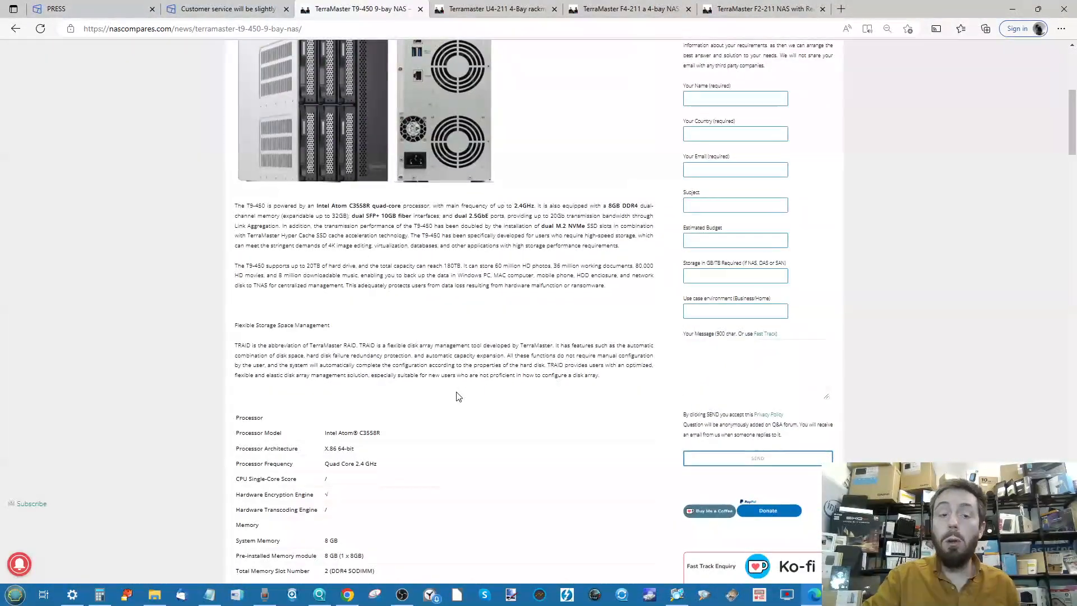
scroll("down", 3)
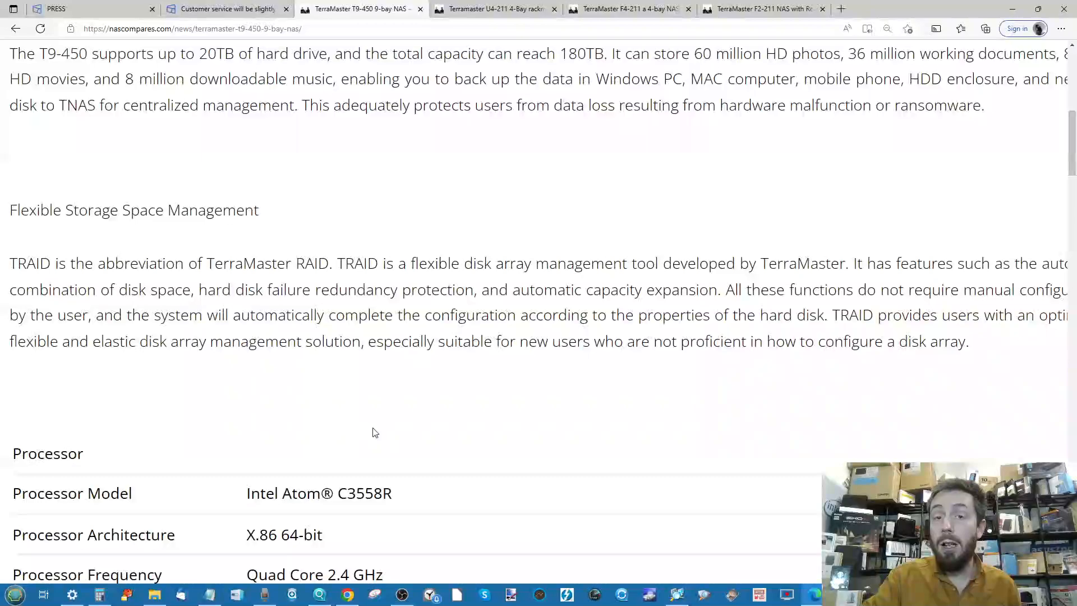
scroll("down", 3)
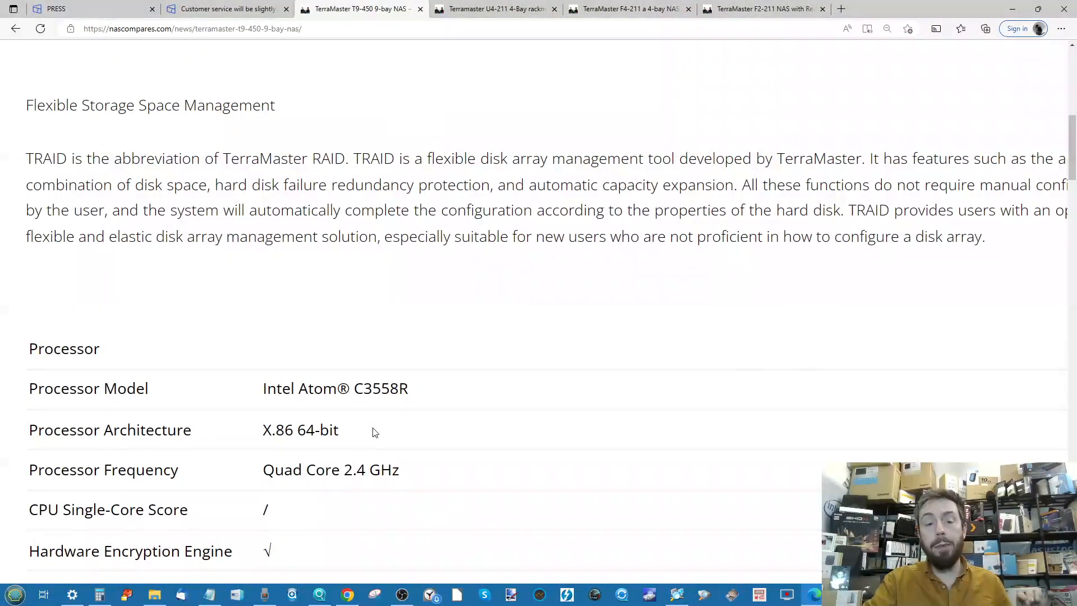
mouse_move(374, 382)
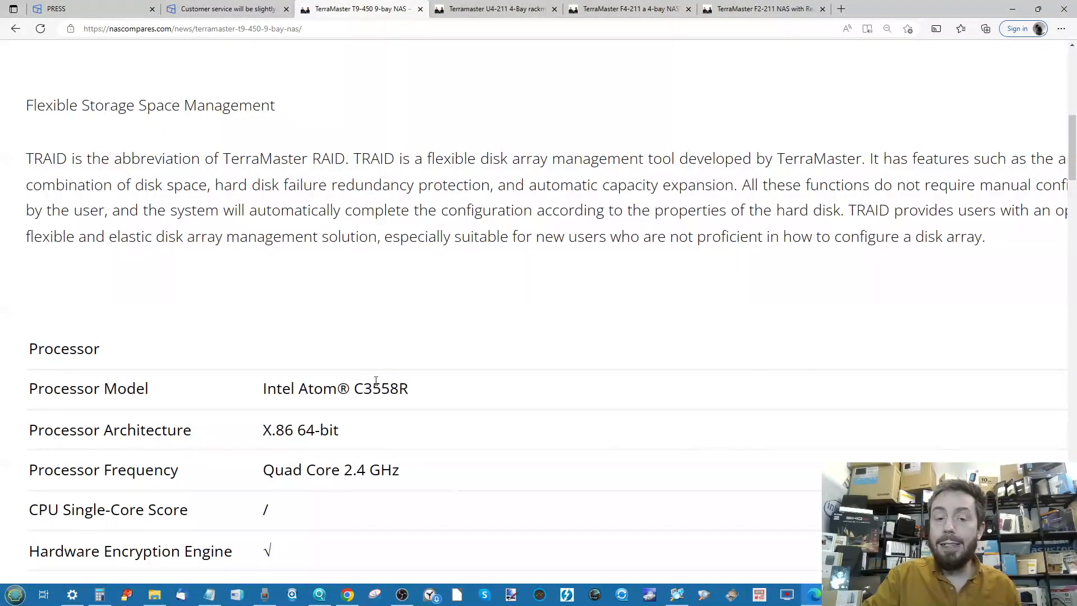
double_click(380, 388)
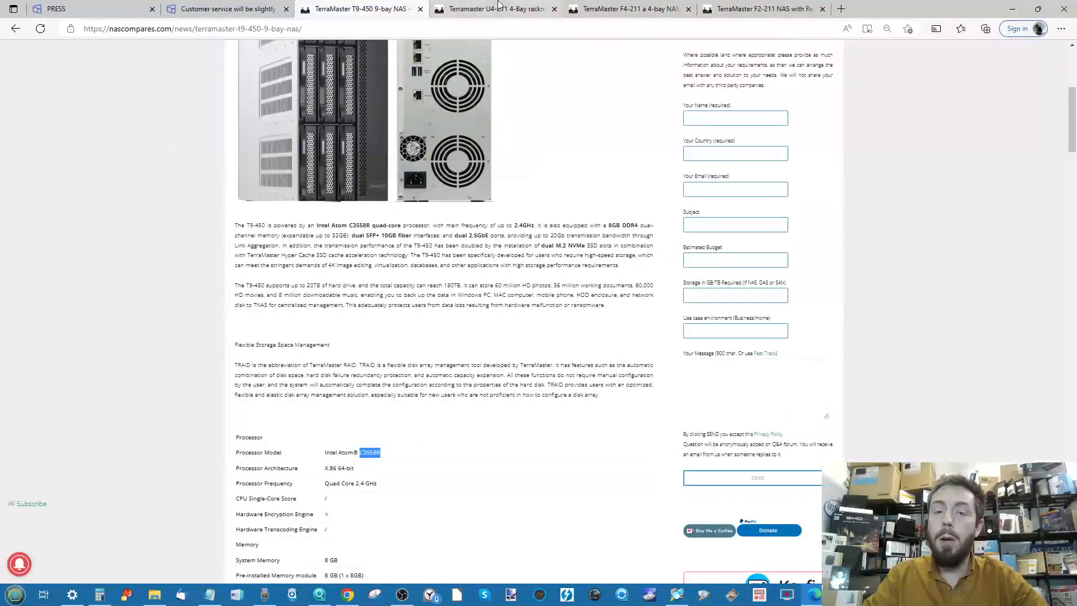
View the U4-211 rackmount NAS spec table, then switch to the TerraMaster F4-211 4-bay NAS article.
left_click(493, 8)
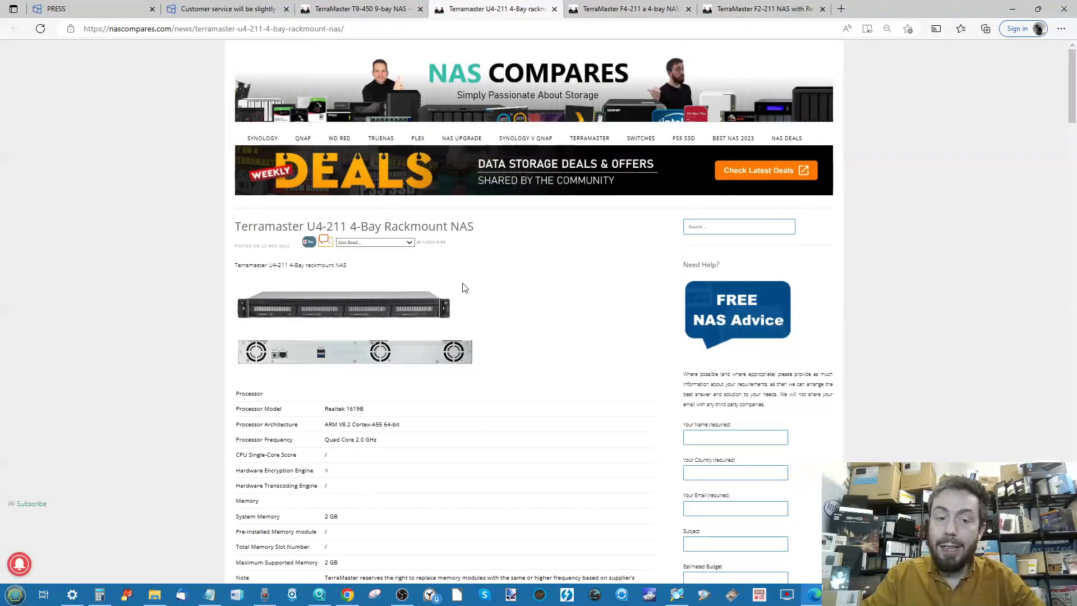
scroll("down", 3)
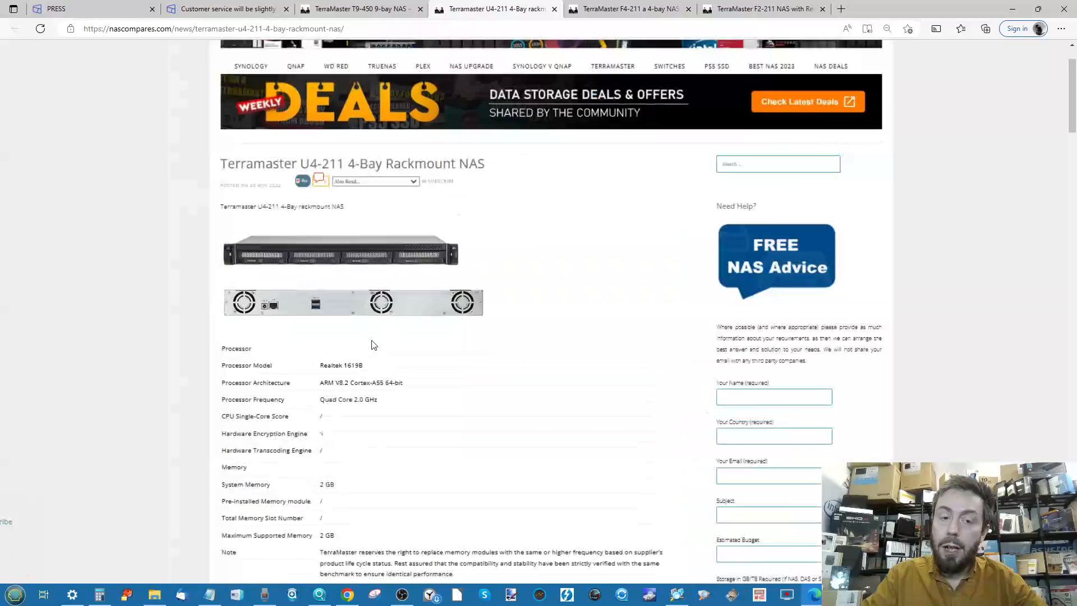
scroll("down", 3)
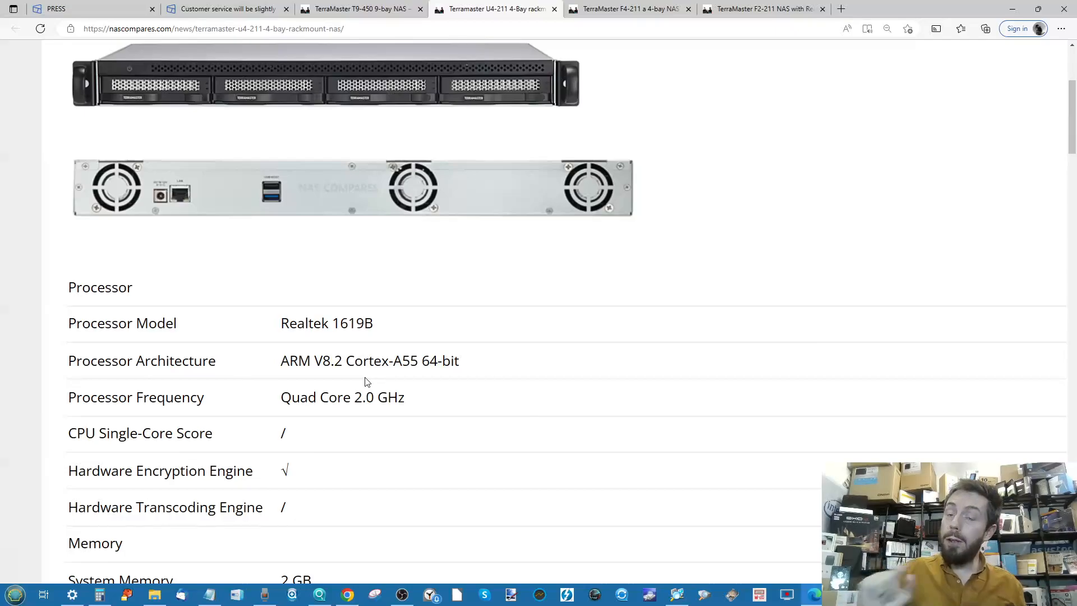
left_click(627, 9)
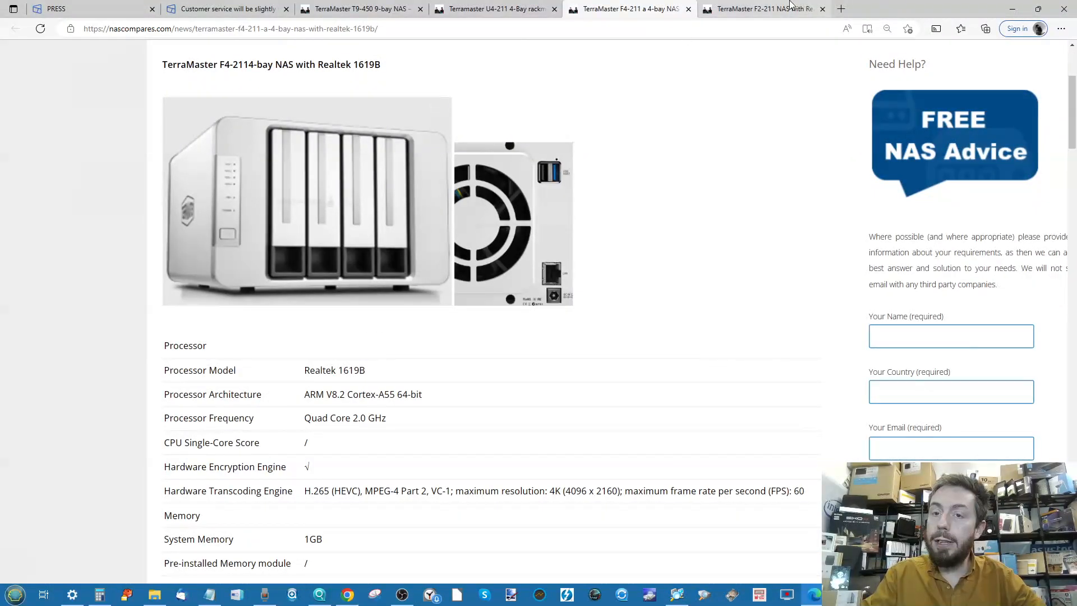
View the TerraMaster F2-211 NAS article, then switch to BleepingComputer's Synology VPN vulnerability article.
left_click(760, 8)
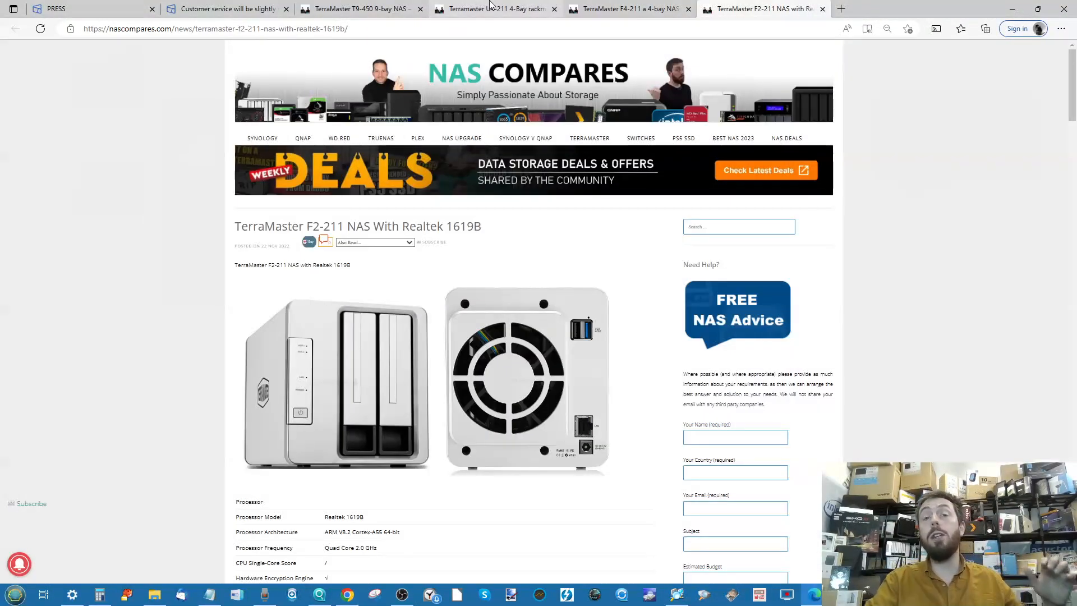
left_click(494, 9)
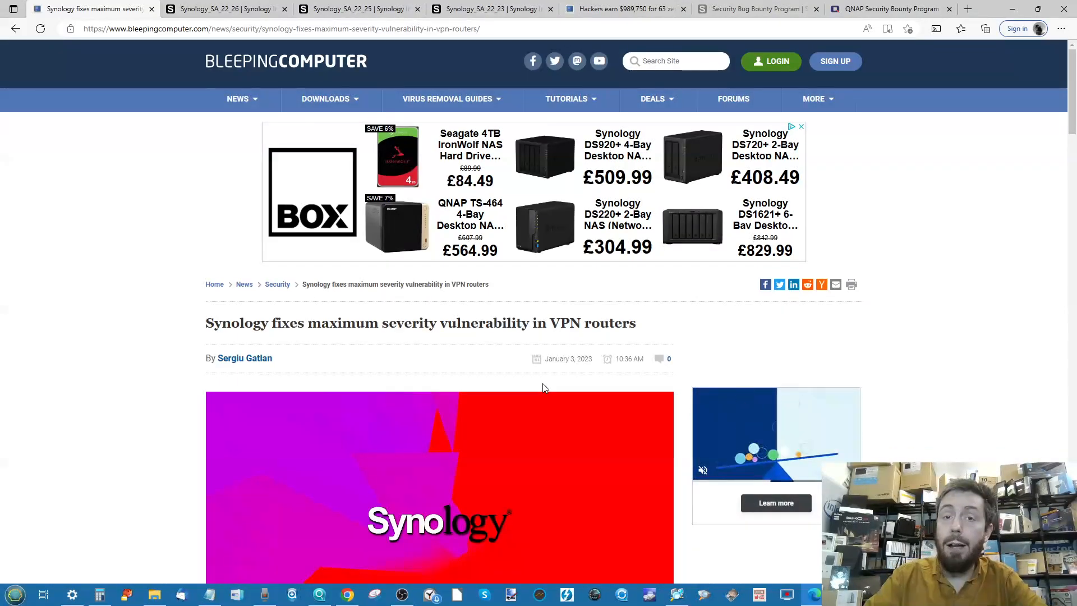
Read the Synology VPN article past the CVE-2022-43931 details, then bring up Synology's SA-22:26 VPN Plus Server advisory.
scroll("down", 3)
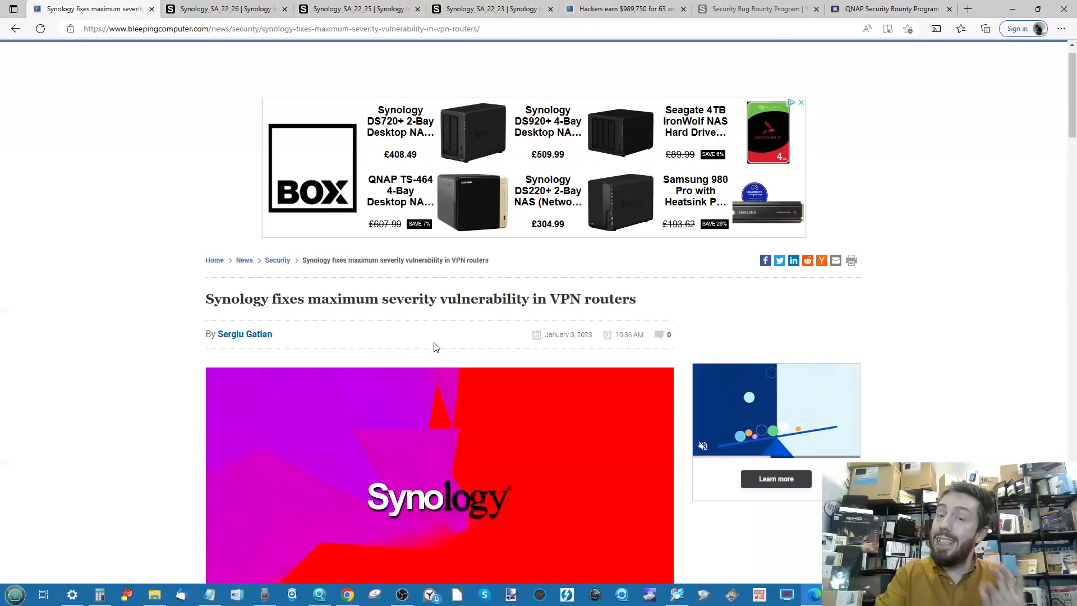
scroll("down", 3)
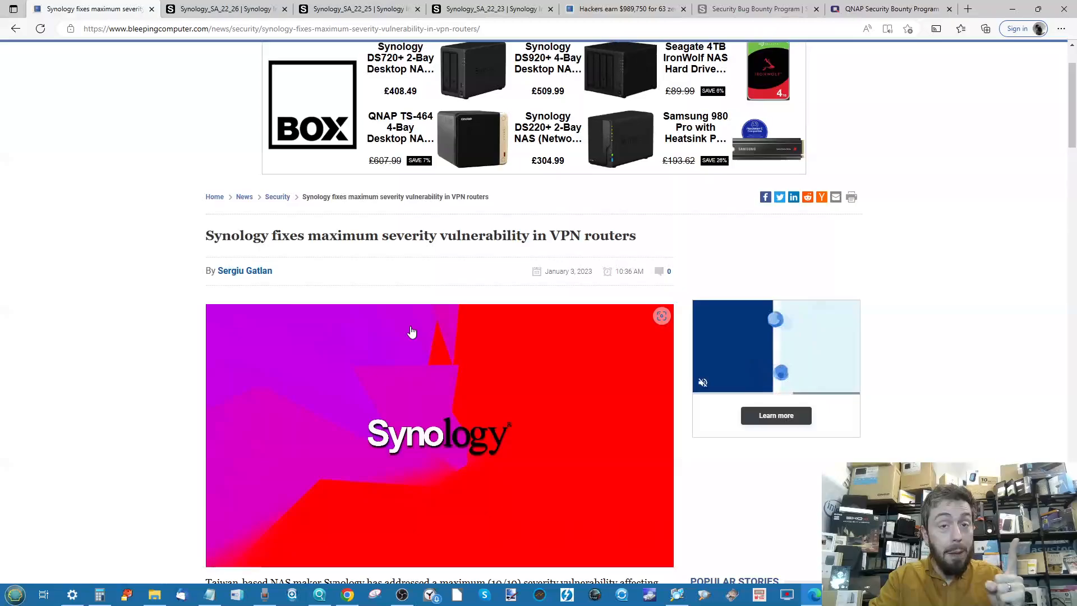
scroll("down", 3)
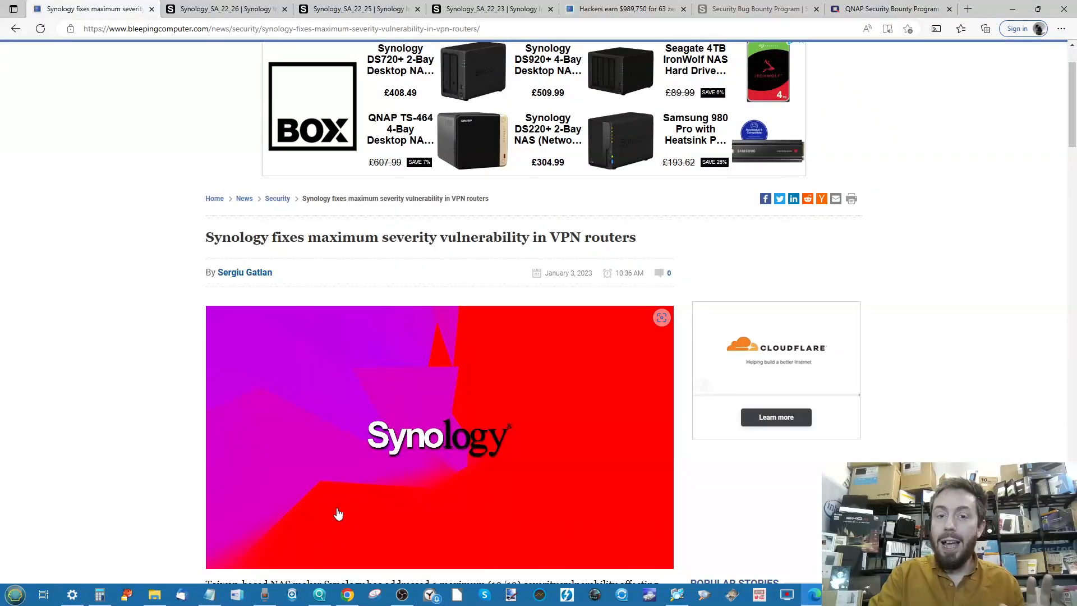
scroll("down", 3)
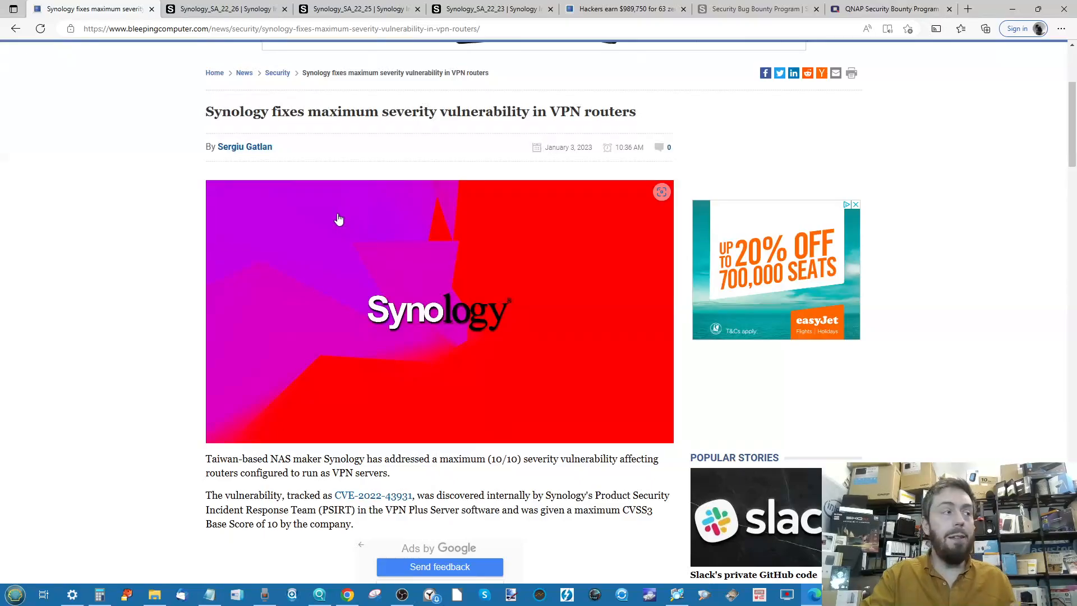
scroll("down", 3)
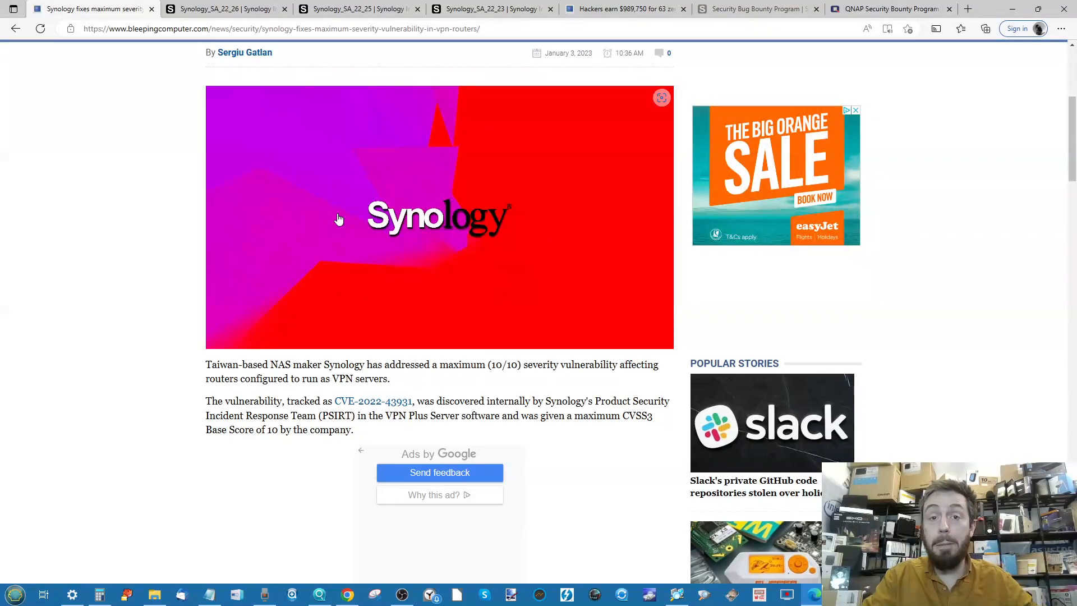
scroll("down", 3)
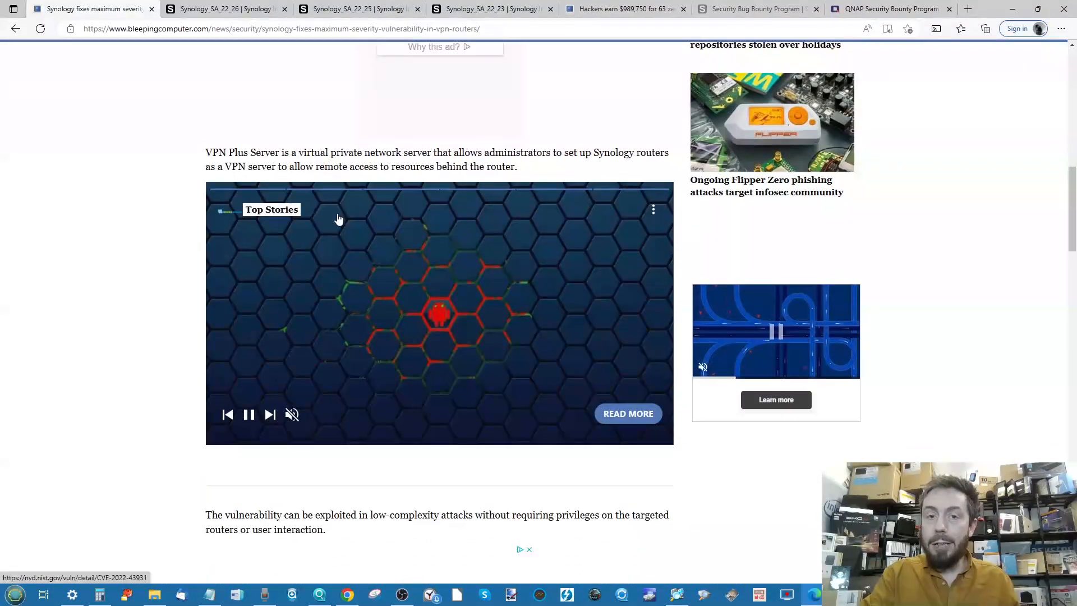
left_click(223, 9)
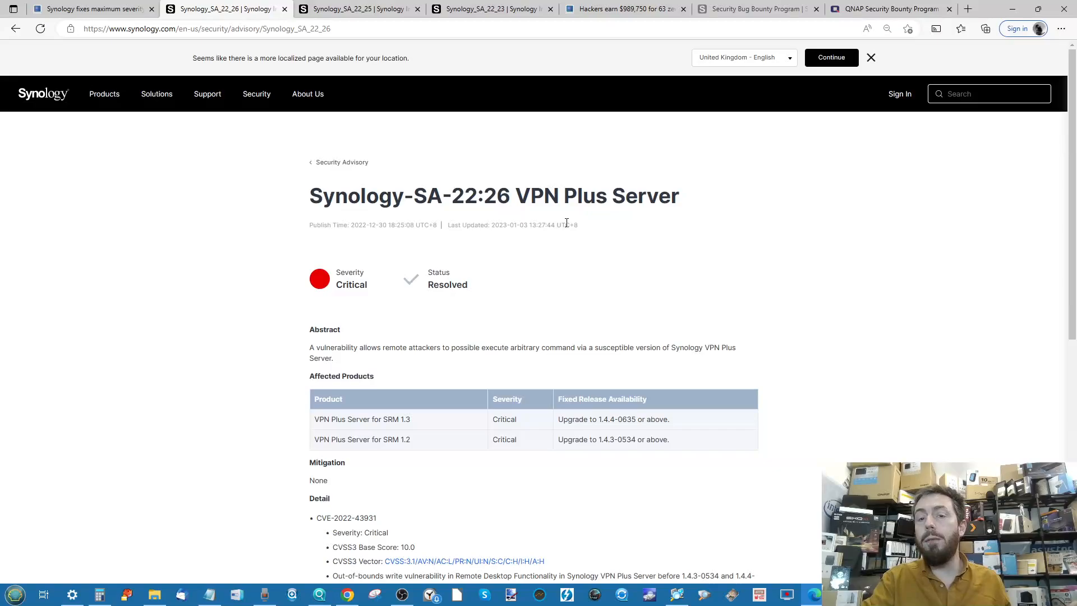
Review the SA-22:25 SRM and SA-22:23 Pwn2Own Toronto advisories, then switch to BleepingComputer's 'Hackers earn $989,750' article.
scroll("down", 3)
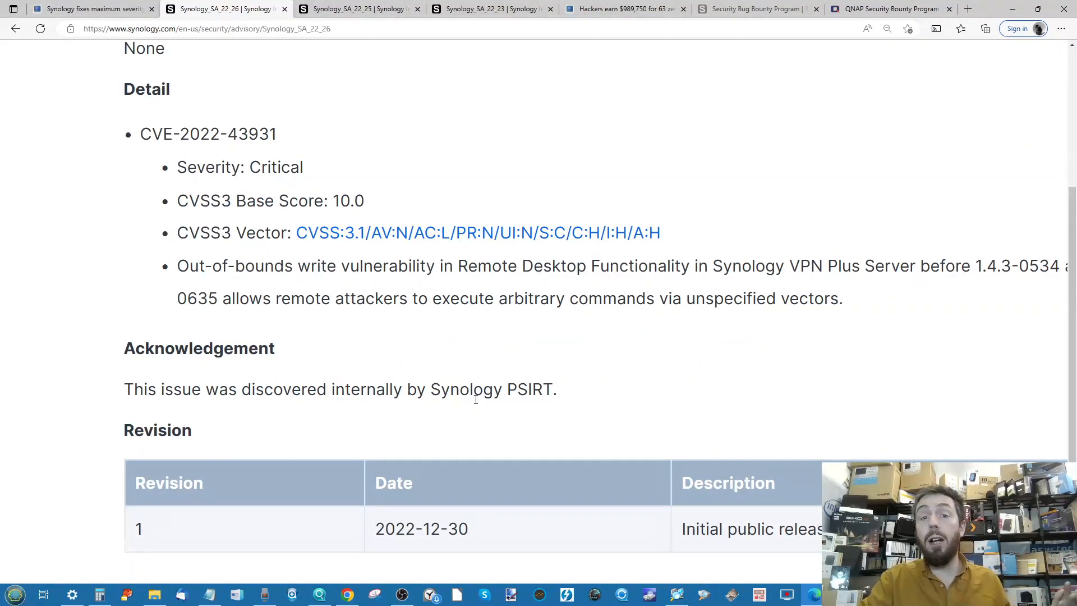
left_click(357, 9)
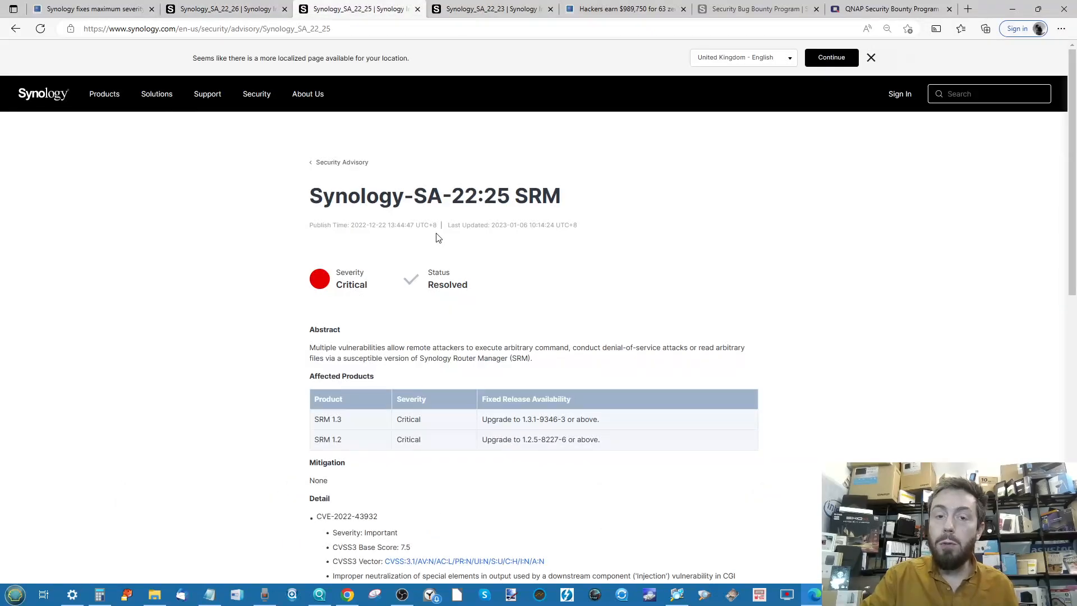
scroll("down", 3)
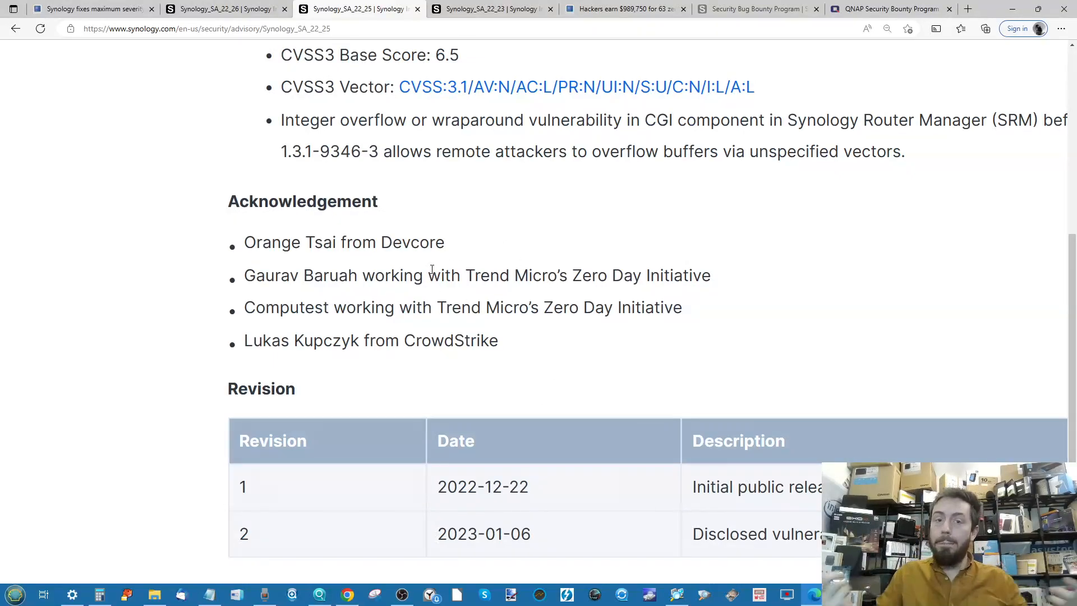
left_click(491, 9)
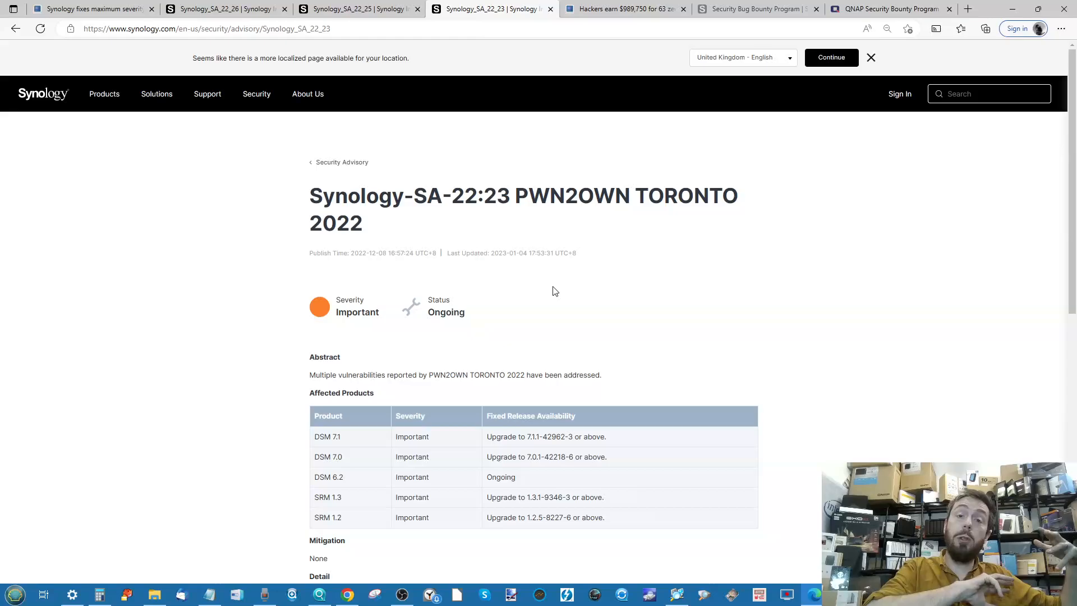
mouse_move(555, 215)
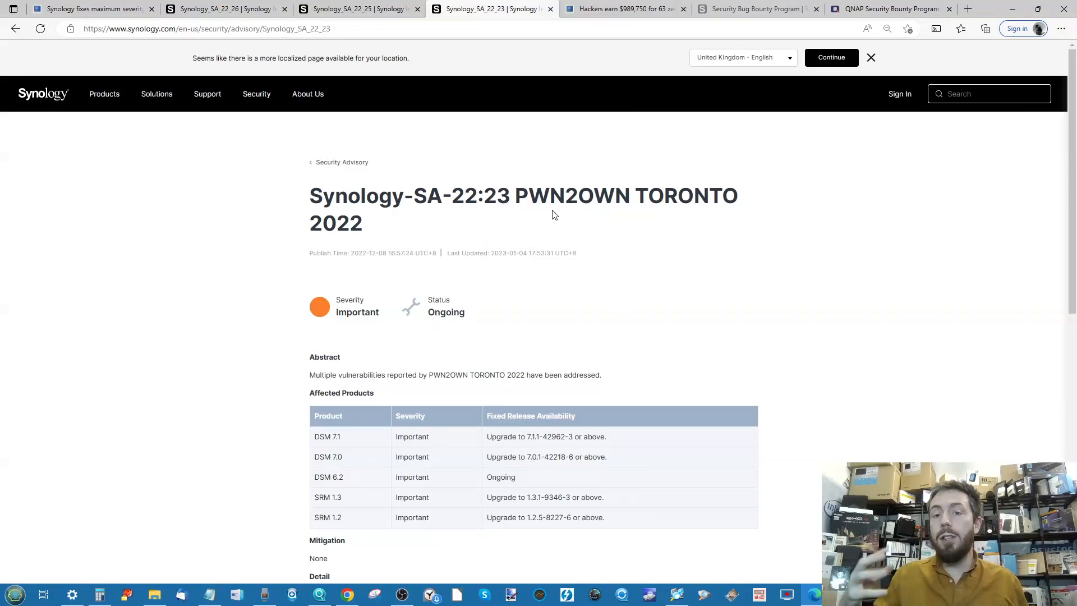
left_click(622, 8)
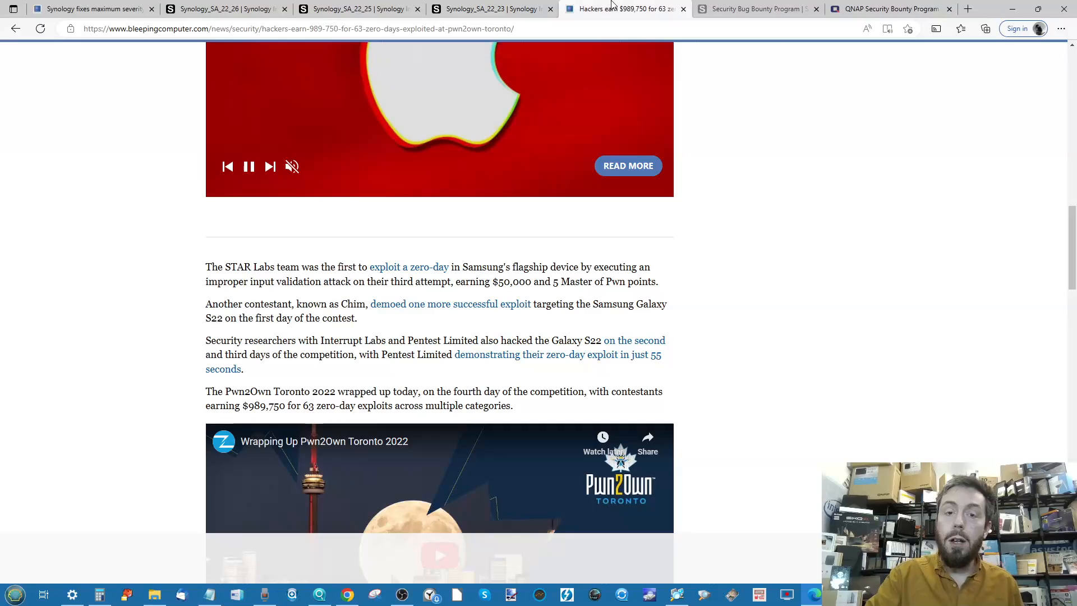
Skim the Pwn2Own Toronto article, then bring up Synology's Security Bug Bounty Program page.
scroll("up", 3)
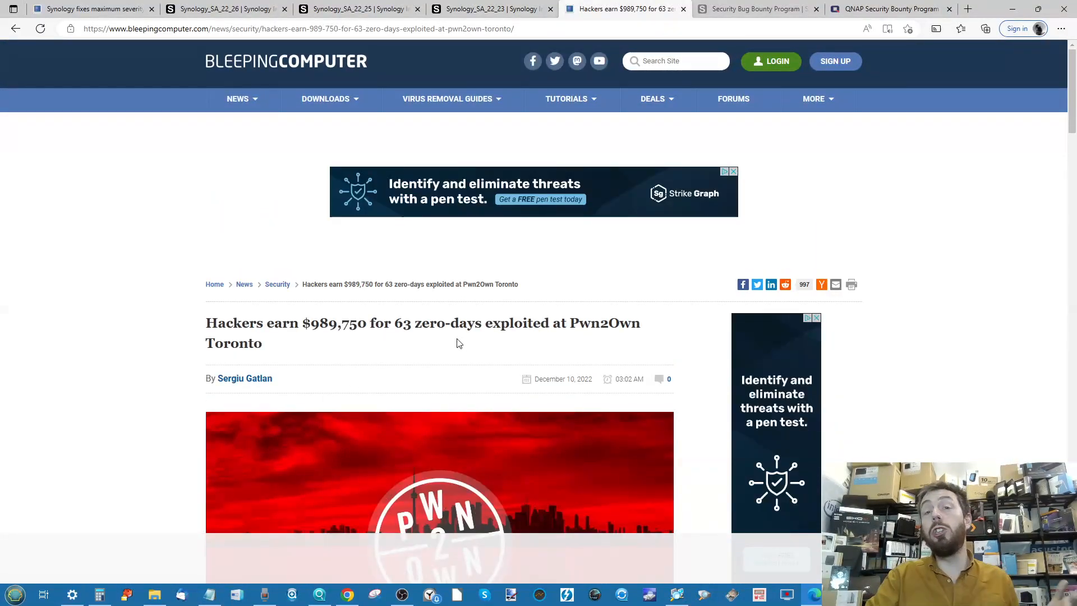
scroll("down", 3)
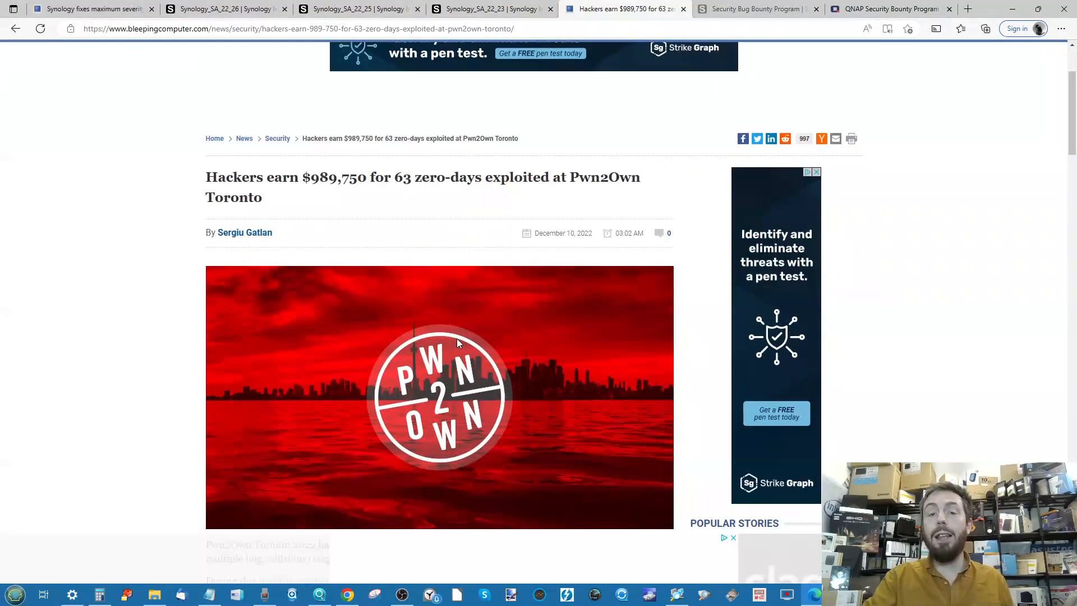
scroll("down", 3)
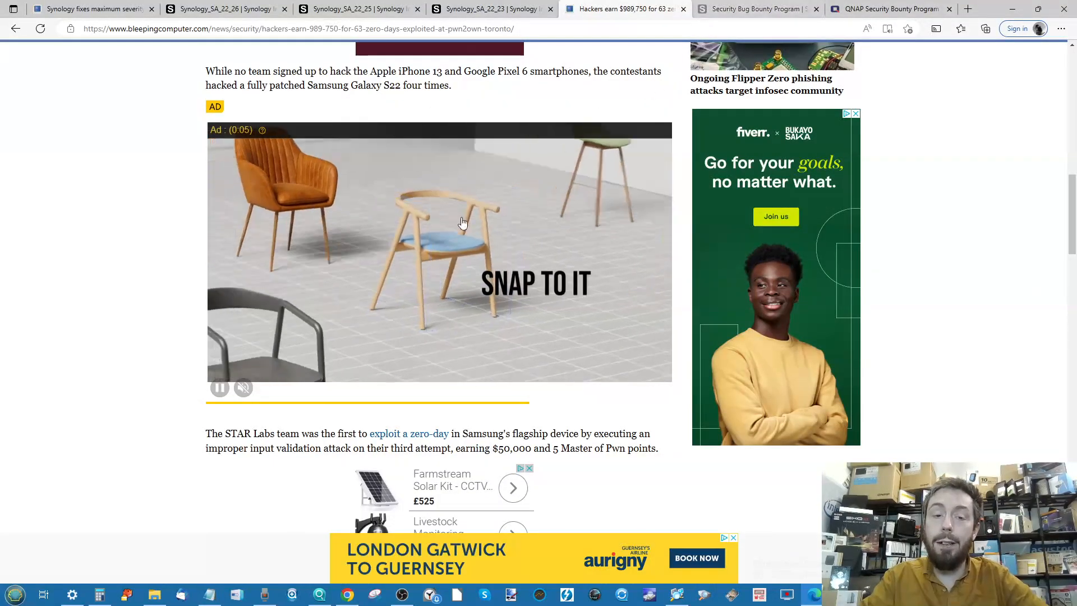
scroll("down", 3)
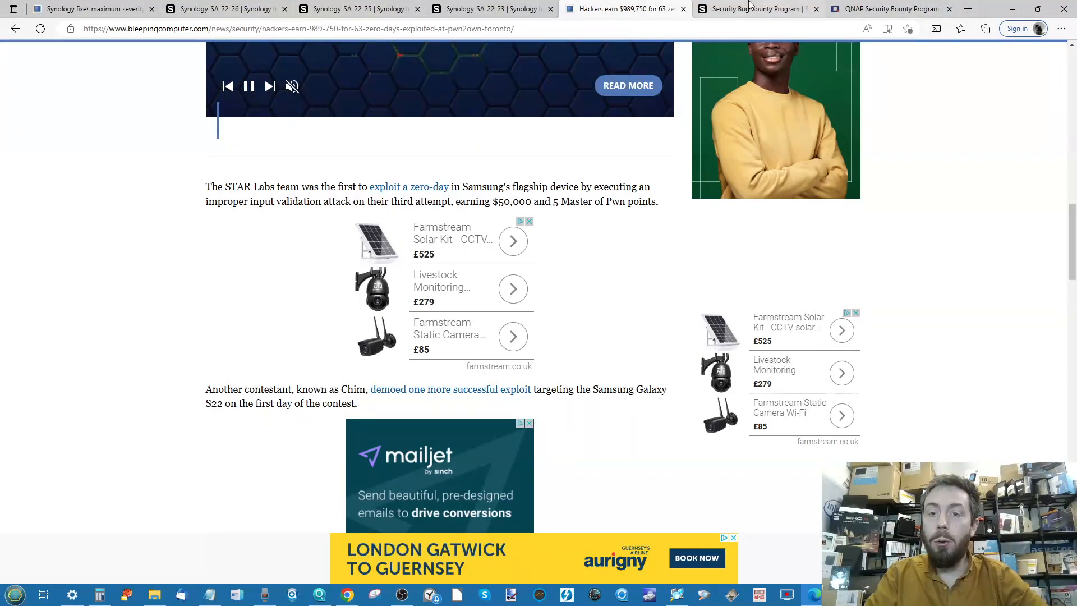
left_click(755, 9)
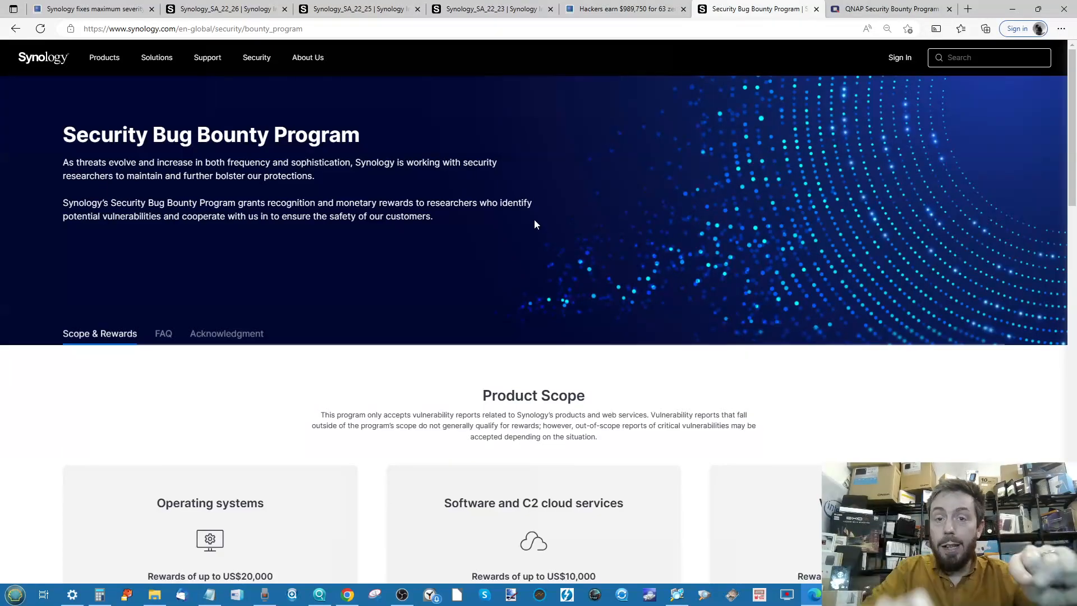
mouse_move(320, 193)
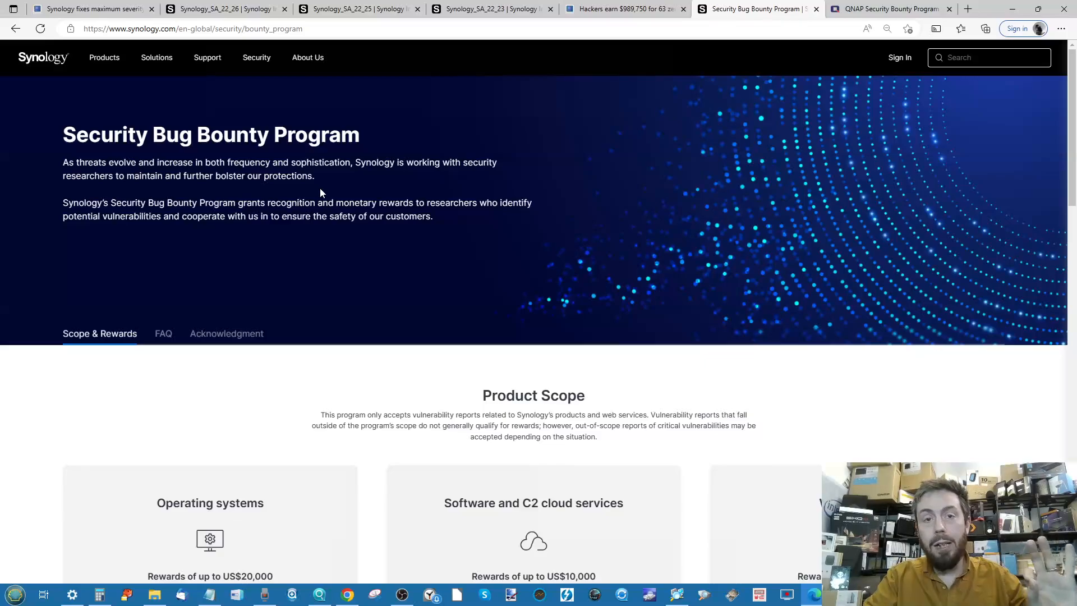
View Synology's bounty Product Scope, then switch to QNAP's Security Bounty Program page and its program scope.
scroll("down", 3)
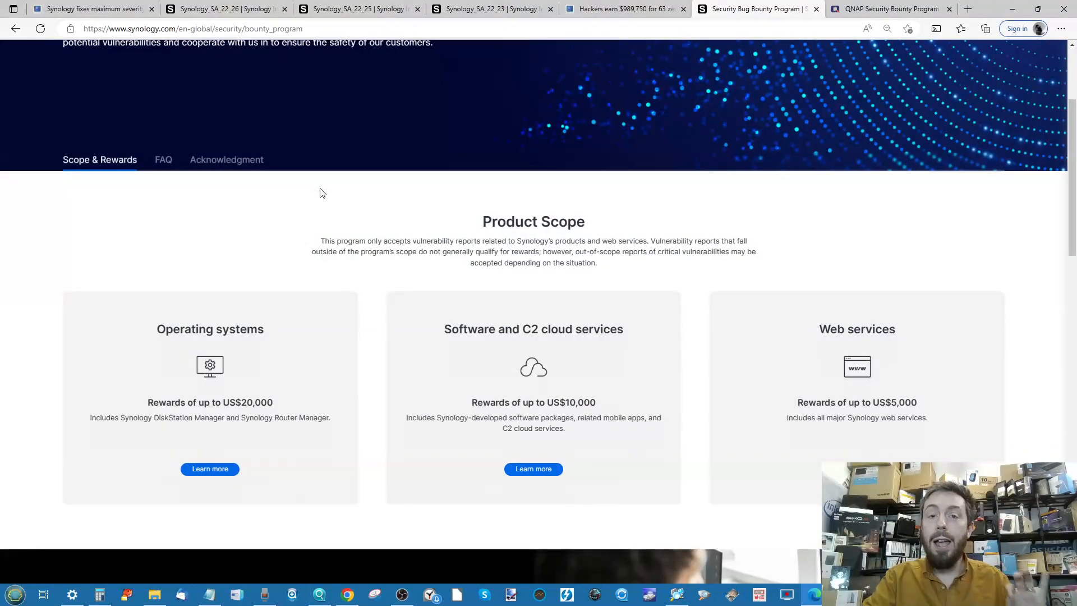
left_click(890, 9)
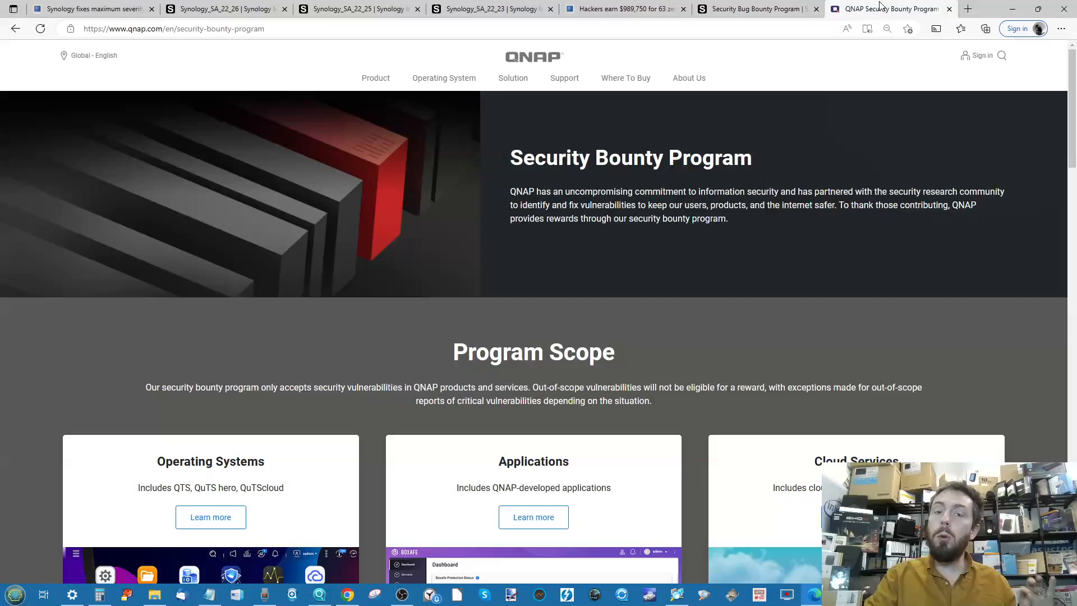
mouse_move(648, 231)
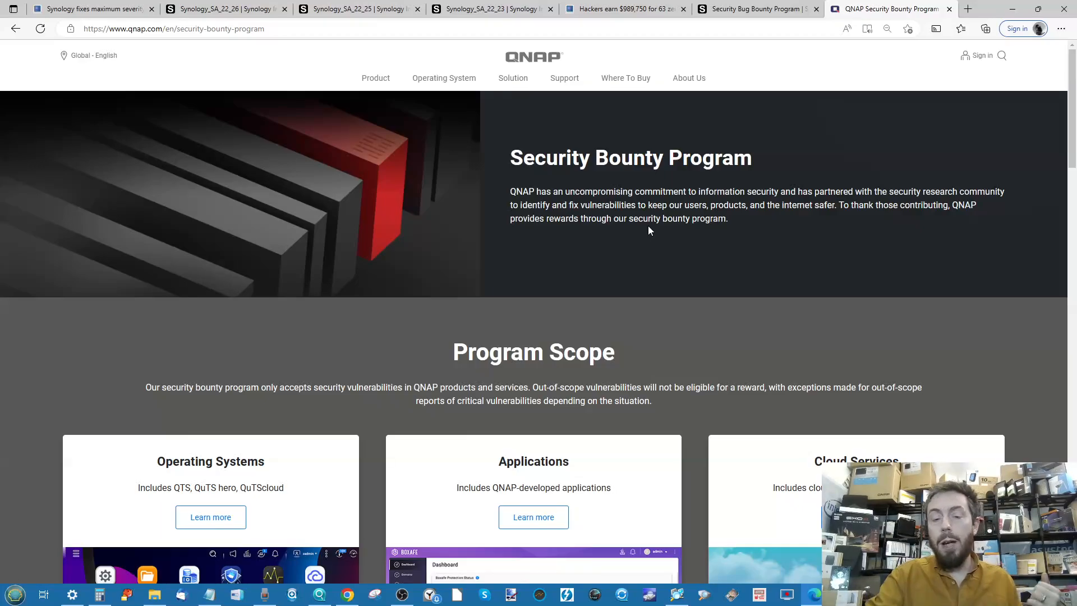
scroll("down", 3)
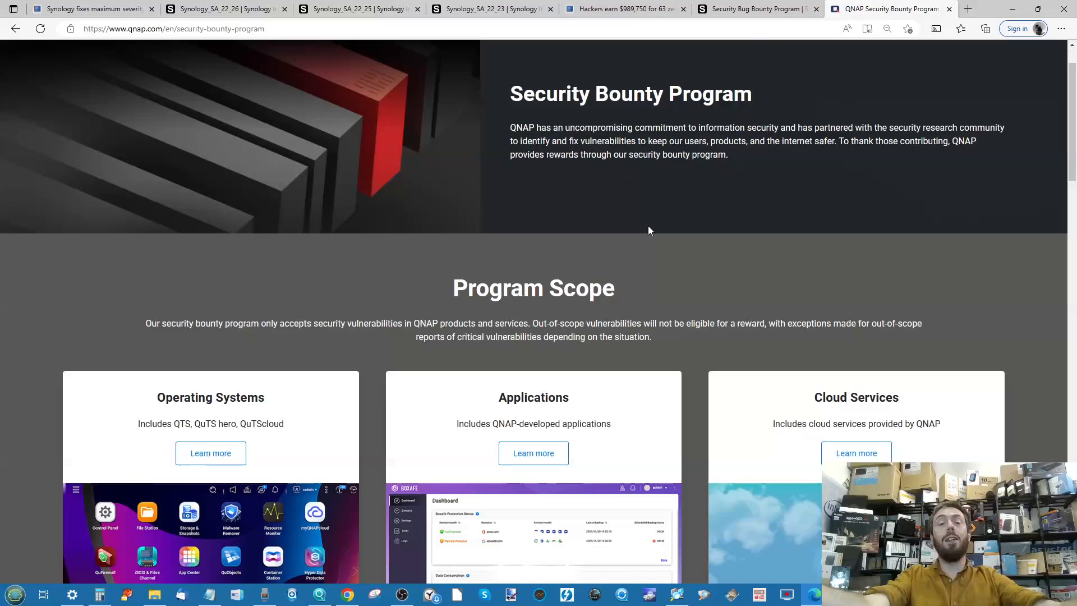
mouse_move(570, 91)
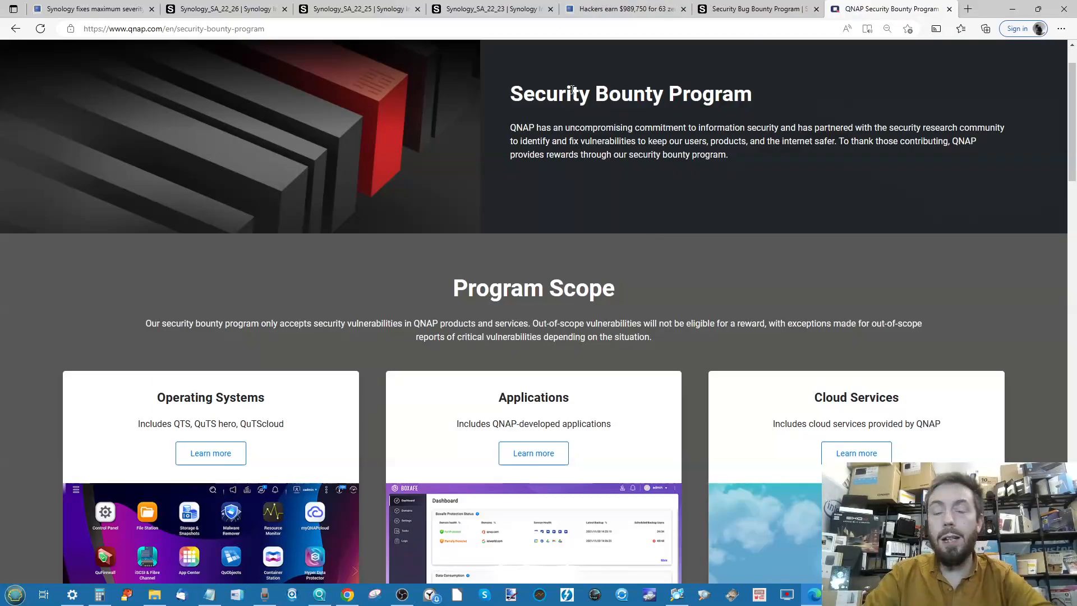